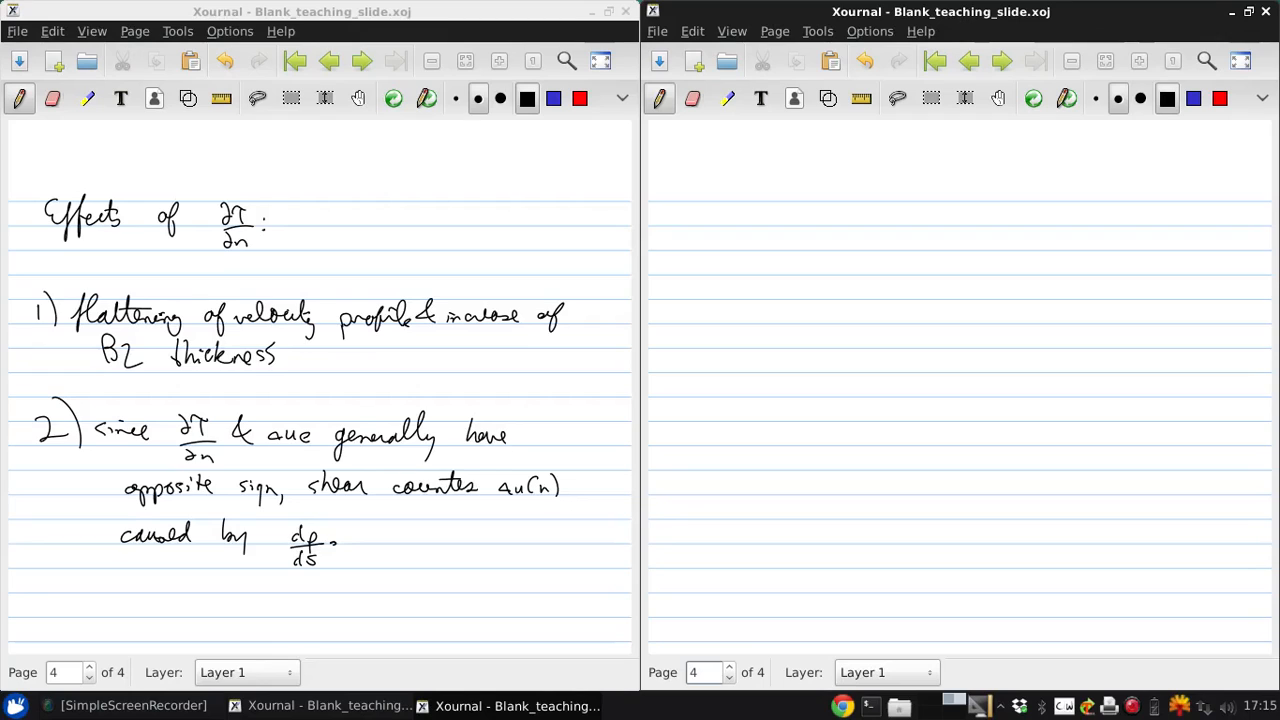
Step: Handwrite and underline 'Integral Boundary Layer Relations', with 'Mom:' written beneath
{"action": "left_click_drag", "start_coordinate": [665, 210], "coordinate": [705, 225]}
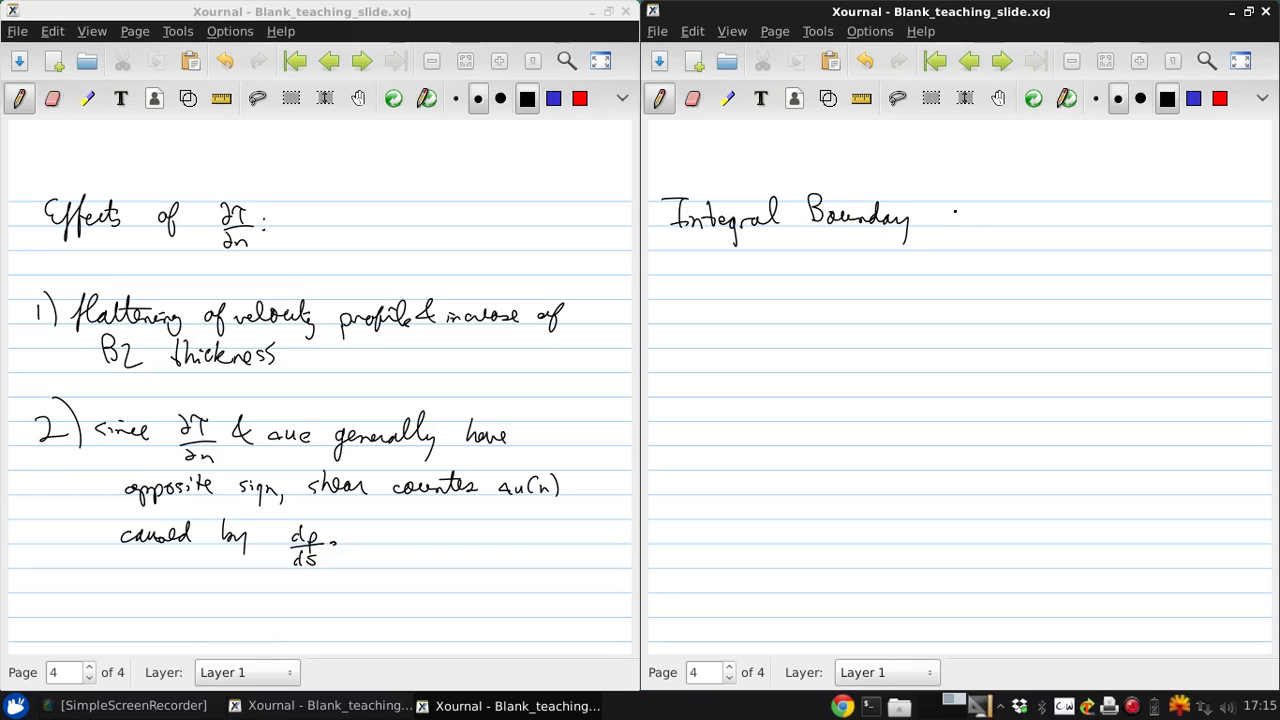
{"action": "left_click_drag", "start_coordinate": [925, 215], "coordinate": [985, 225]}
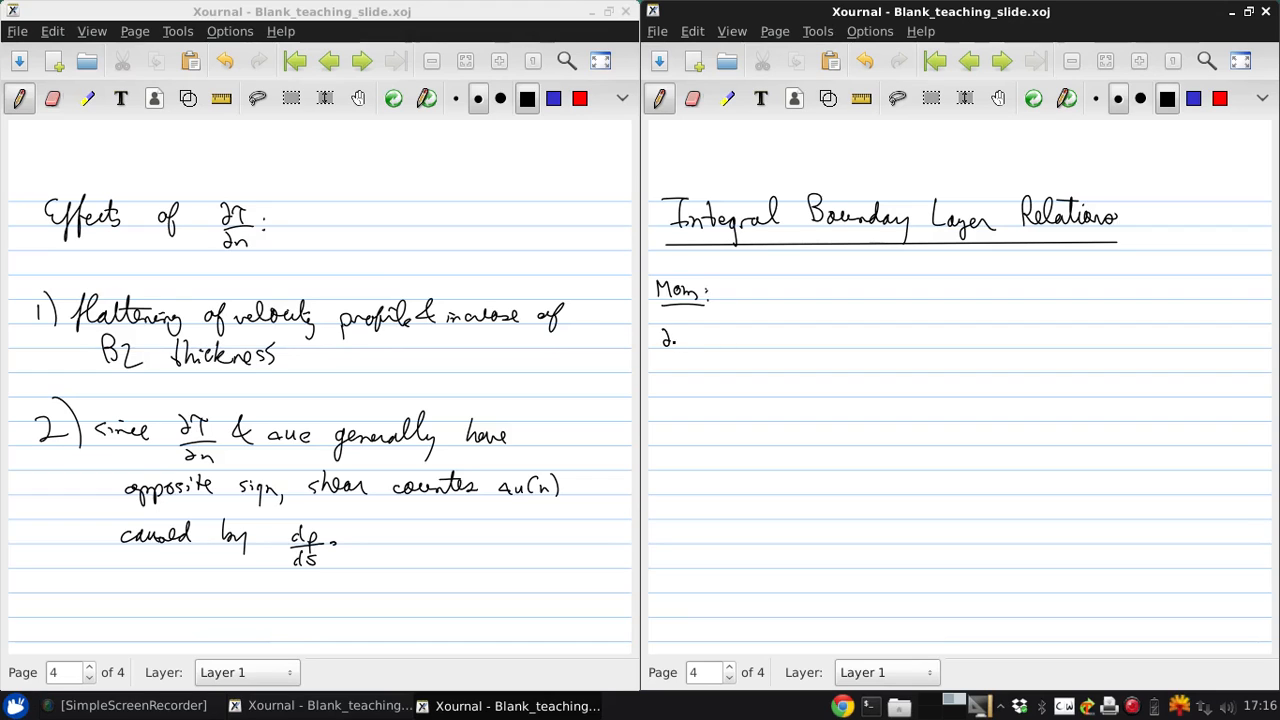
Step: Write the momentum equation with its bracketed s-derivative flux term and n-derivative shear term
{"action": "left_click_drag", "start_coordinate": [668, 340], "coordinate": [685, 370]}
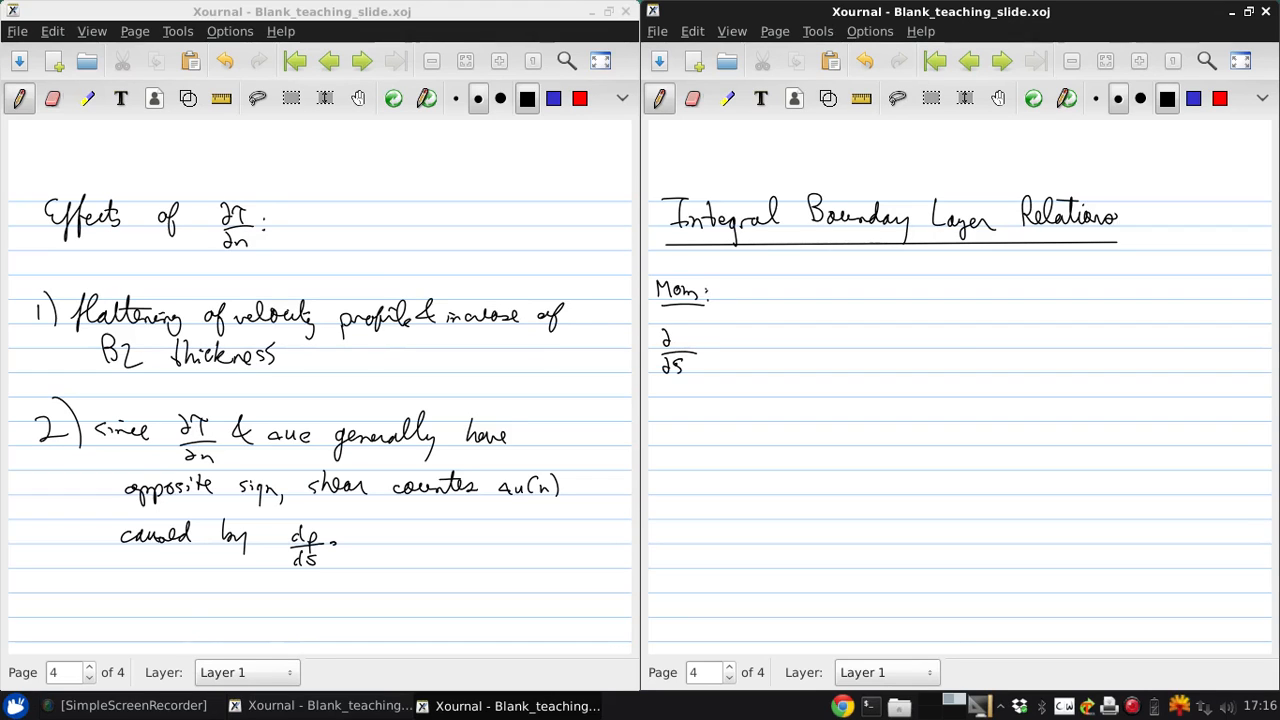
{"action": "left_click_drag", "start_coordinate": [700, 340], "coordinate": [730, 345]}
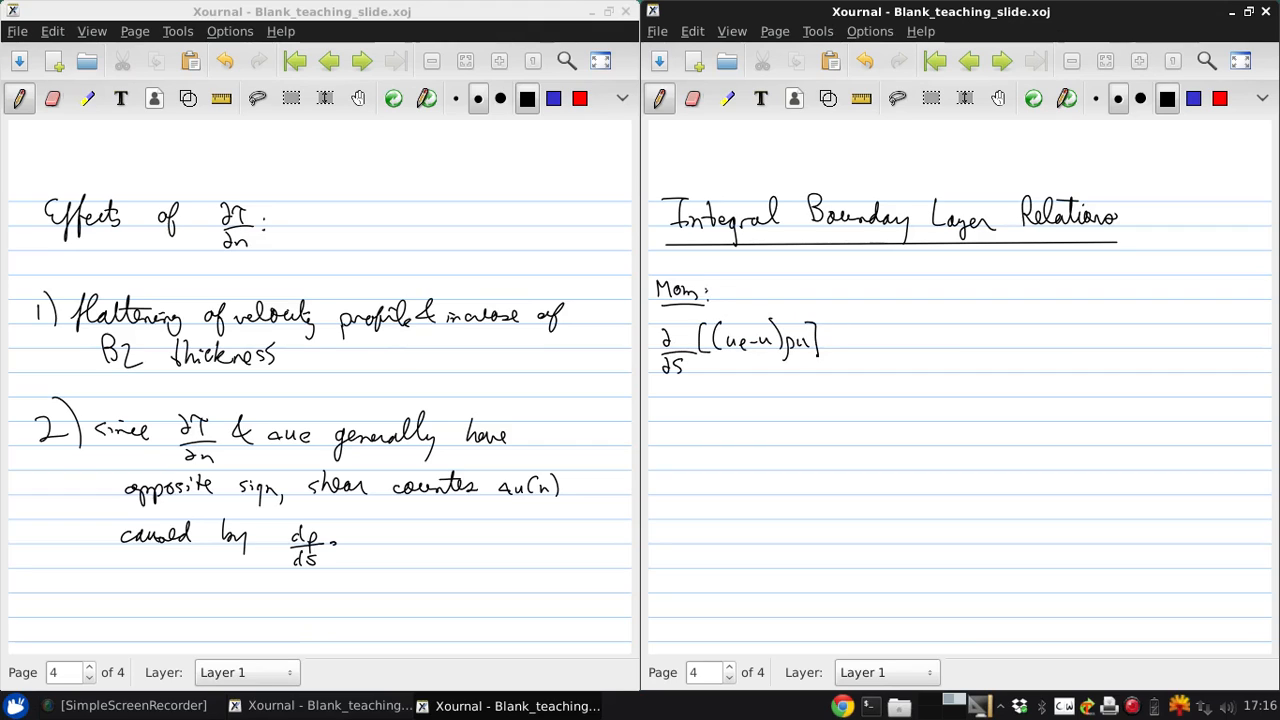
{"action": "left_click", "coordinate": [832, 345]}
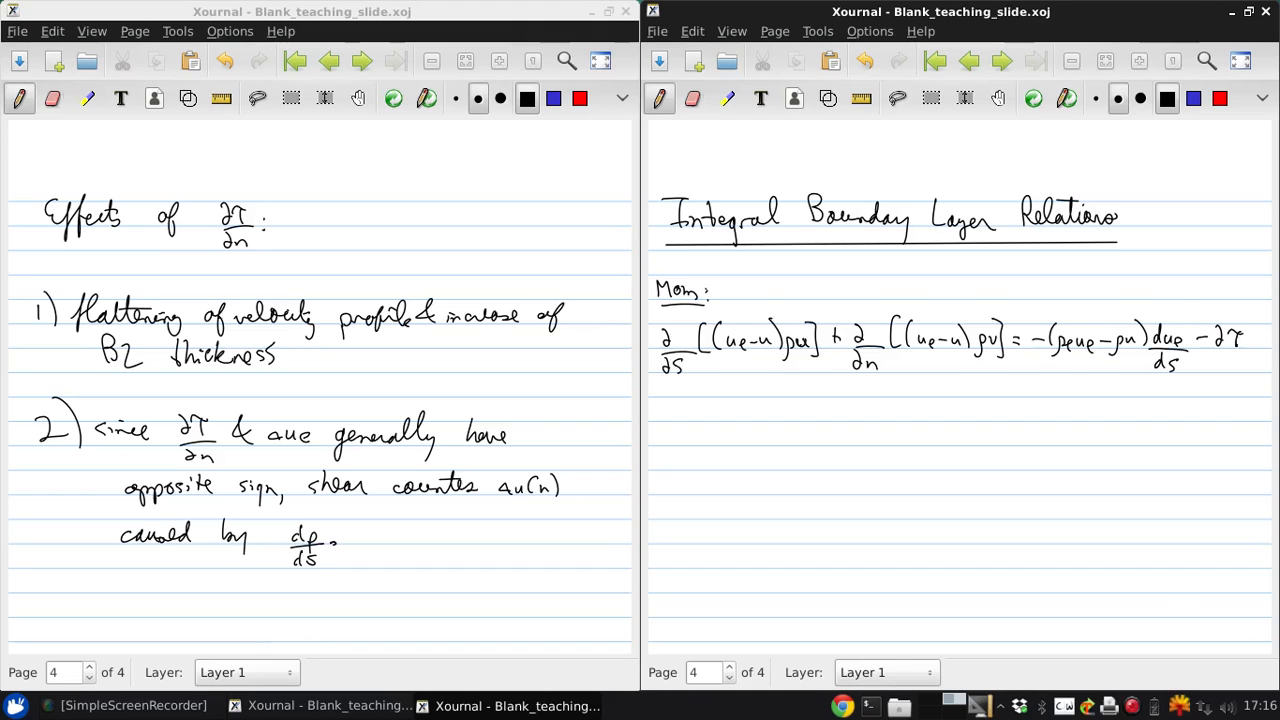
{"action": "left_click_drag", "start_coordinate": [1225, 345], "coordinate": [1245, 370]}
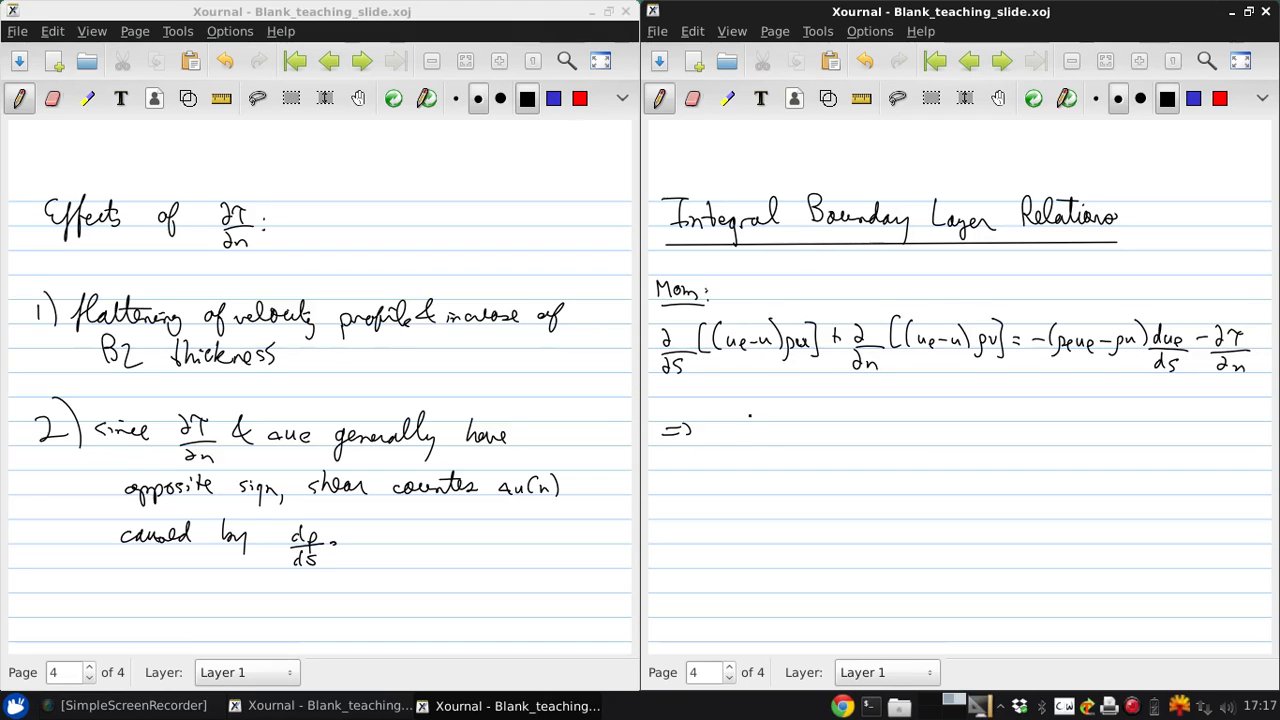
Step: Write the integrated momentum equation with dθ/ds and δ* terms after the arrow
{"action": "left_click_drag", "start_coordinate": [725, 435], "coordinate": [730, 465]}
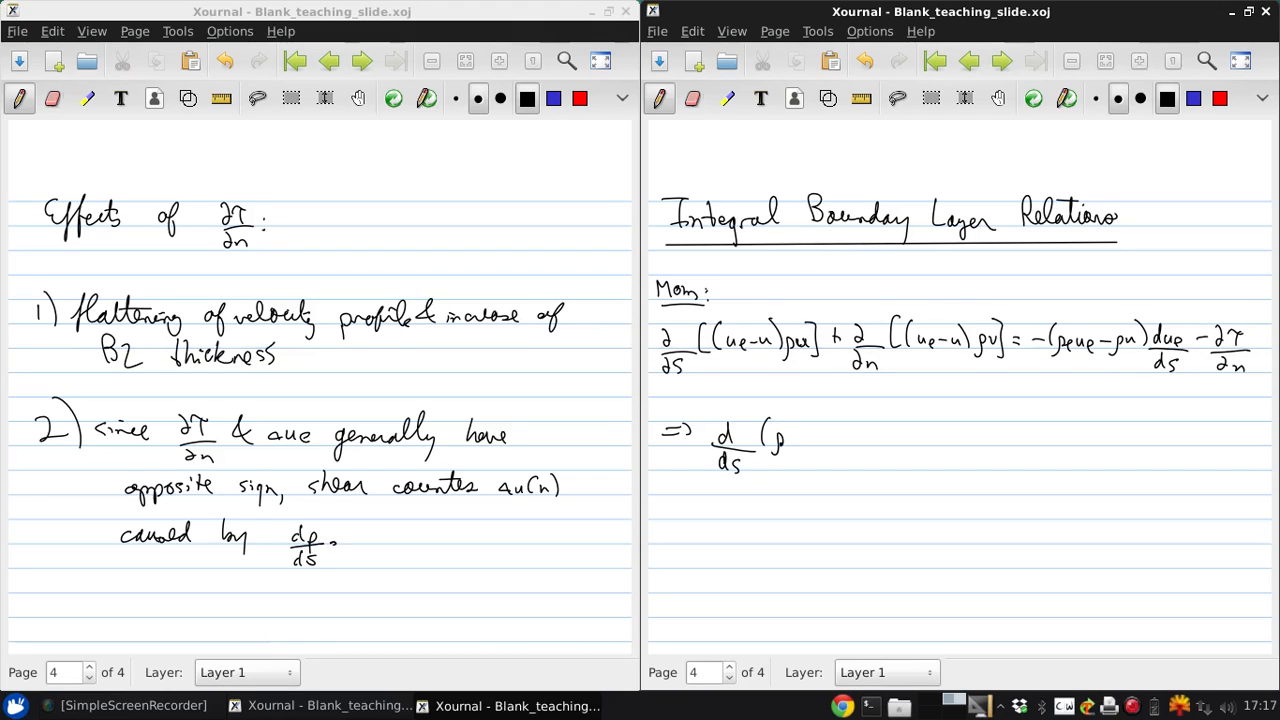
{"action": "left_click_drag", "start_coordinate": [785, 440], "coordinate": [822, 440]}
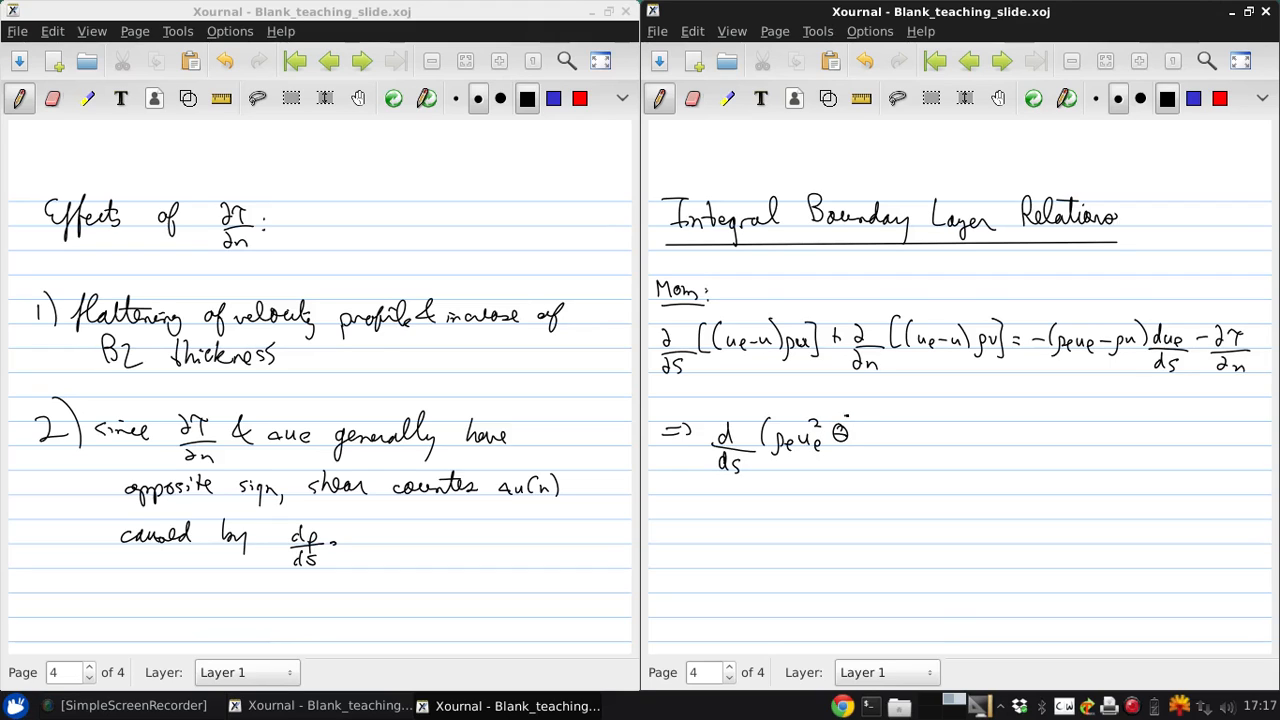
{"action": "left_click_drag", "start_coordinate": [855, 440], "coordinate": [950, 440]}
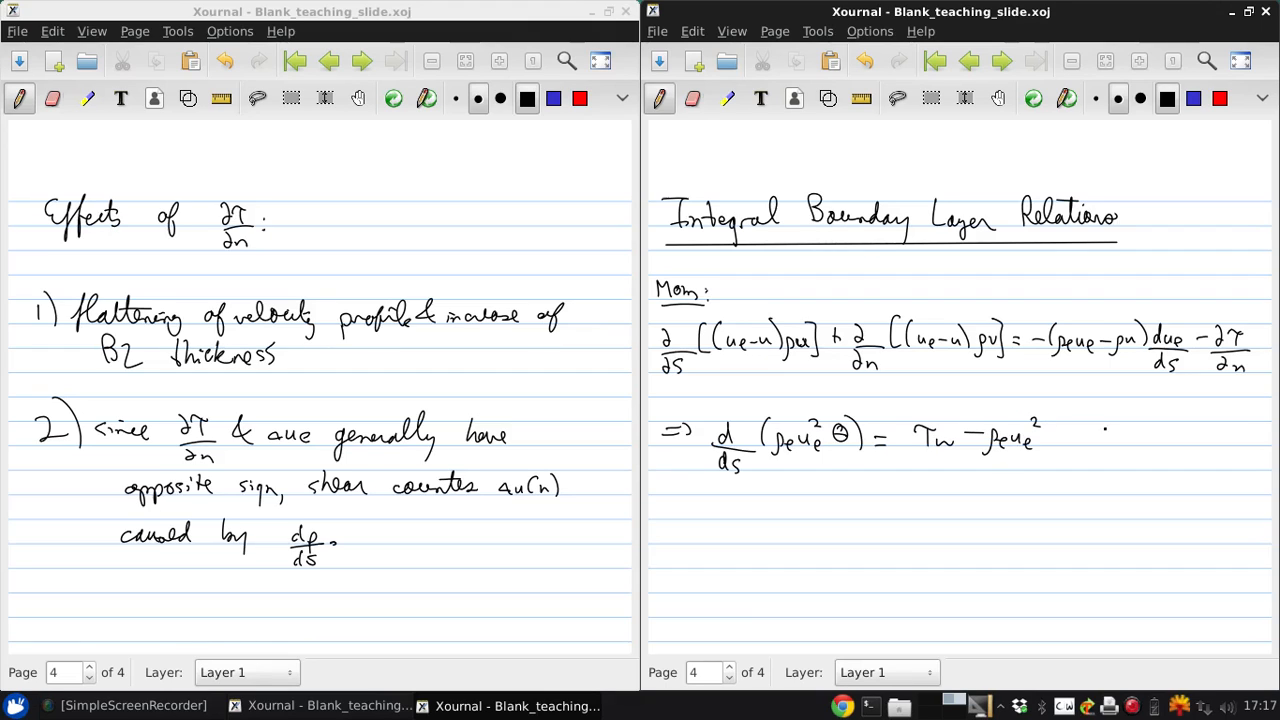
{"action": "left_click_drag", "start_coordinate": [1055, 430], "coordinate": [1080, 425]}
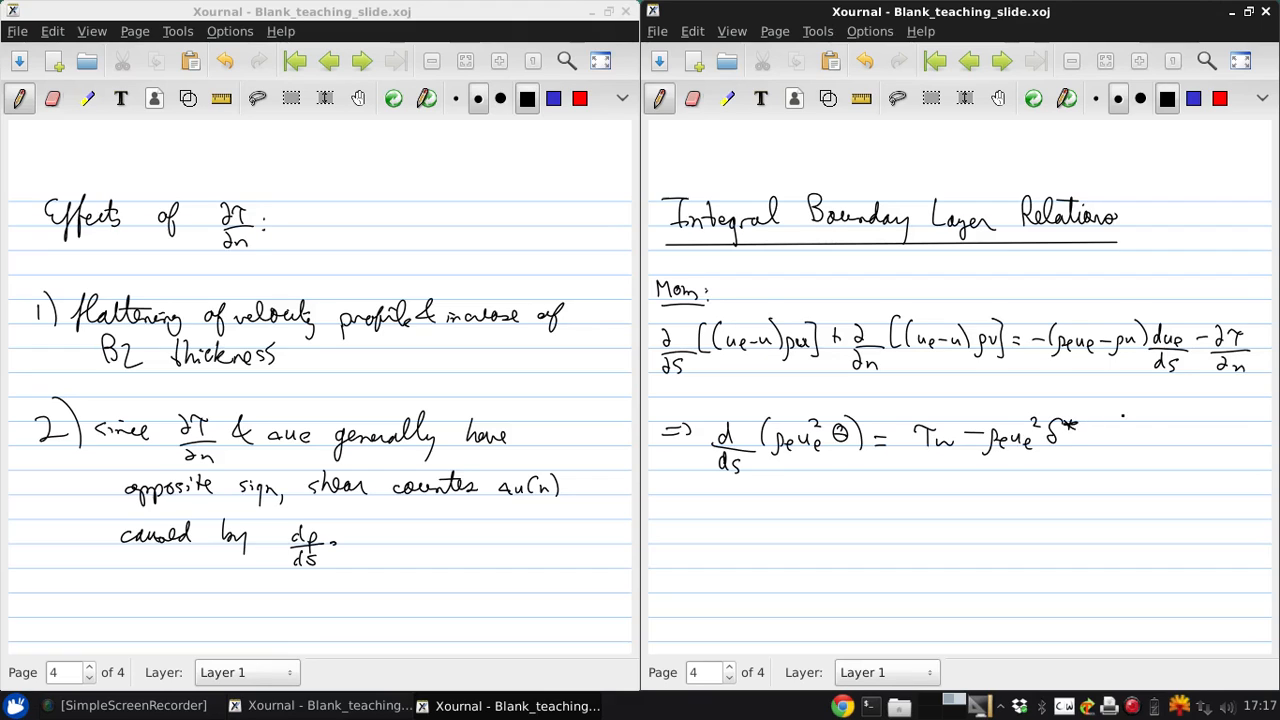
{"action": "left_click", "coordinate": [1100, 437]}
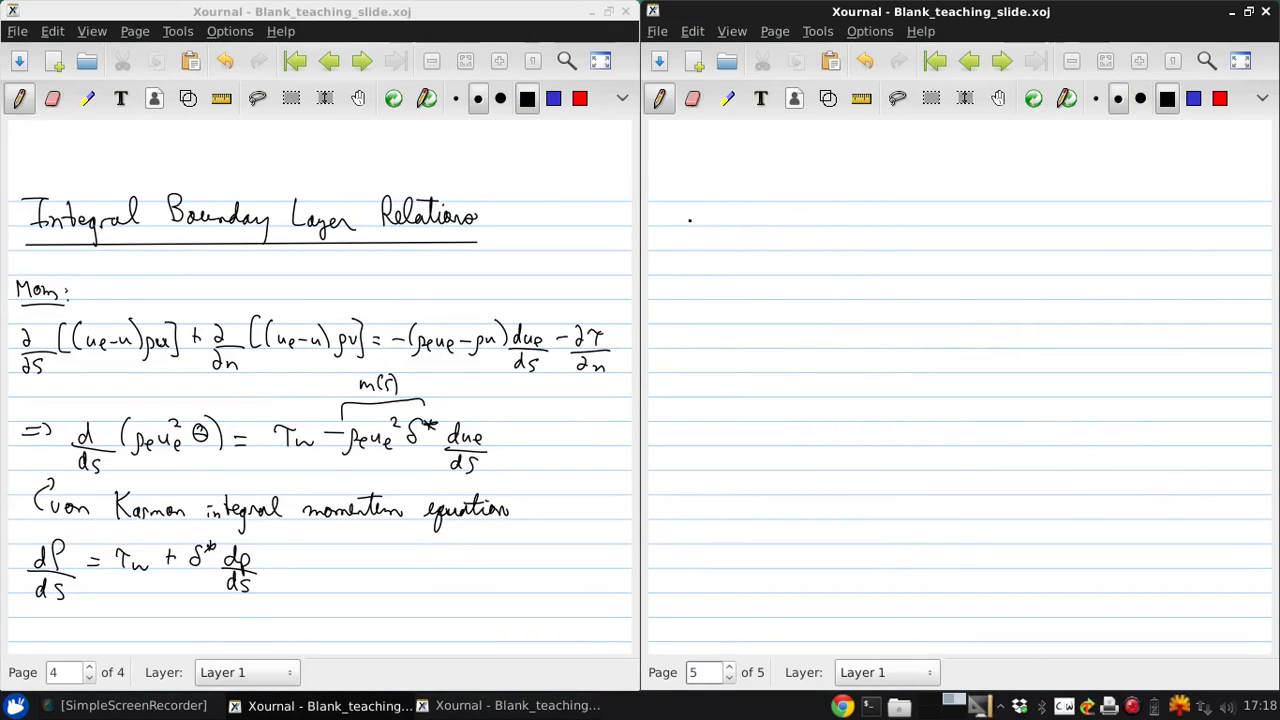
Step: Write dθ/ds = cf/2 − (H+2−Me²)(θ/ue) due/ds and begin defining H
{"action": "left_click_drag", "start_coordinate": [685, 210], "coordinate": [690, 255]}
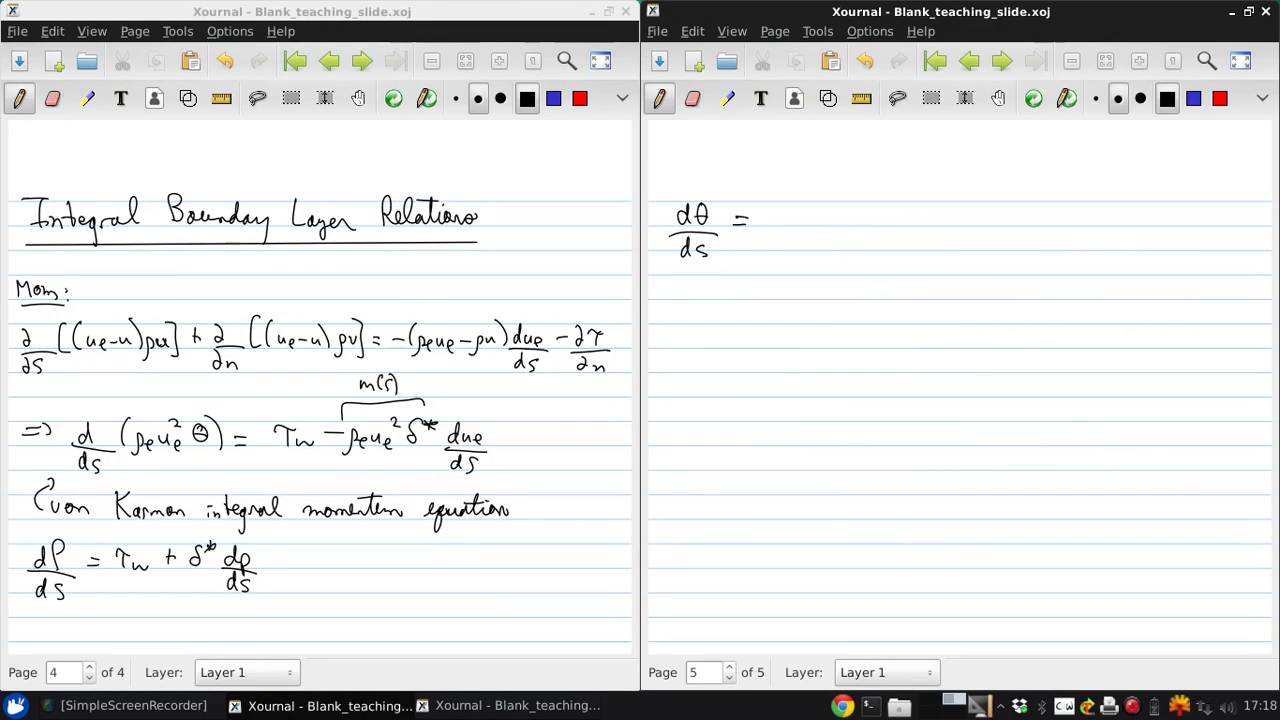
{"action": "left_click_drag", "start_coordinate": [780, 215], "coordinate": [805, 240]}
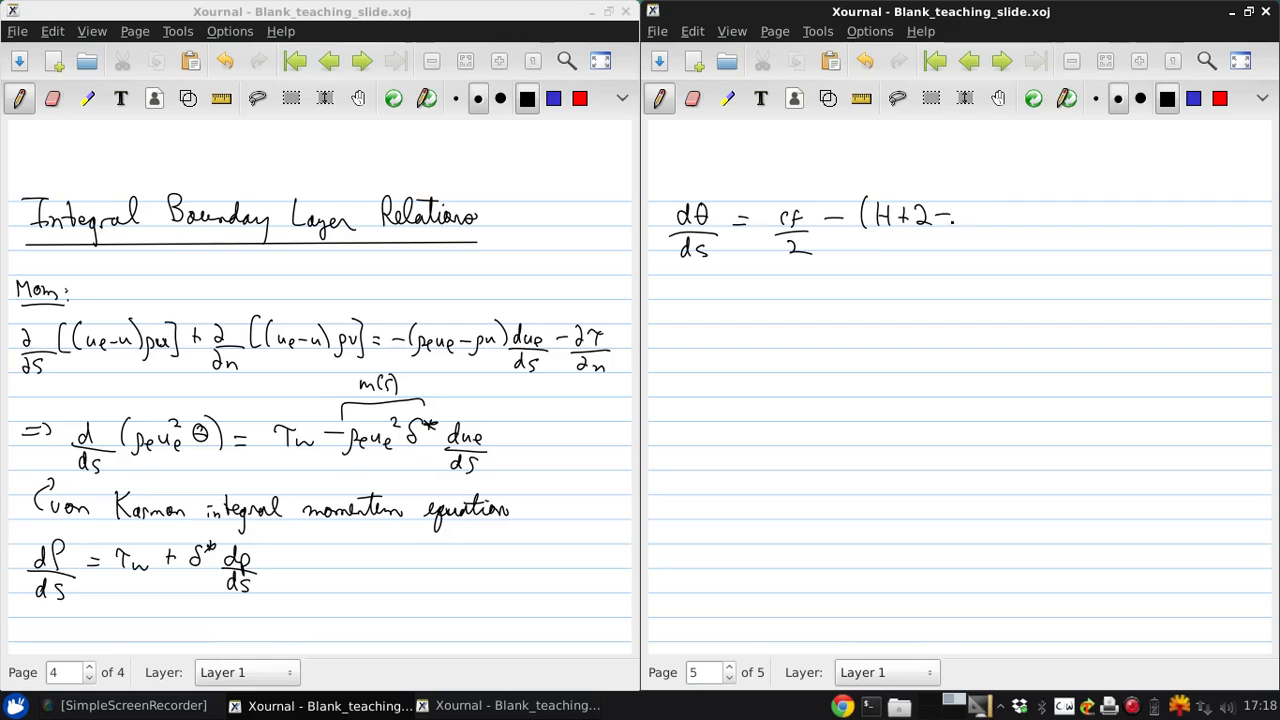
{"action": "left_click_drag", "start_coordinate": [960, 215], "coordinate": [990, 230]}
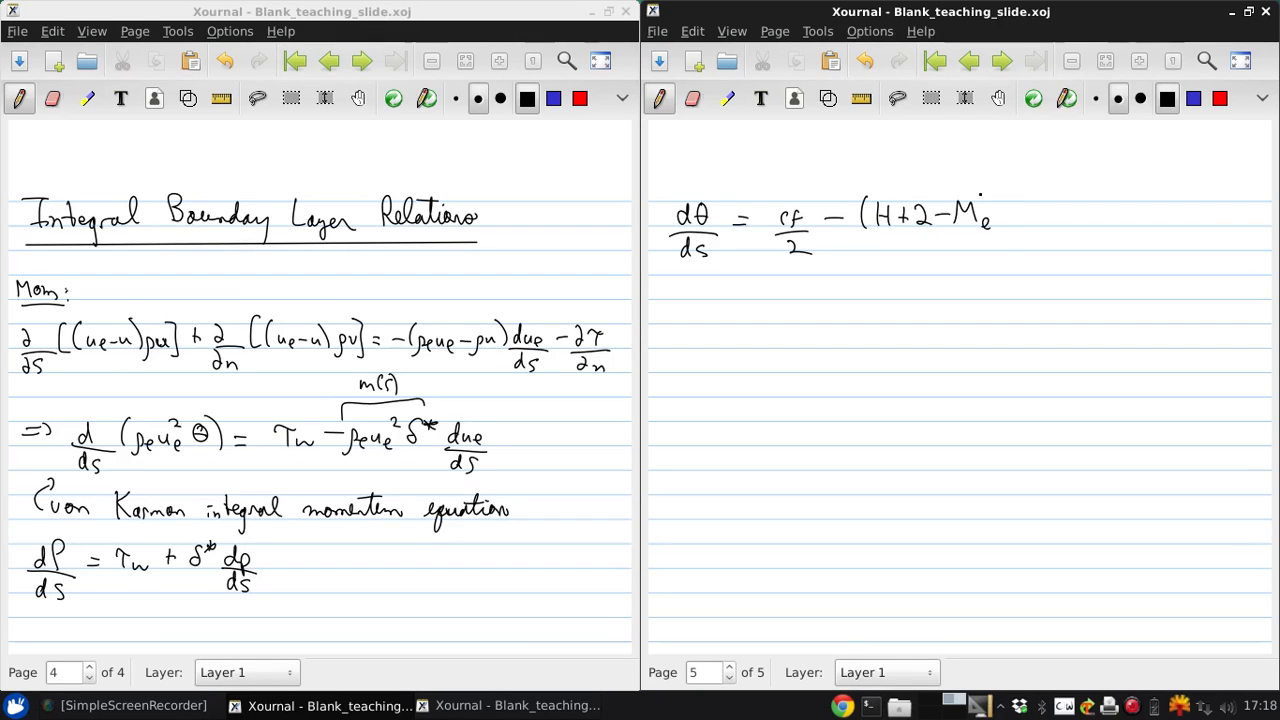
{"action": "left_click_drag", "start_coordinate": [1000, 215], "coordinate": [1040, 230]}
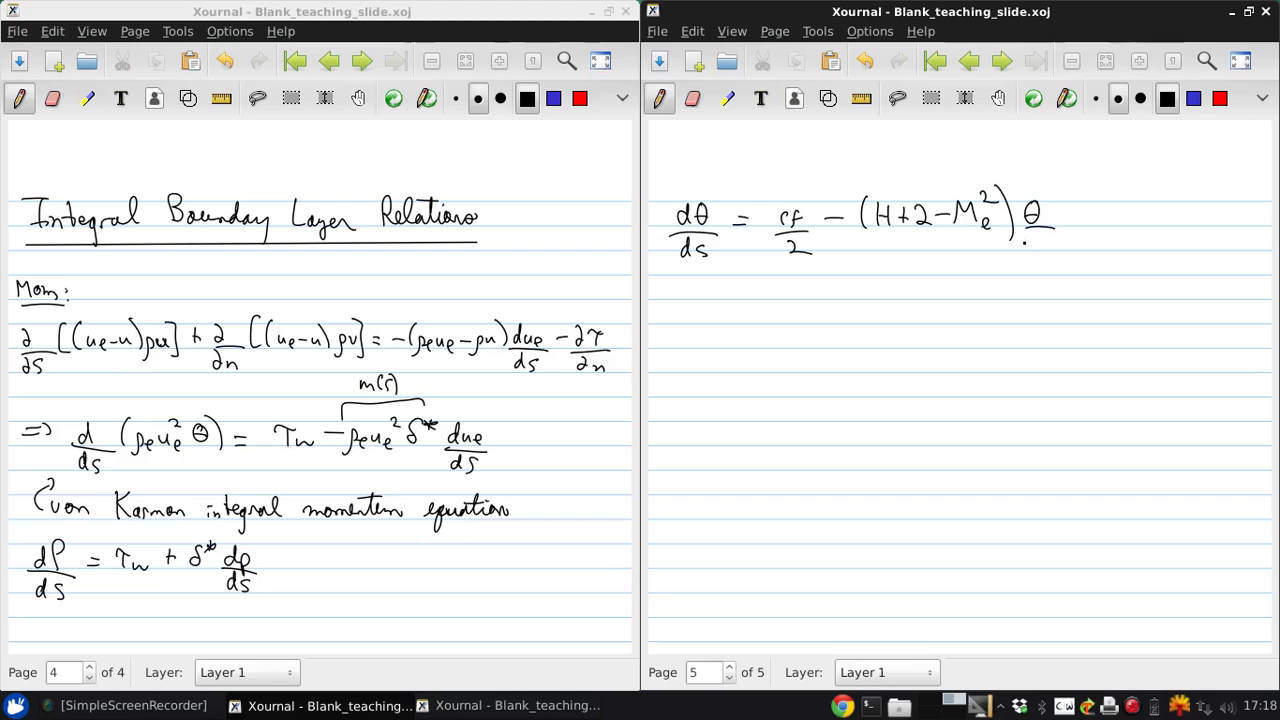
{"action": "left_click_drag", "start_coordinate": [1070, 210], "coordinate": [1055, 248]}
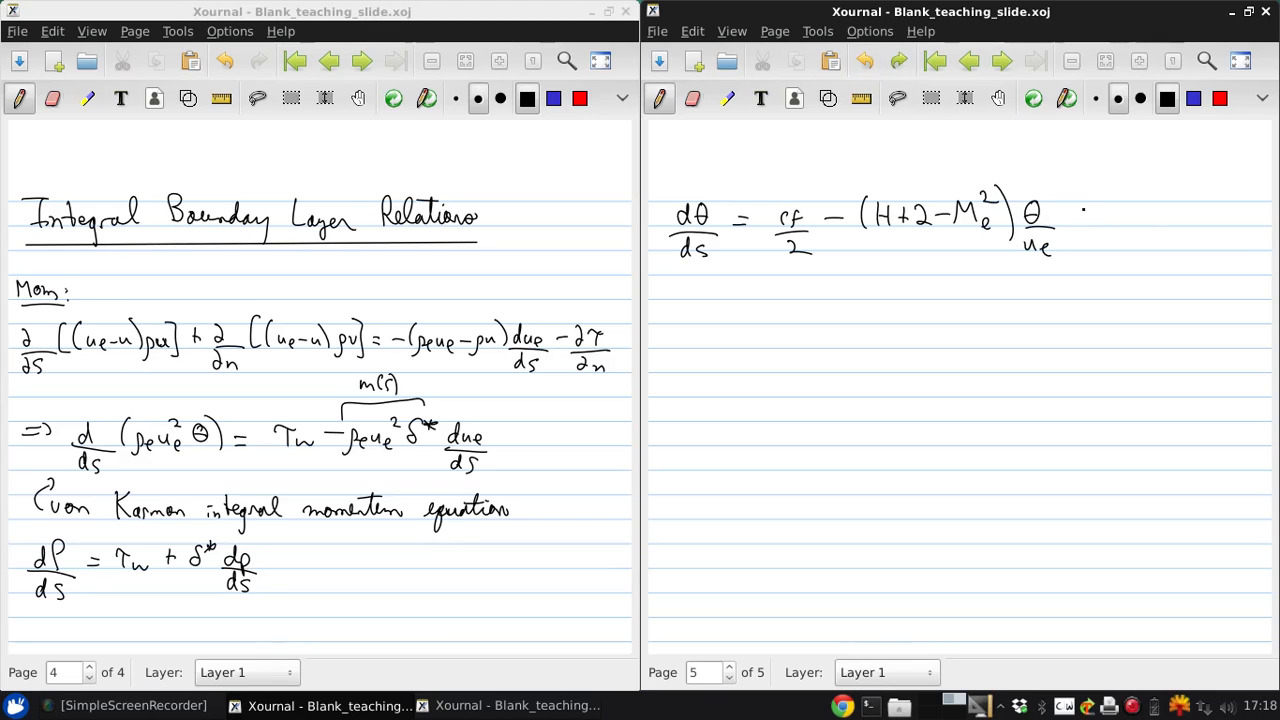
{"action": "left_click_drag", "start_coordinate": [1060, 215], "coordinate": [1095, 250]}
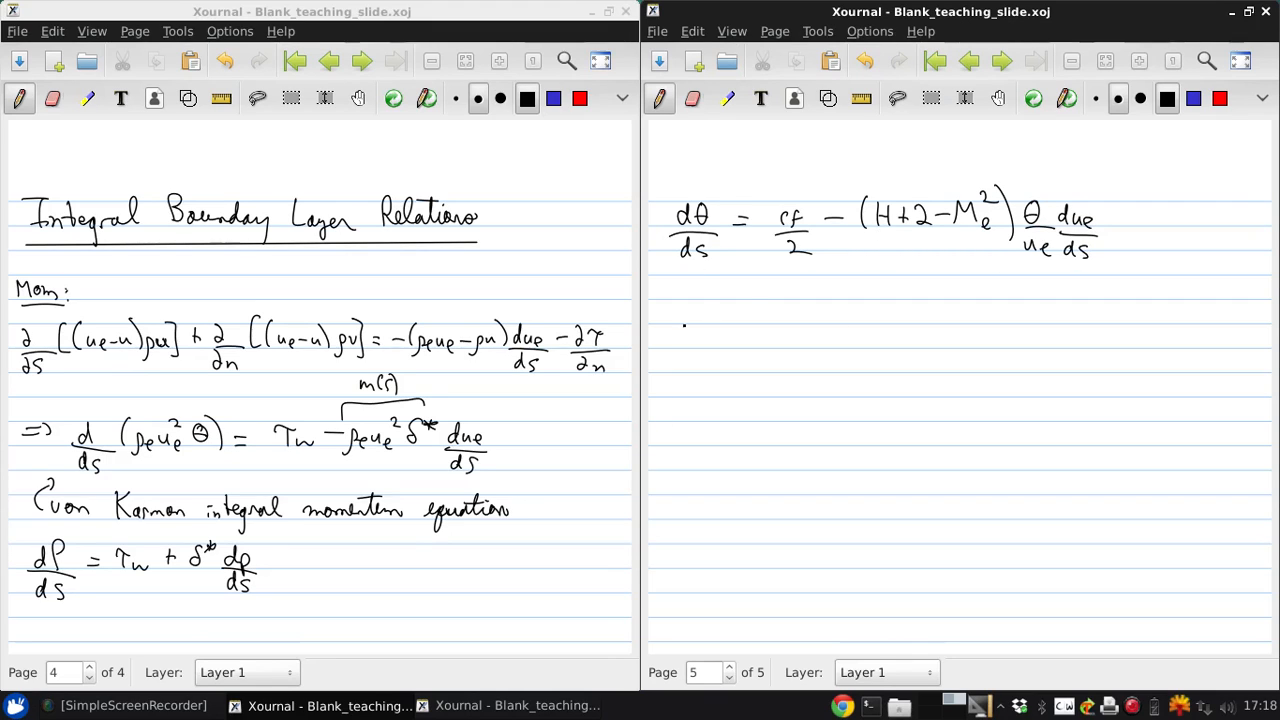
{"action": "left_click_drag", "start_coordinate": [685, 315], "coordinate": [770, 315]}
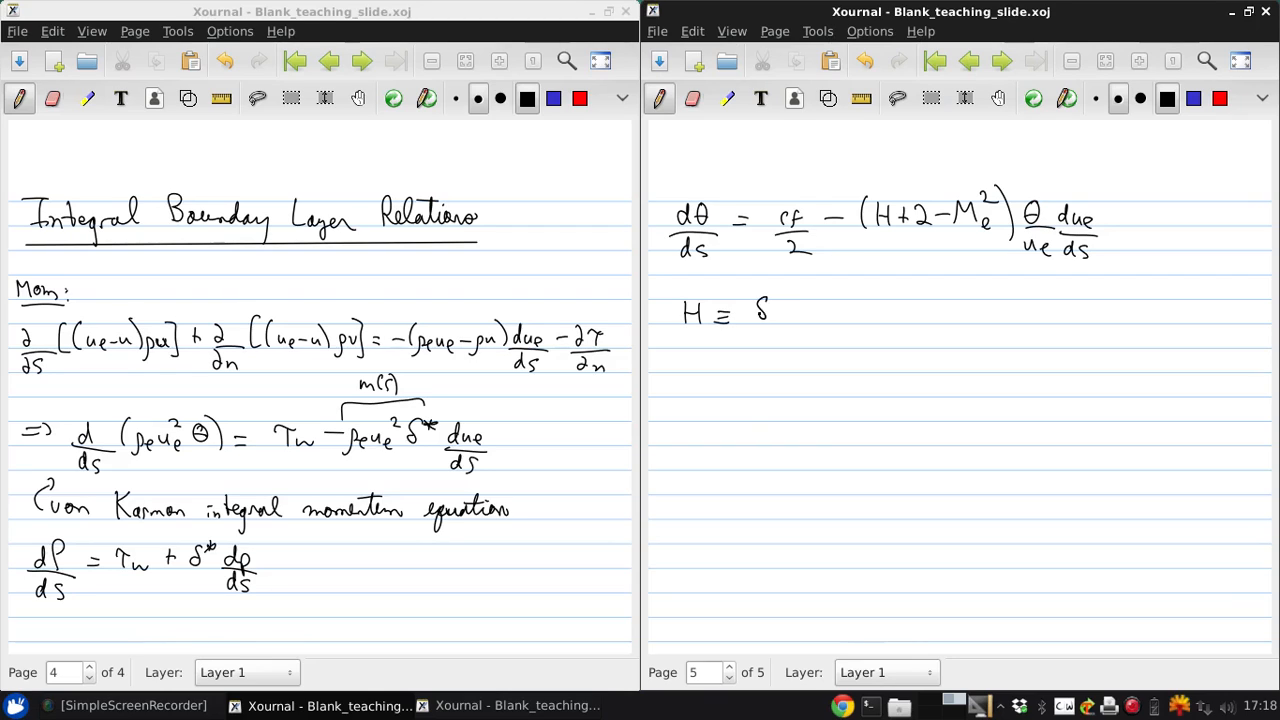
Step: Define H ≡ δ*/θ and label it 'BL shape parameter'
{"action": "left_click_drag", "start_coordinate": [765, 305], "coordinate": [767, 345]}
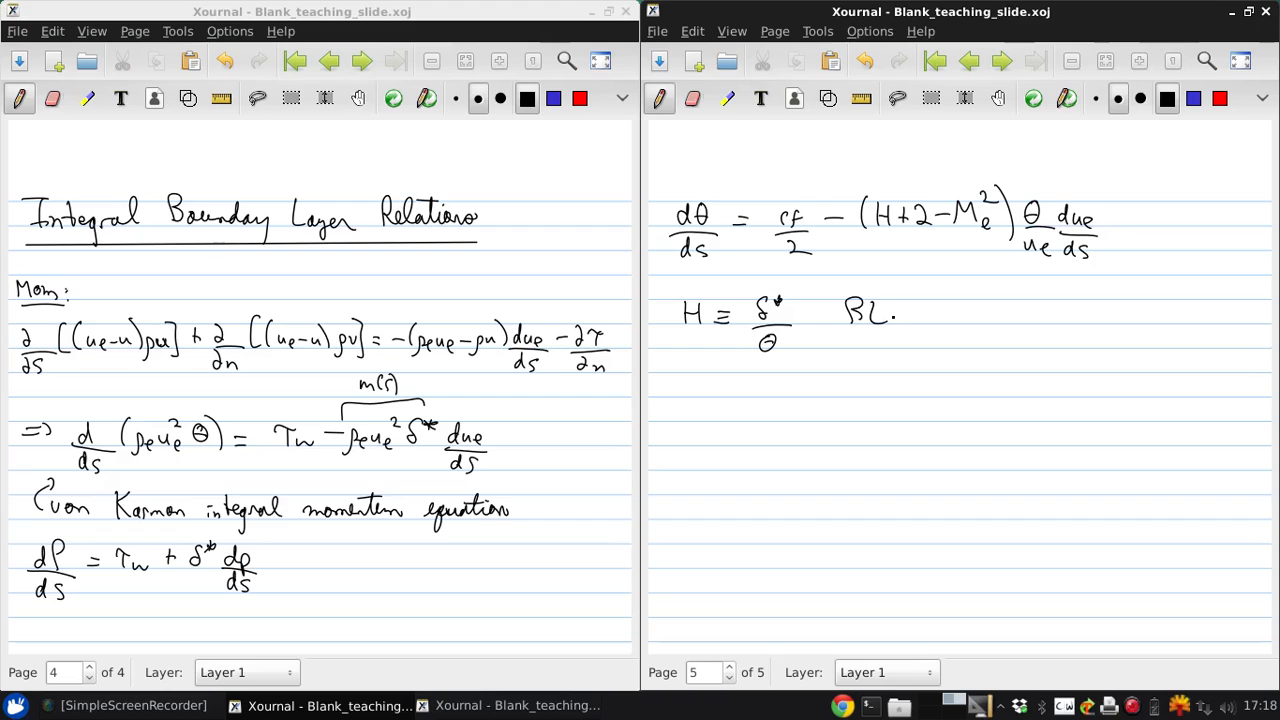
{"action": "type", "text": "shape parameter"}
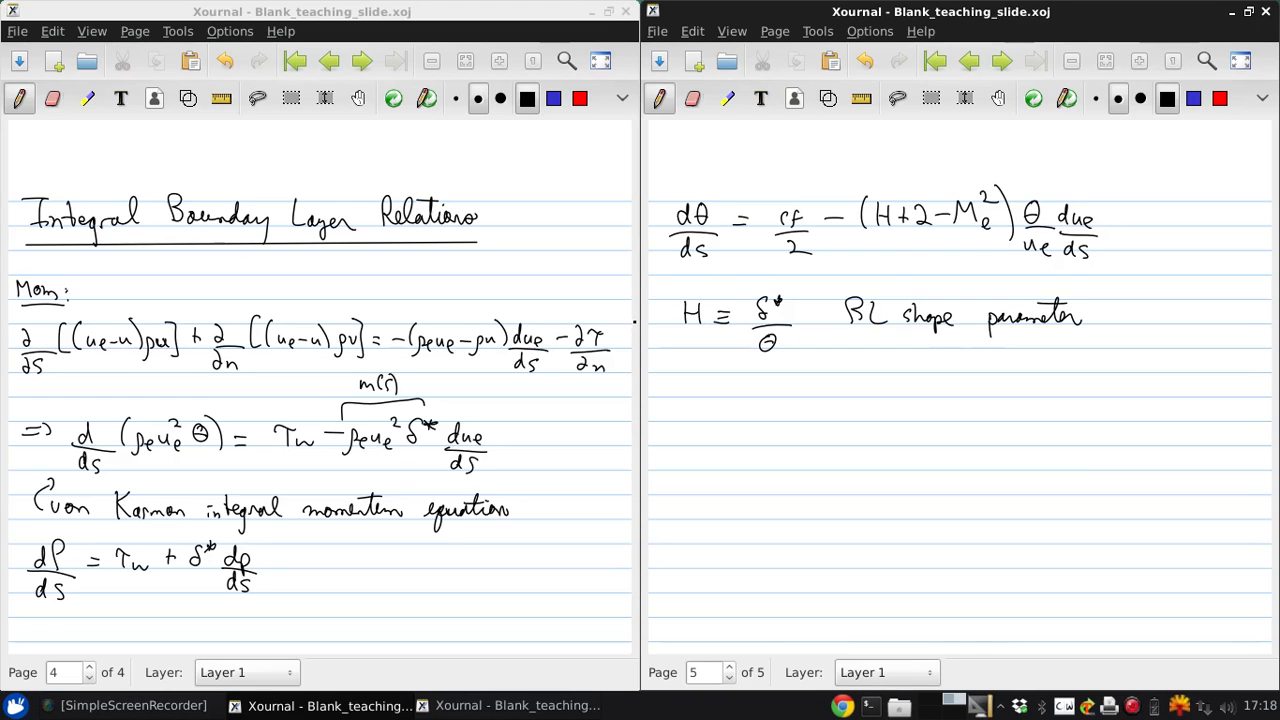
{"action": "left_click", "coordinate": [688, 384]}
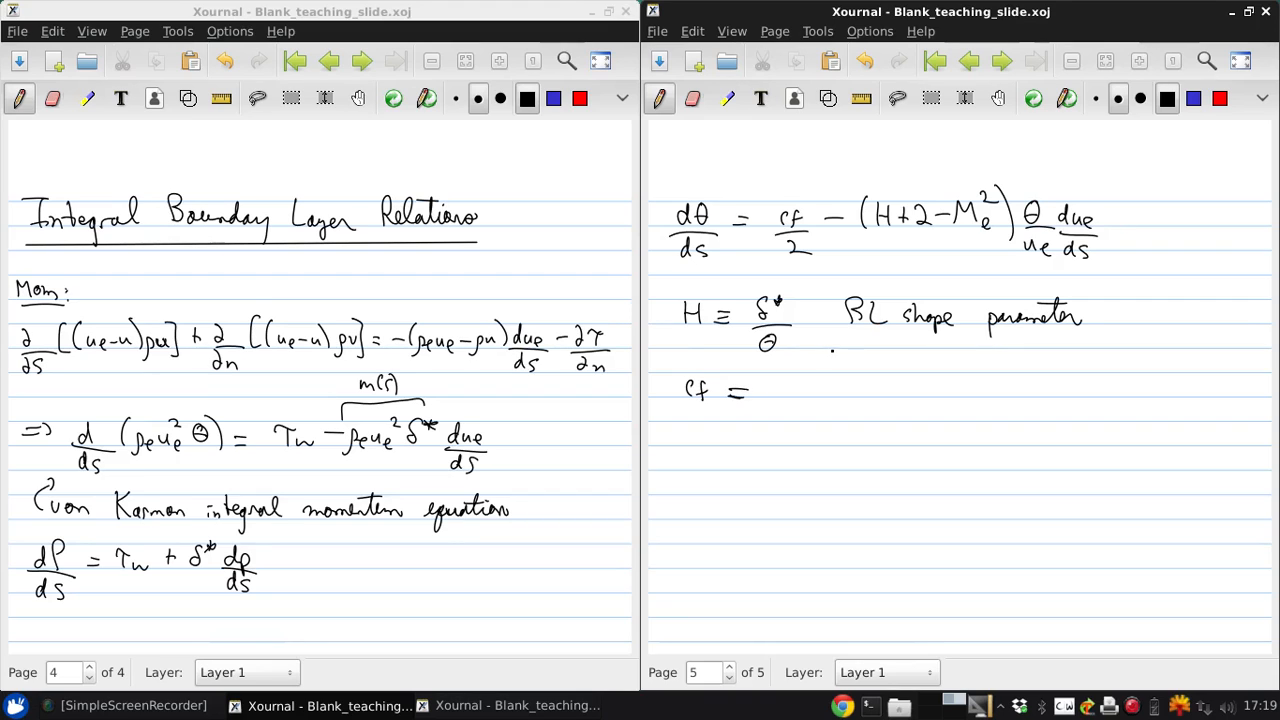
Step: Define cf ≡ τw/(½ρe ue²), labelled skin friction coefficient
{"action": "left_click_drag", "start_coordinate": [790, 378], "coordinate": [825, 375]}
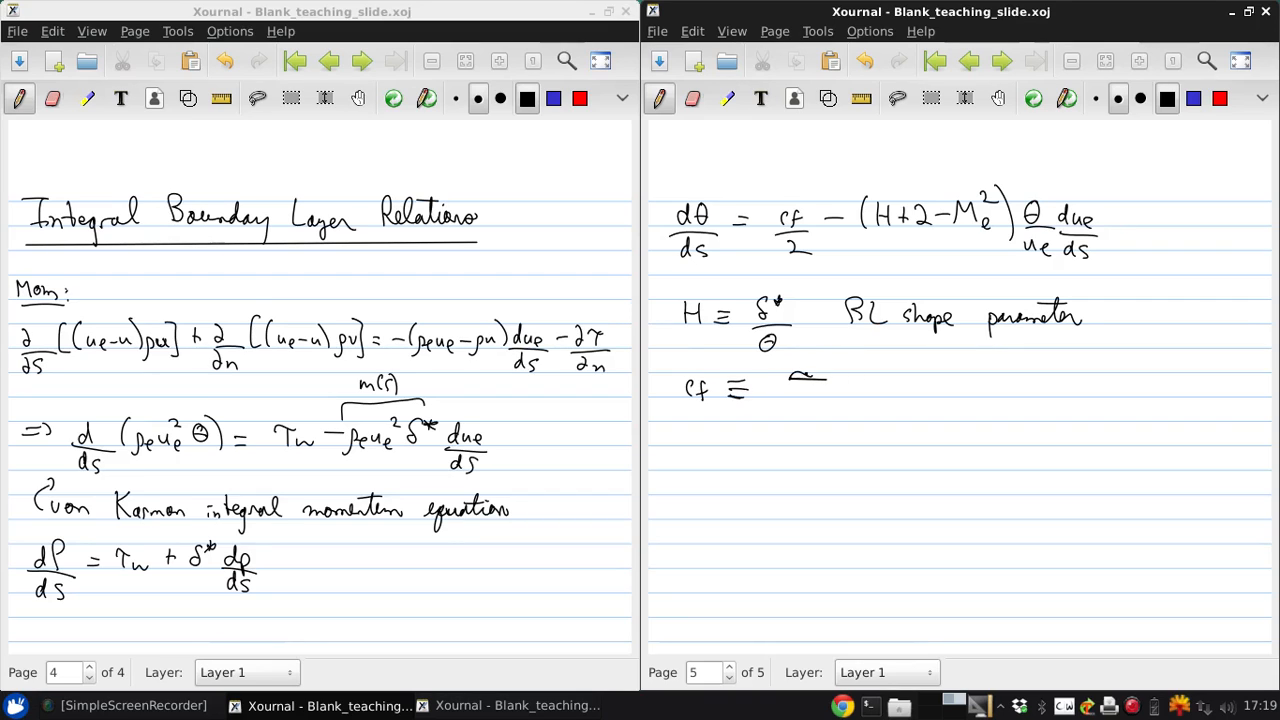
{"action": "left_click", "coordinate": [805, 378]}
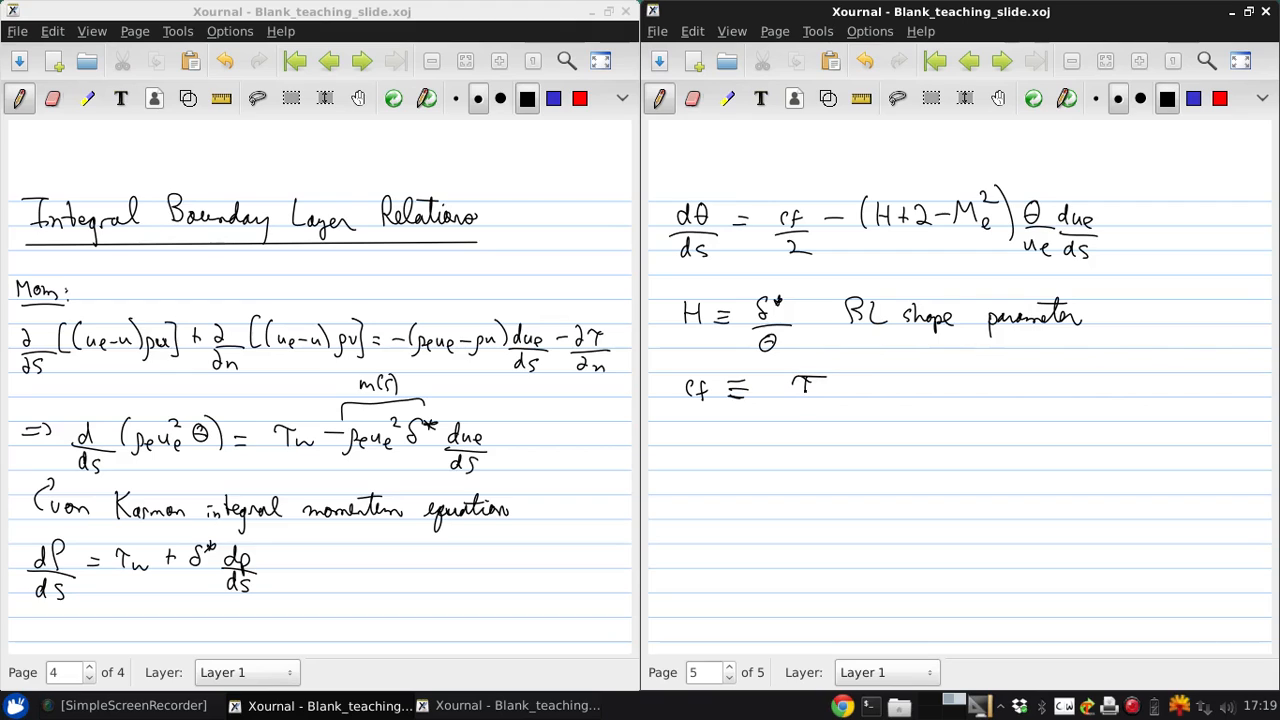
{"action": "left_click", "coordinate": [805, 385]}
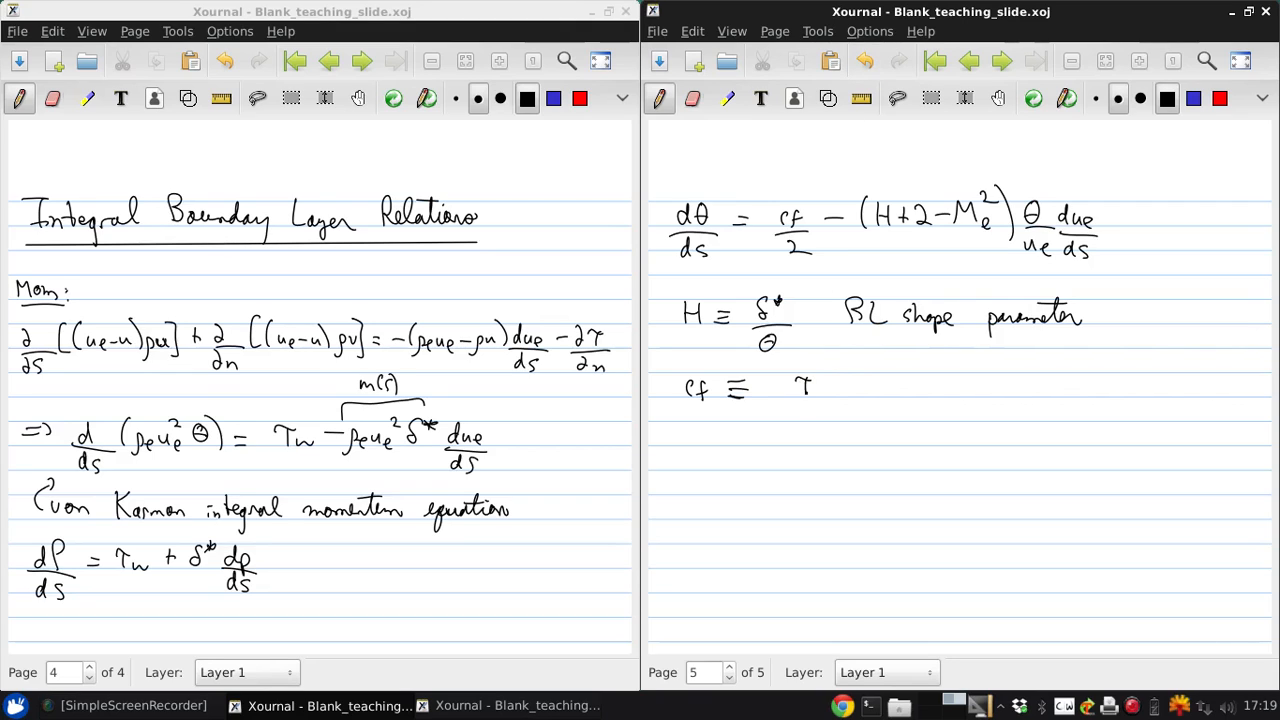
{"action": "left_click_drag", "start_coordinate": [785, 408], "coordinate": [893, 410]}
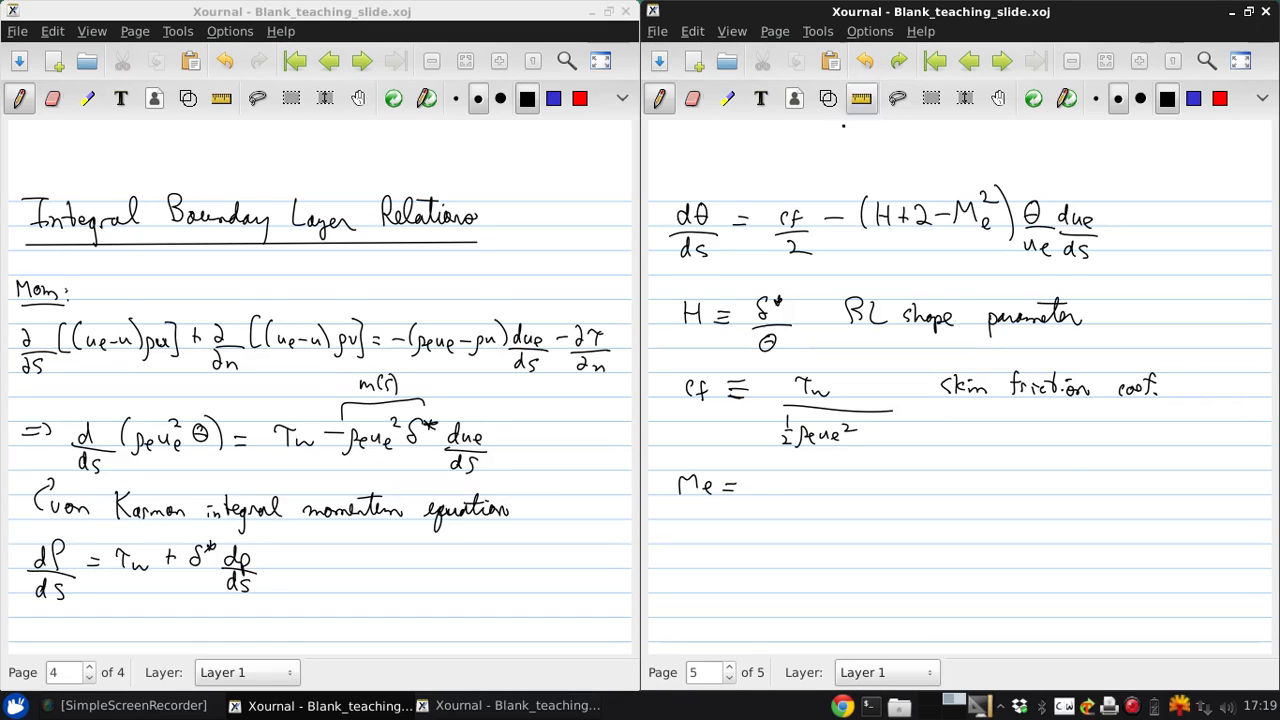
Step: Define Me as ue/ae and label it 'Mach number'
{"action": "left_click_drag", "start_coordinate": [760, 478], "coordinate": [772, 510]}
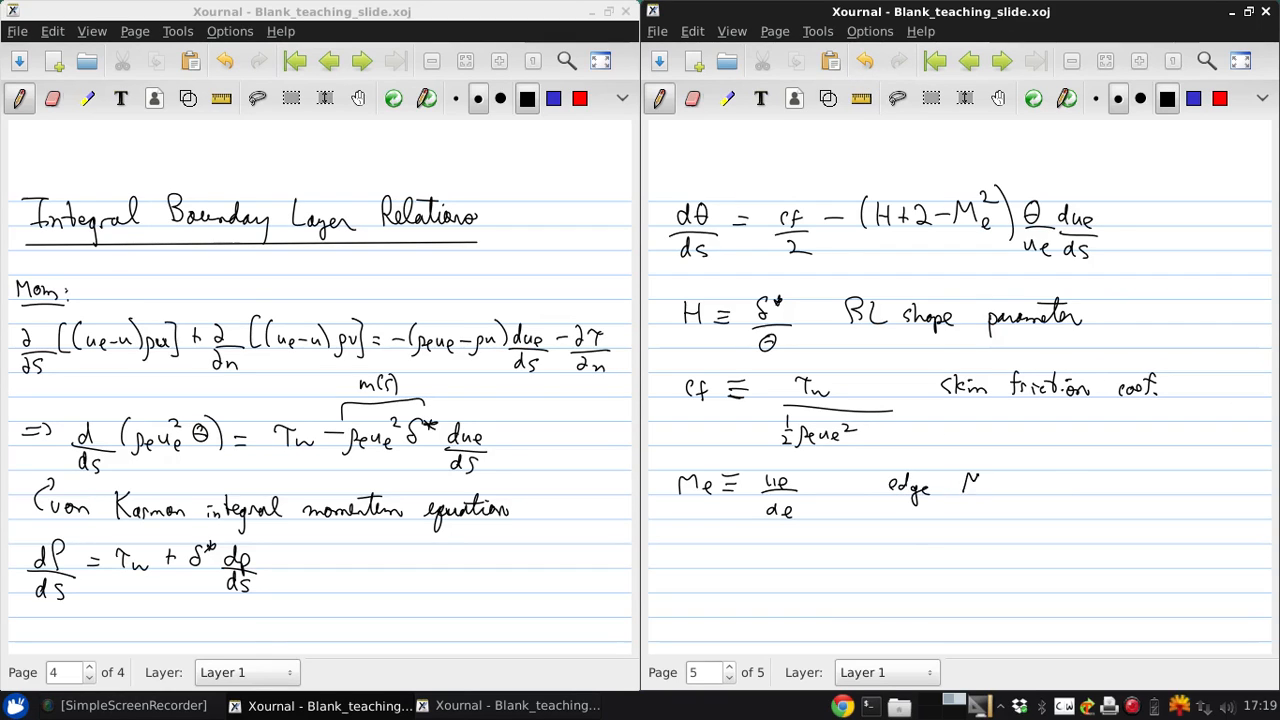
{"action": "type", "text": "Mach n."}
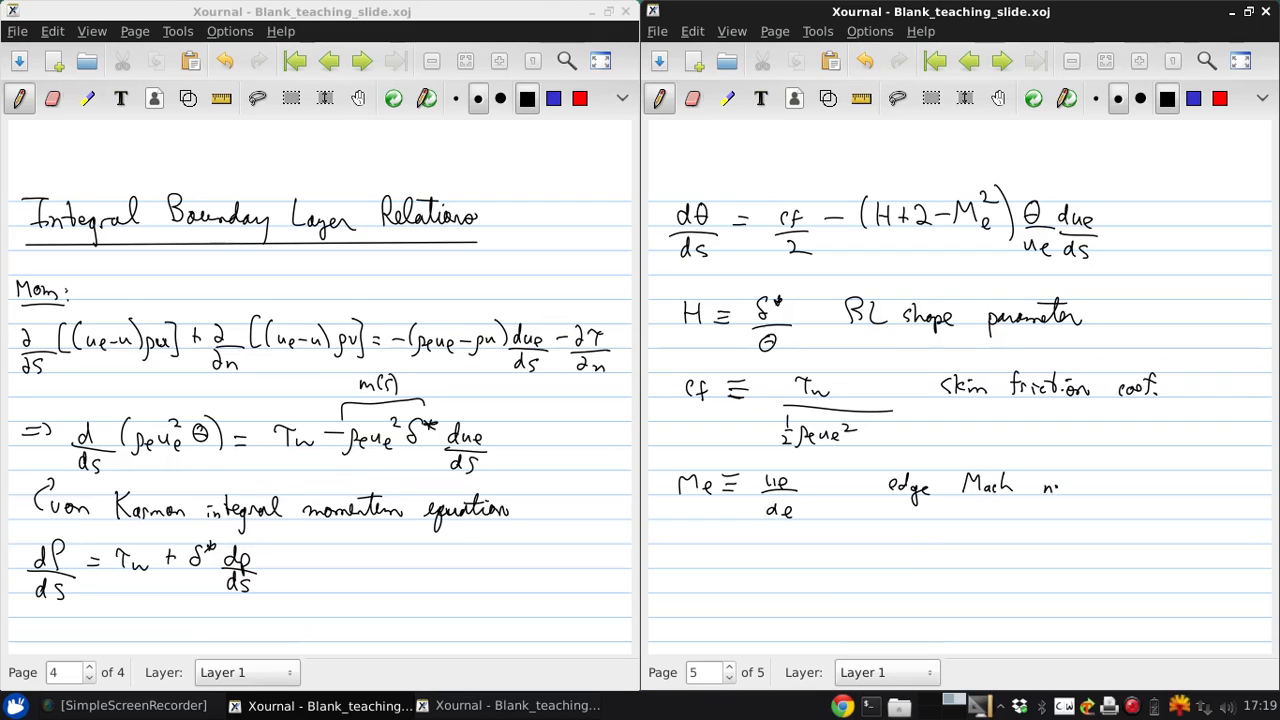
{"action": "type", "text": "number"}
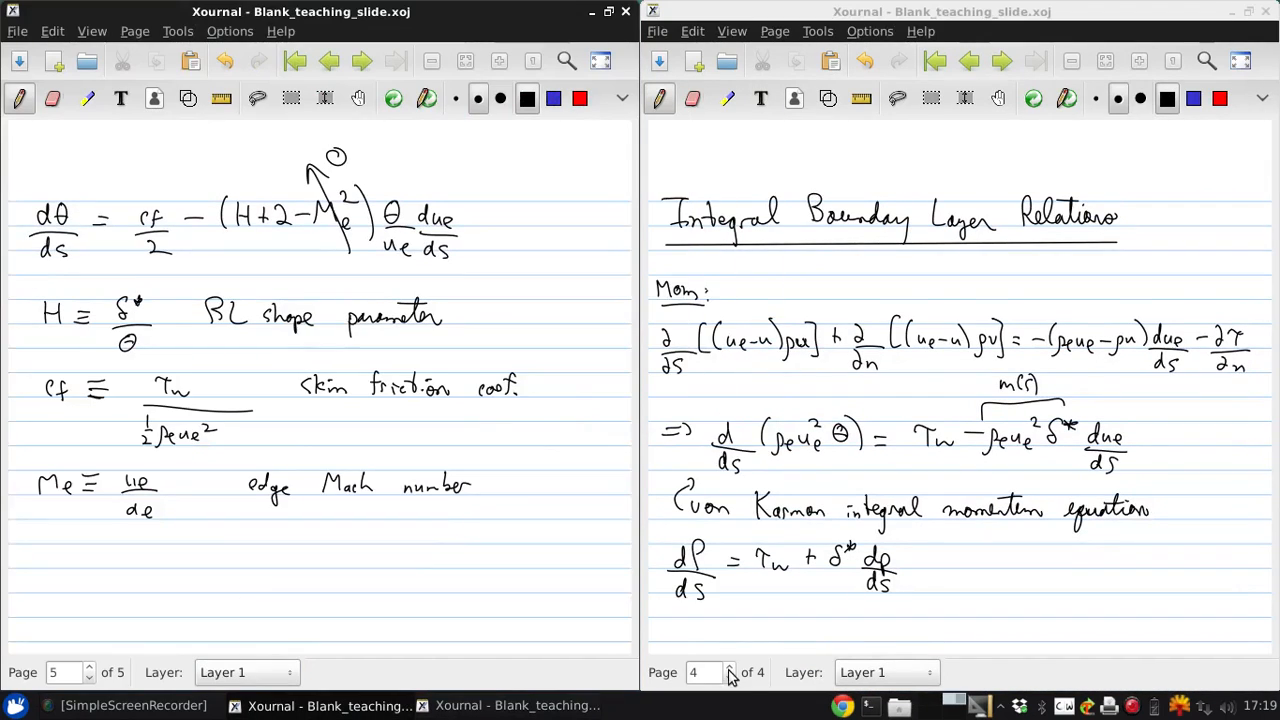
Step: Add a new page and write the kinetic energy equation with d/ds, d/dn, pressure and shear terms
{"action": "left_click", "coordinate": [1001, 61]}
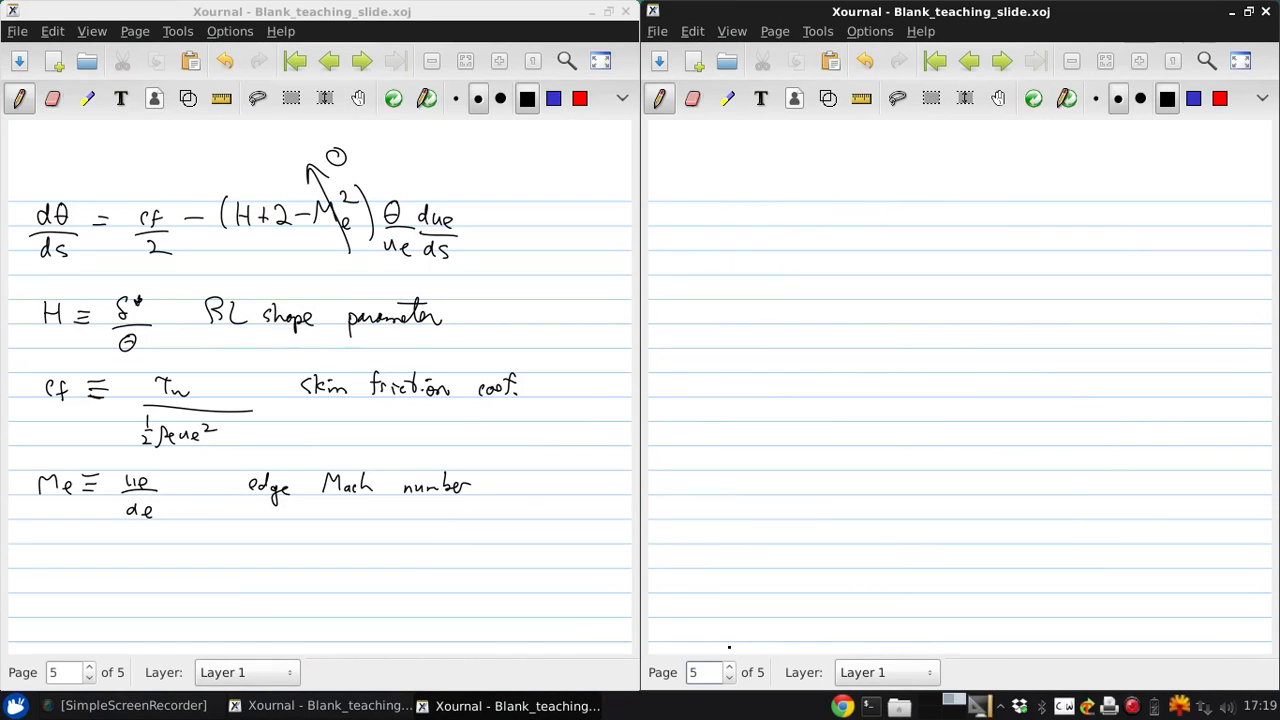
{"action": "left_click", "coordinate": [708, 228]}
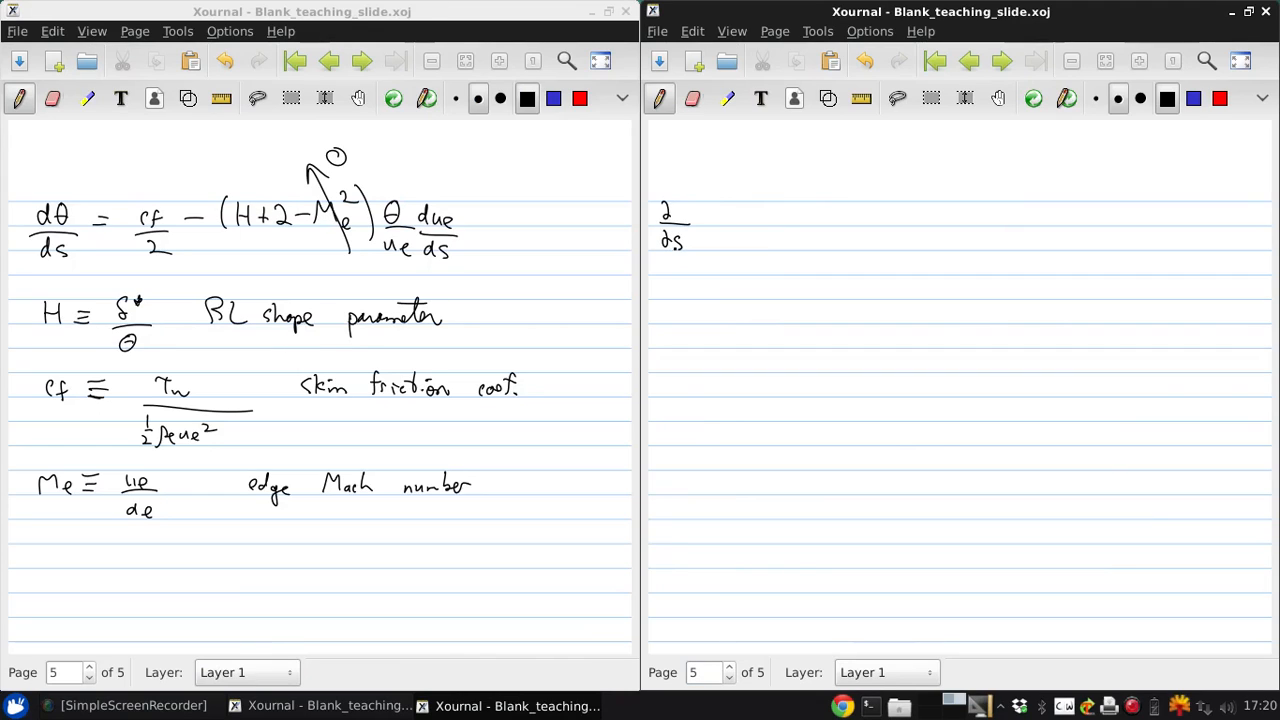
{"action": "left_click_drag", "start_coordinate": [710, 205], "coordinate": [705, 245]}
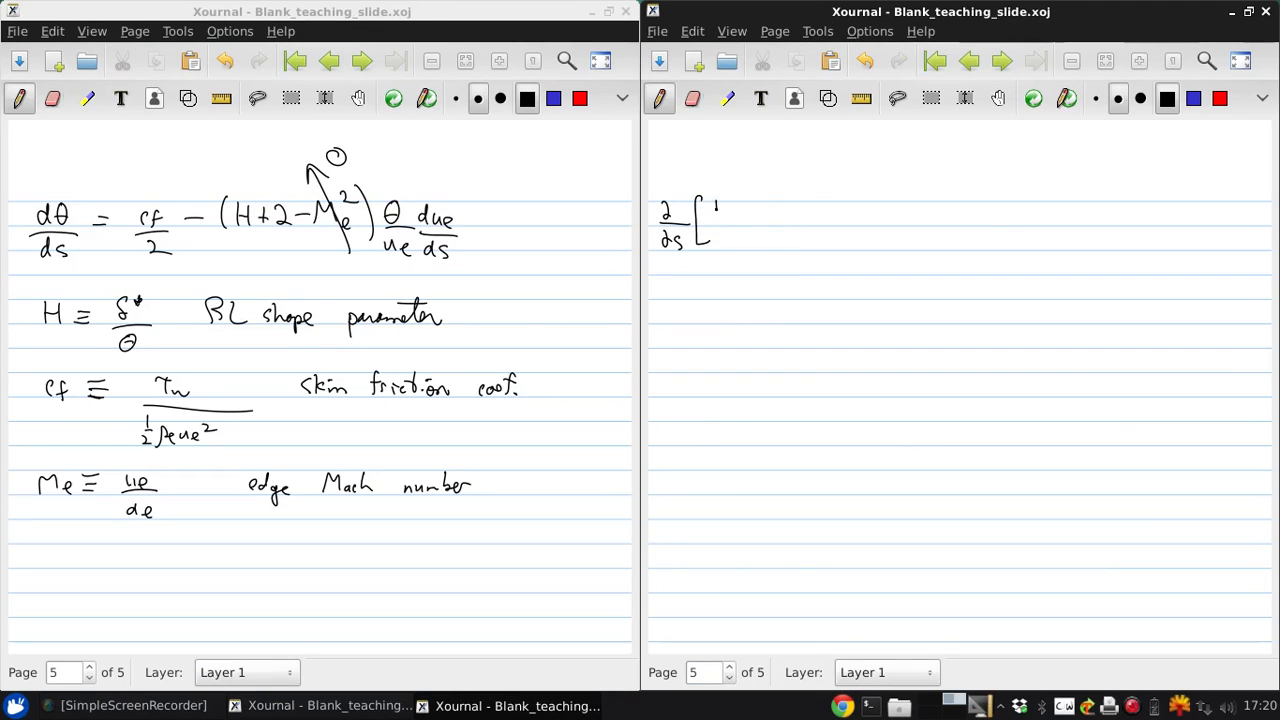
{"action": "left_click_drag", "start_coordinate": [715, 215], "coordinate": [765, 220]}
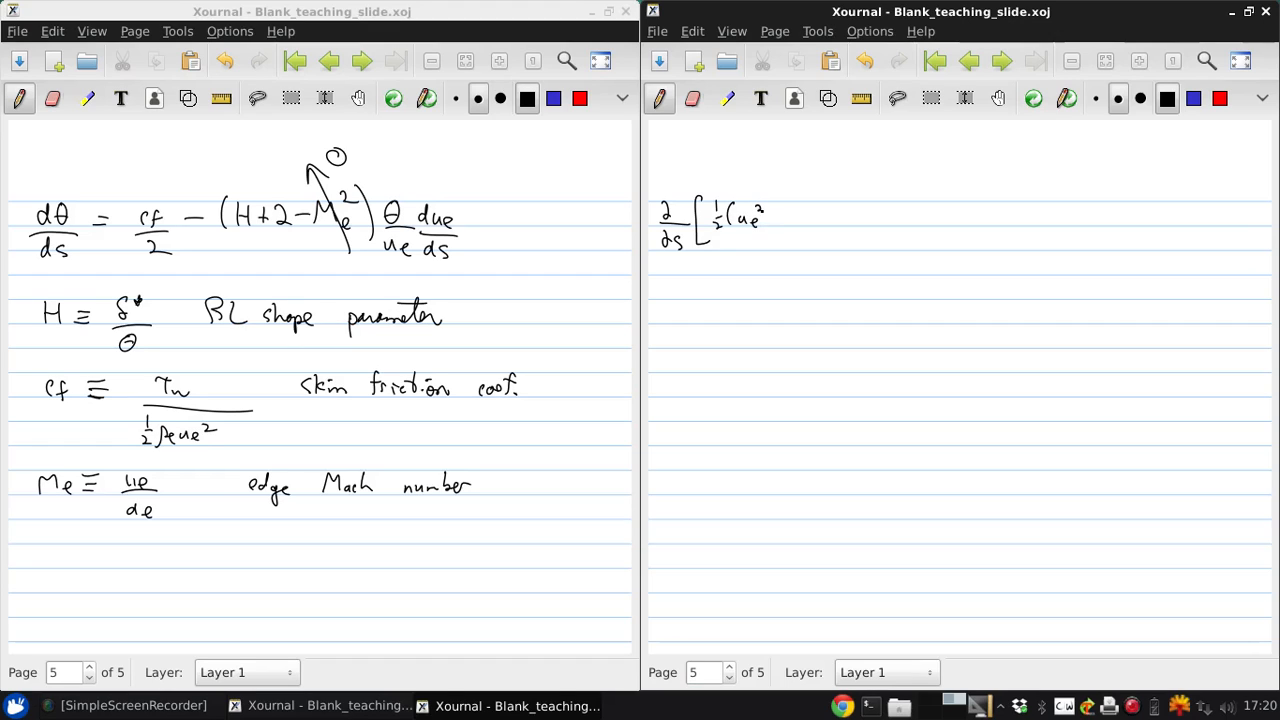
{"action": "left_click_drag", "start_coordinate": [775, 215], "coordinate": [800, 210]}
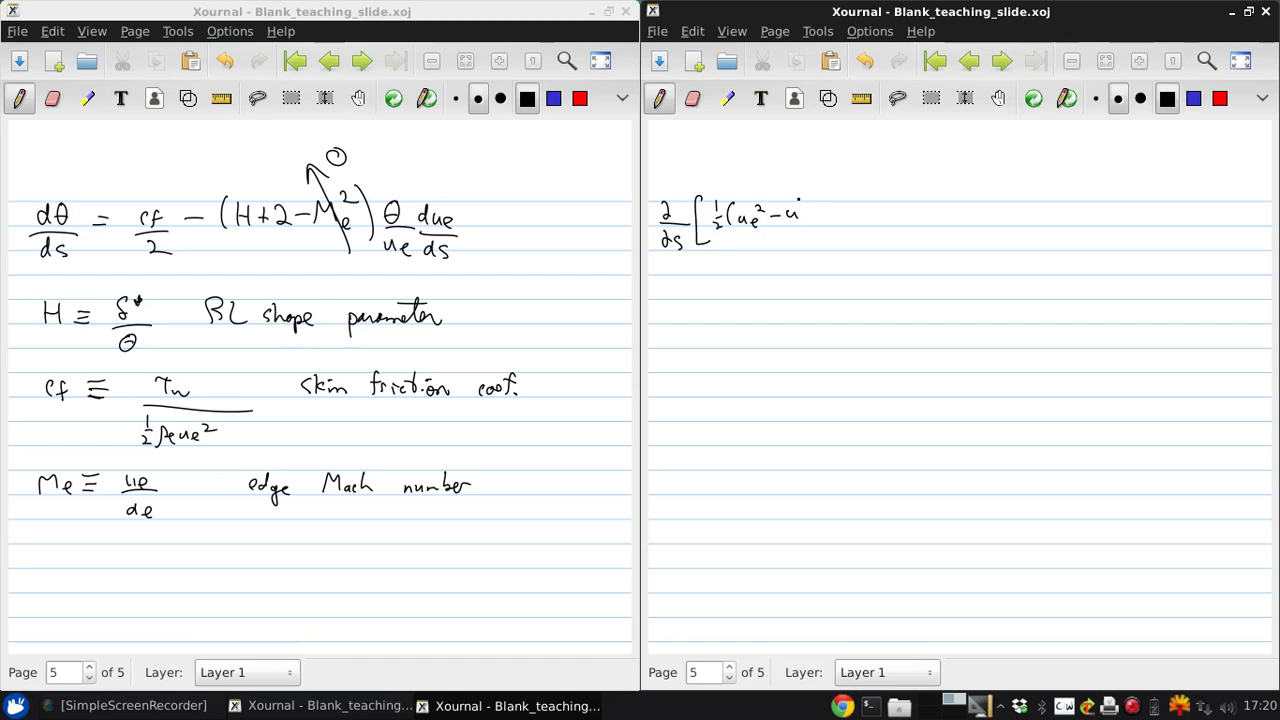
{"action": "left_click_drag", "start_coordinate": [790, 210], "coordinate": [835, 225]}
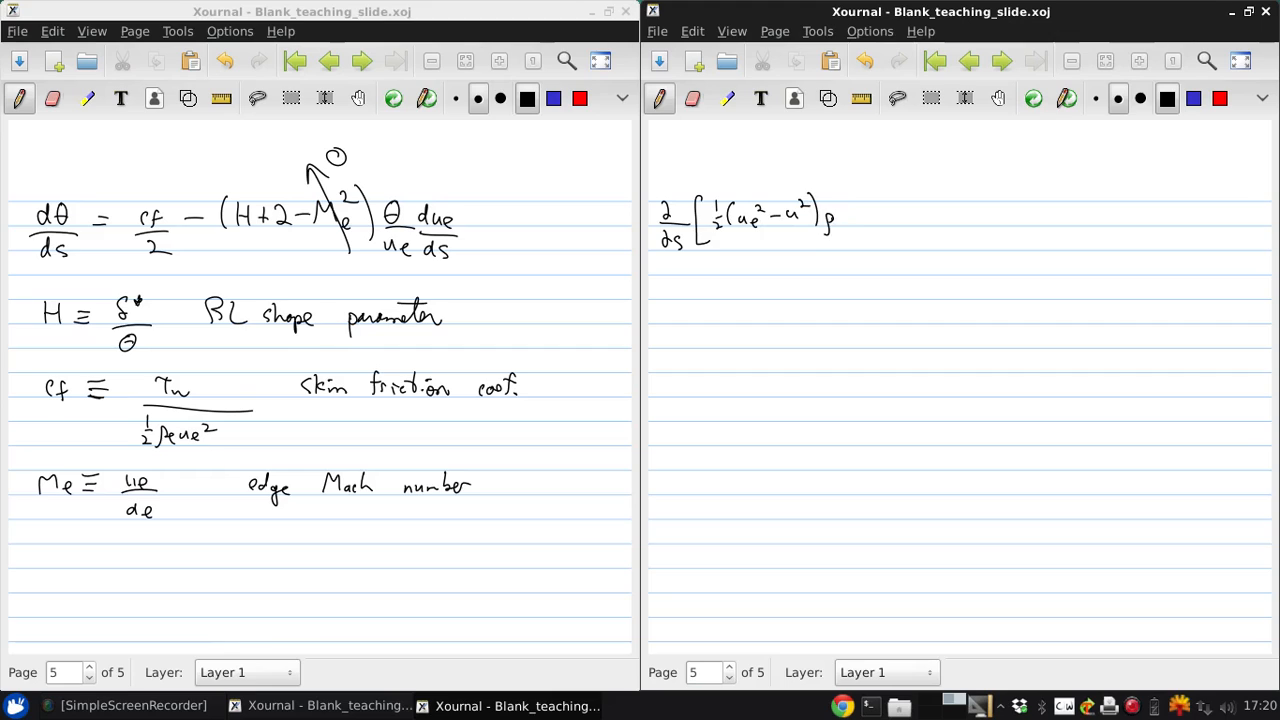
{"action": "left_click_drag", "start_coordinate": [820, 215], "coordinate": [870, 240]}
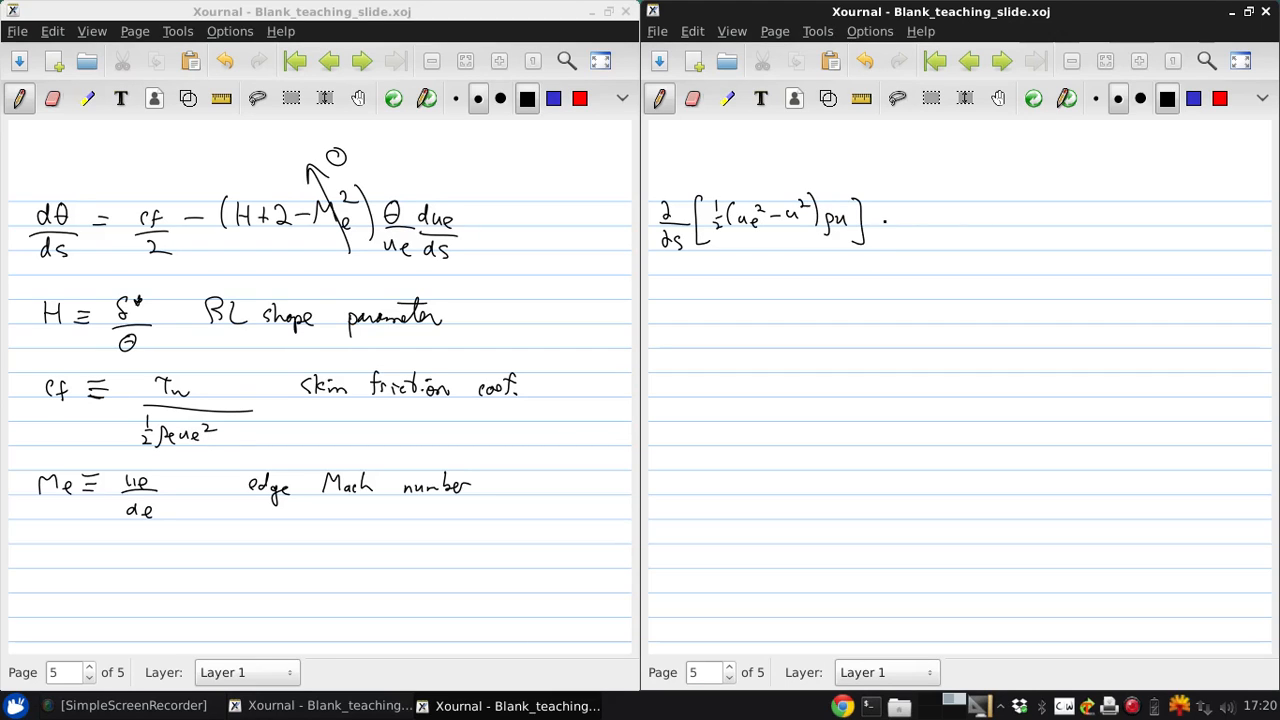
{"action": "left_click_drag", "start_coordinate": [885, 220], "coordinate": [925, 240]}
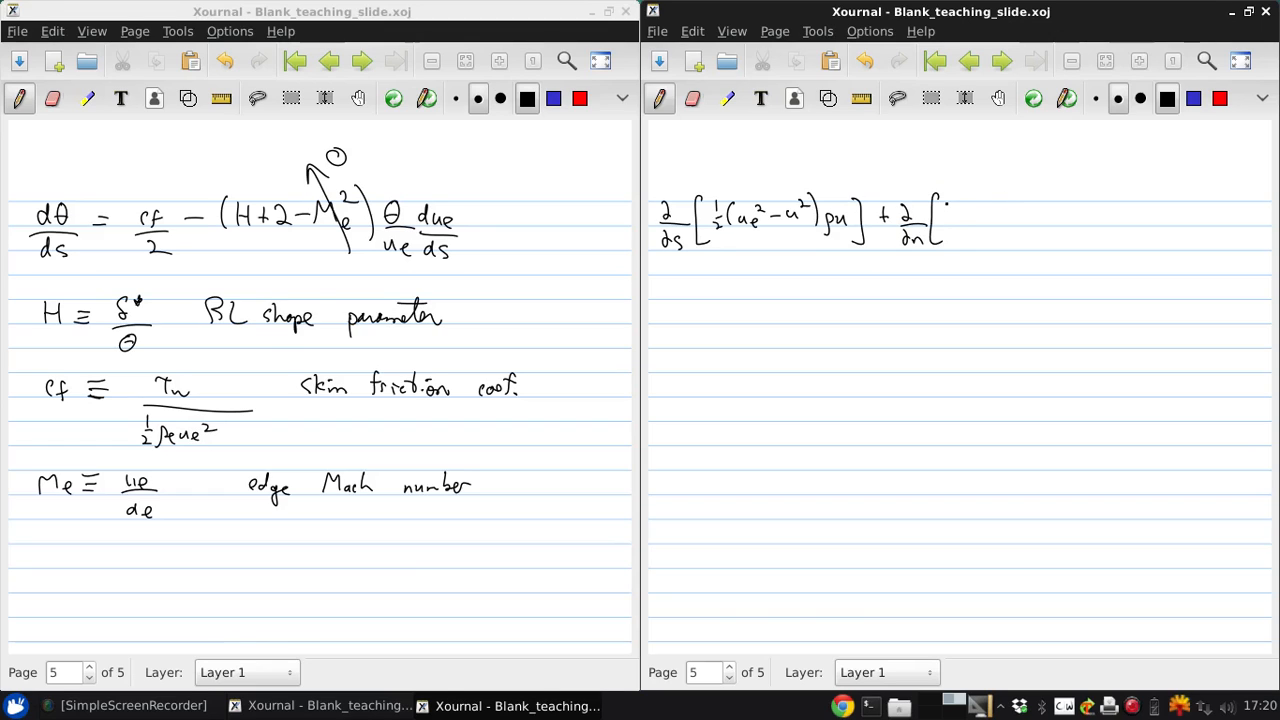
{"action": "left_click_drag", "start_coordinate": [935, 235], "coordinate": [990, 210]}
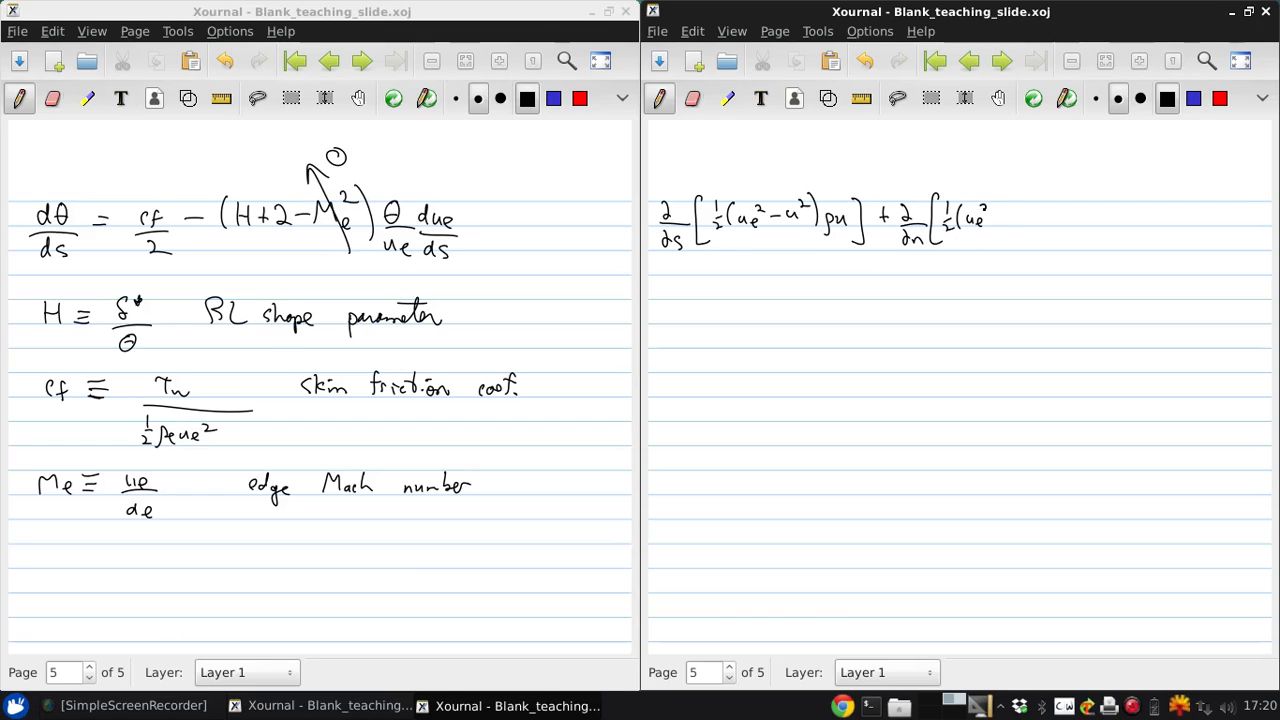
{"action": "left_click_drag", "start_coordinate": [990, 215], "coordinate": [1040, 225]}
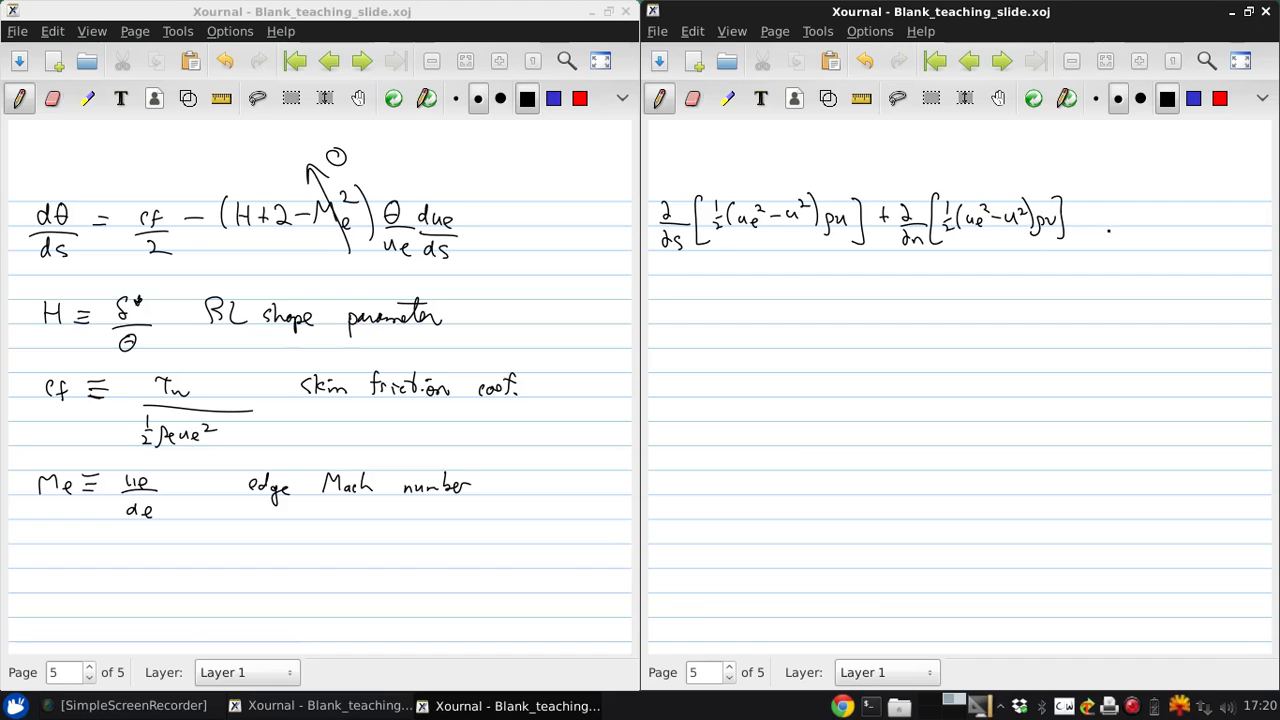
{"action": "left_click_drag", "start_coordinate": [1080, 220], "coordinate": [1130, 225]}
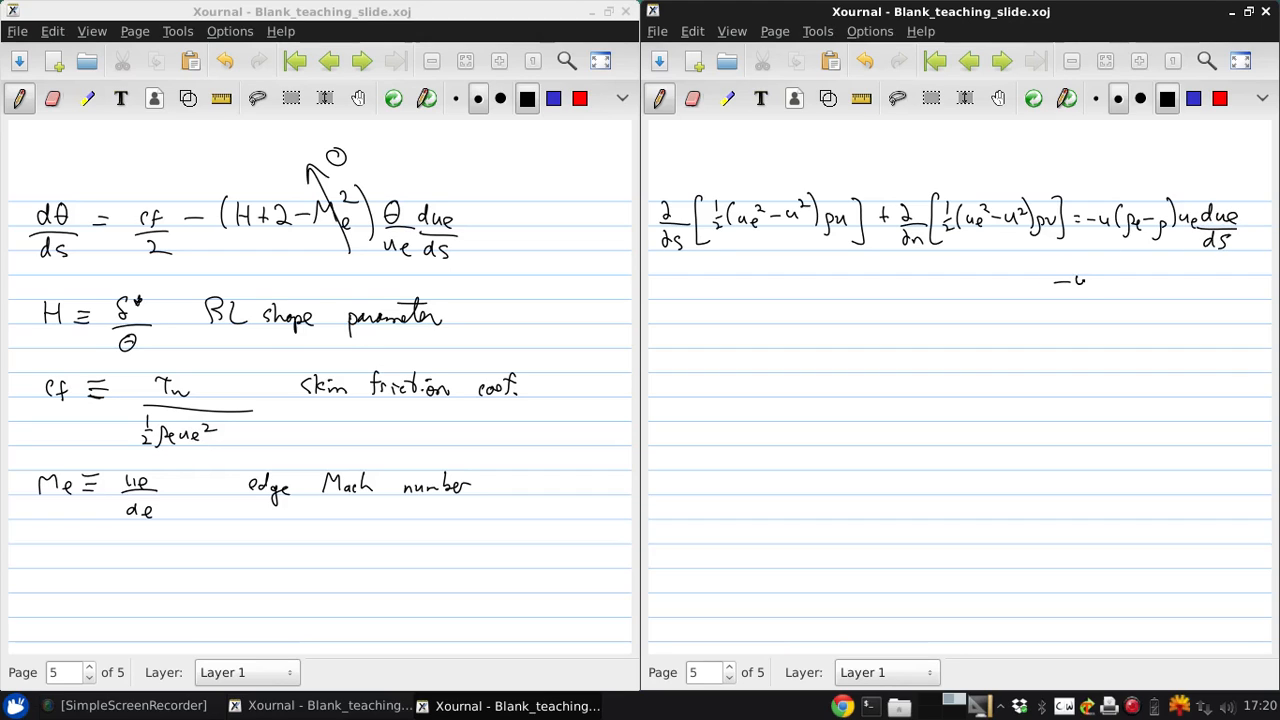
{"action": "left_click_drag", "start_coordinate": [1075, 285], "coordinate": [1110, 305]}
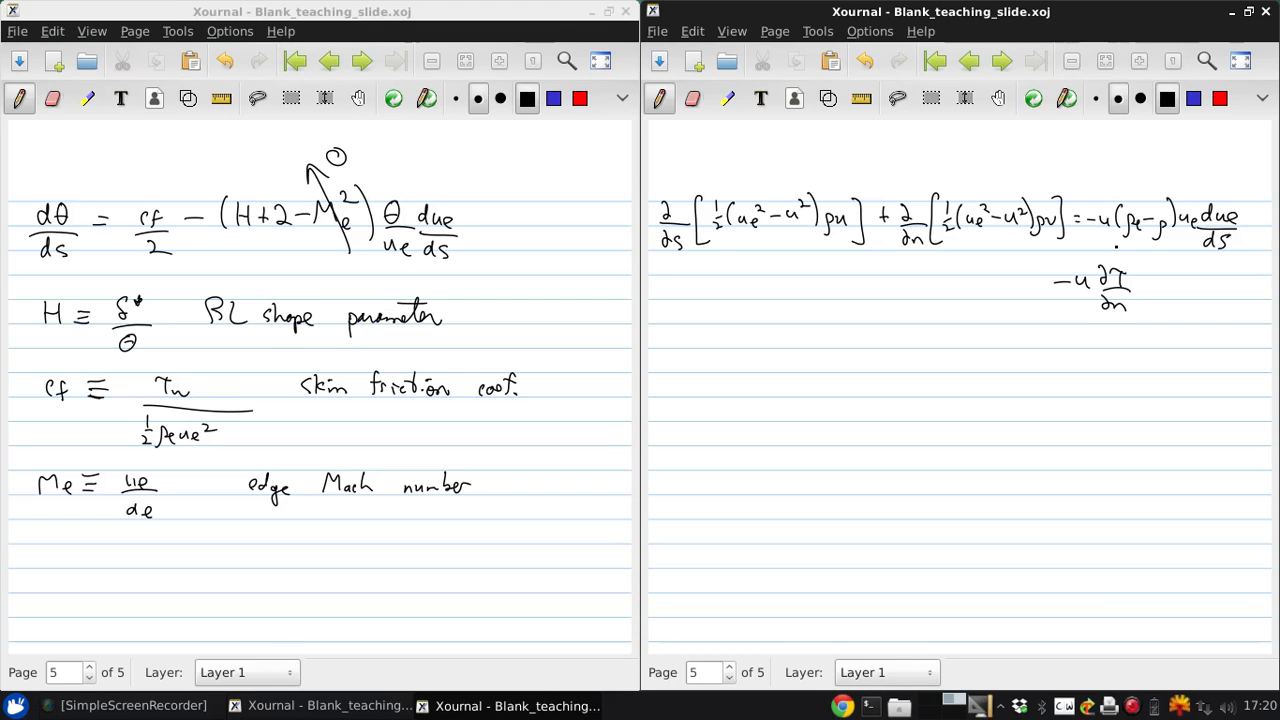
Step: Write the integral form d/ds(½ρe ue³θ*) = D − ρe ue³δ** due/ds
{"action": "left_click", "coordinate": [658, 363]}
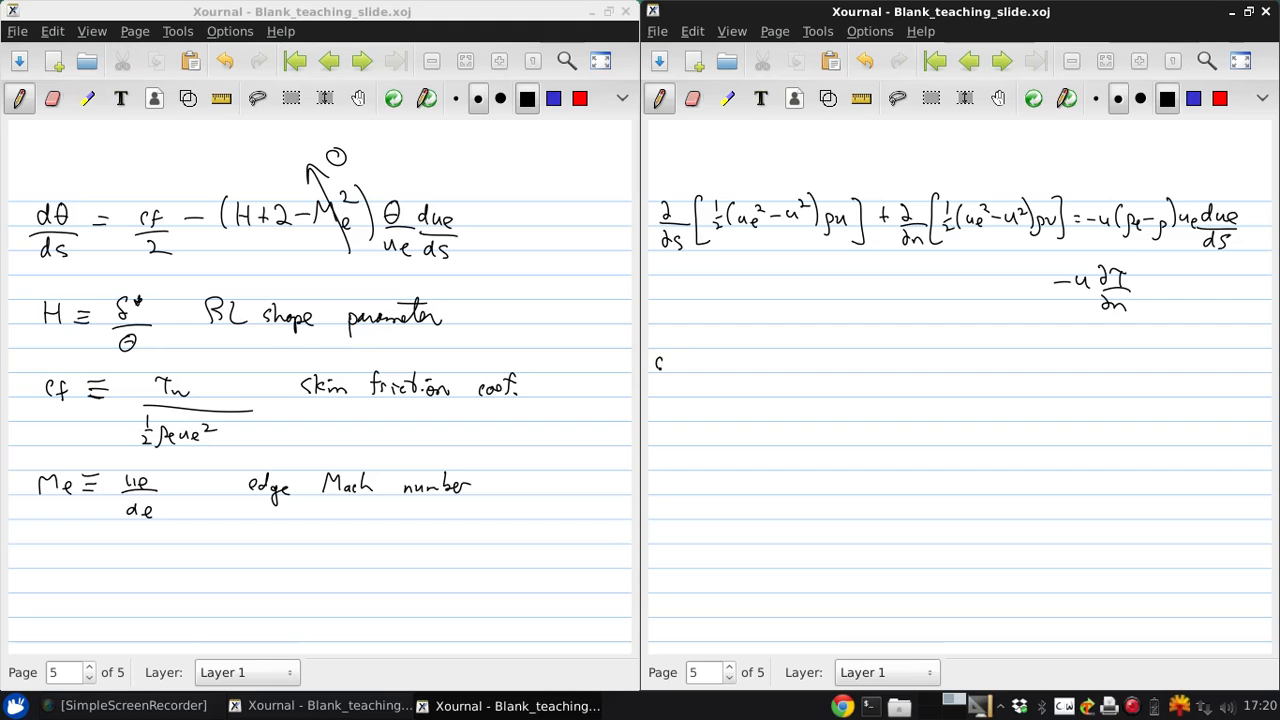
{"action": "left_click_drag", "start_coordinate": [665, 355], "coordinate": [680, 395]}
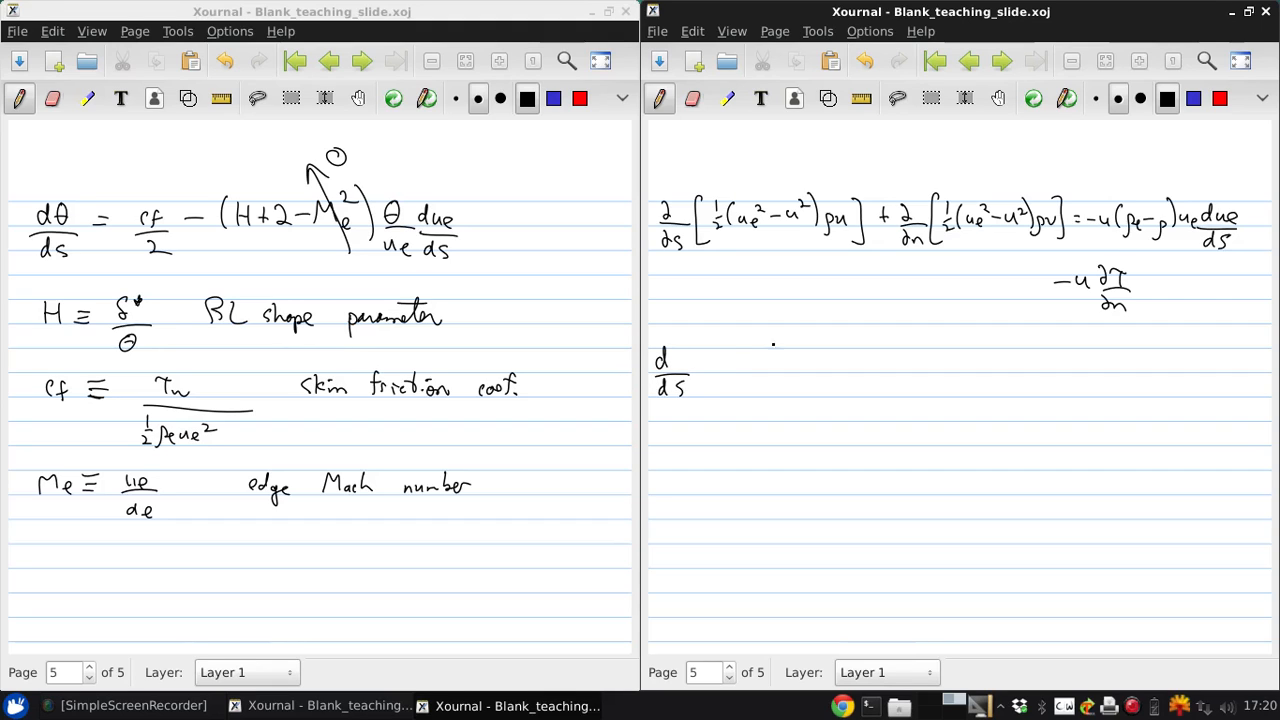
{"action": "left_click_drag", "start_coordinate": [705, 365], "coordinate": [745, 380]}
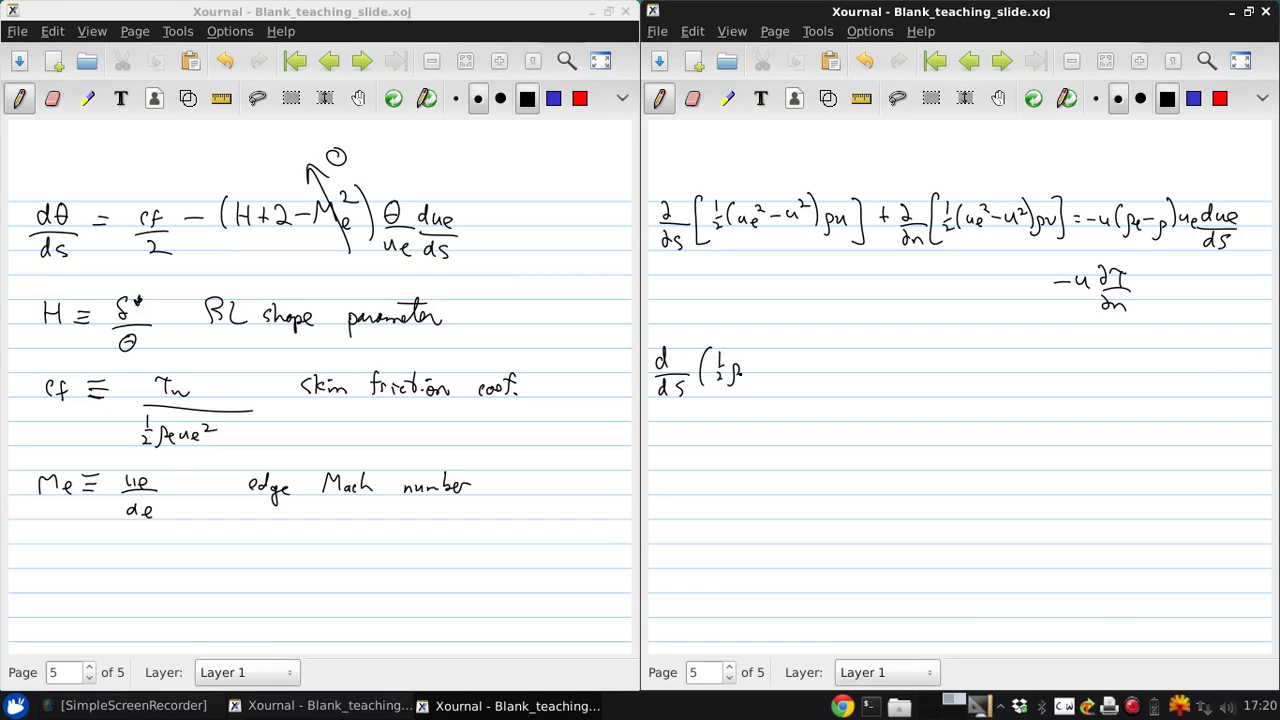
{"action": "left_click_drag", "start_coordinate": [745, 375], "coordinate": [790, 370]}
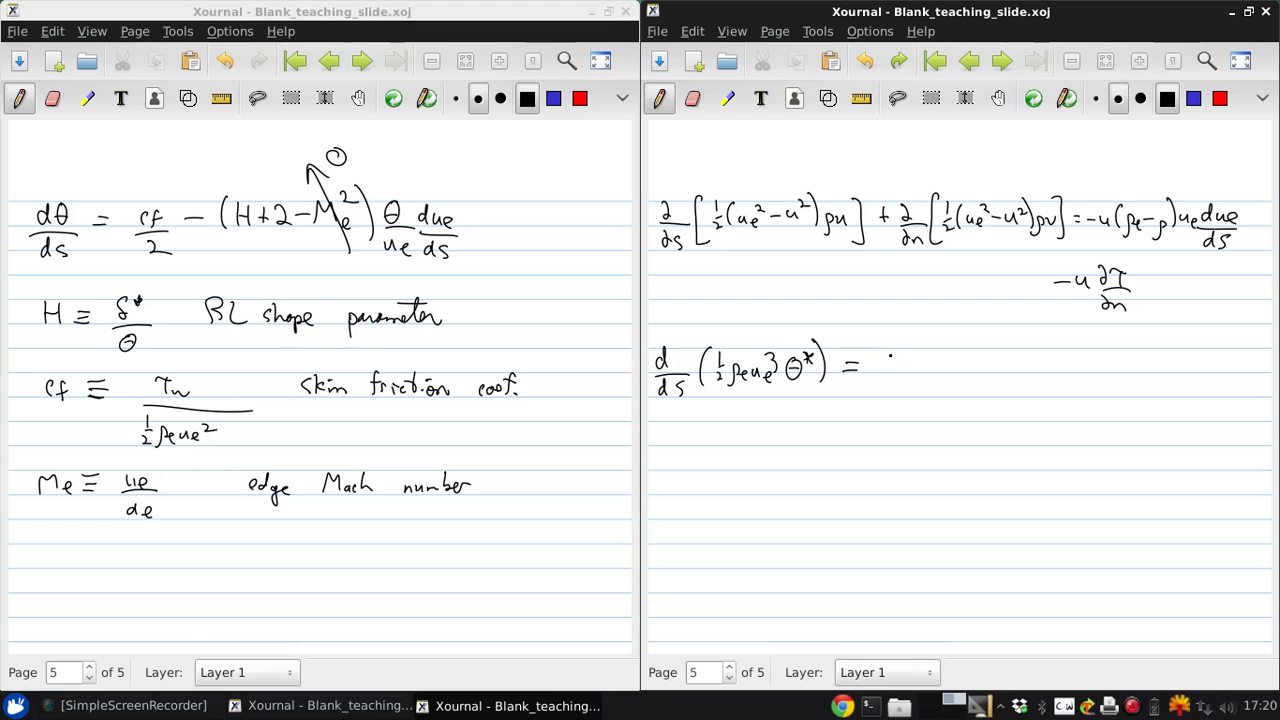
{"action": "left_click_drag", "start_coordinate": [875, 370], "coordinate": [905, 355]}
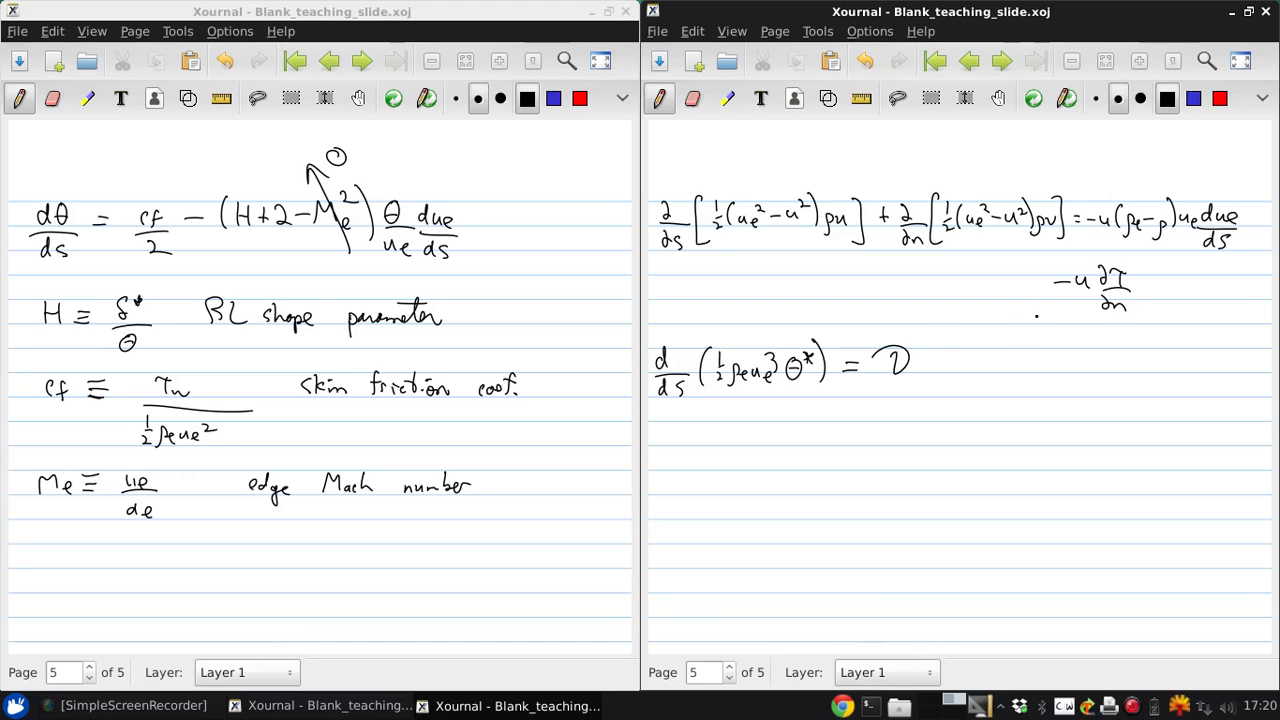
{"action": "left_click", "coordinate": [945, 358]}
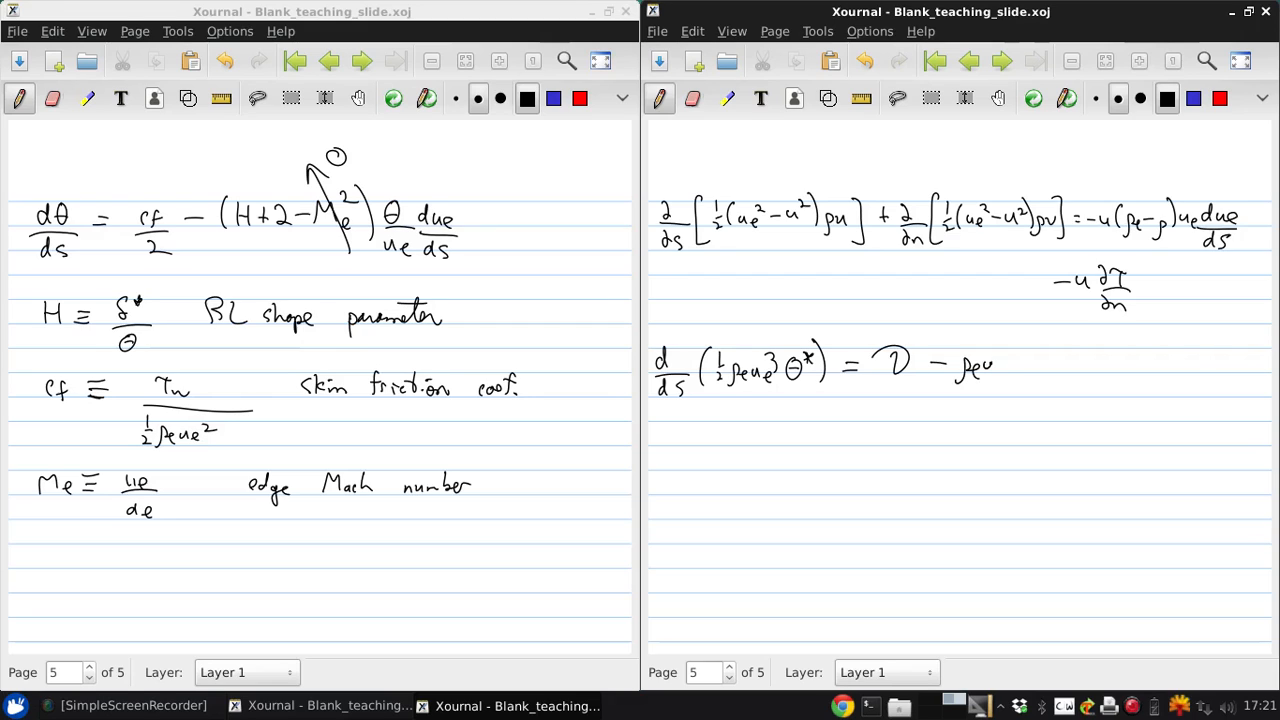
{"action": "left_click_drag", "start_coordinate": [996, 248], "coordinate": [996, 360]}
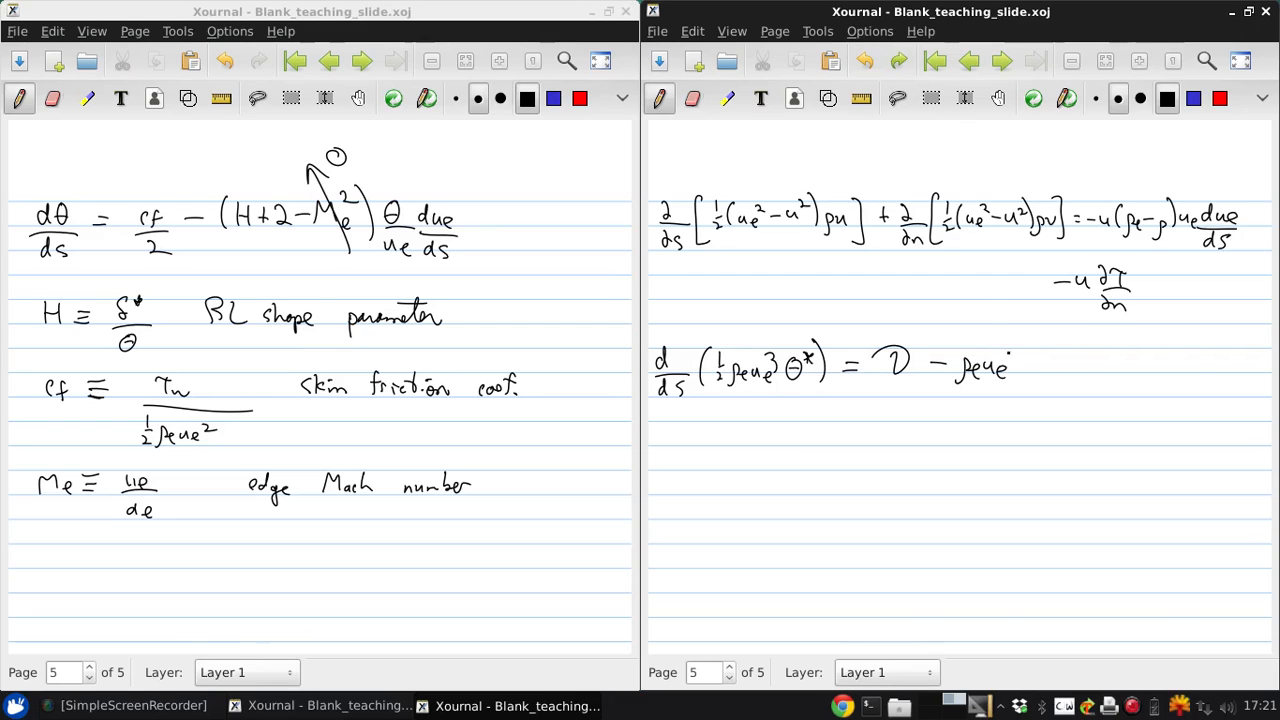
{"action": "left_click_drag", "start_coordinate": [1010, 370], "coordinate": [1040, 350]}
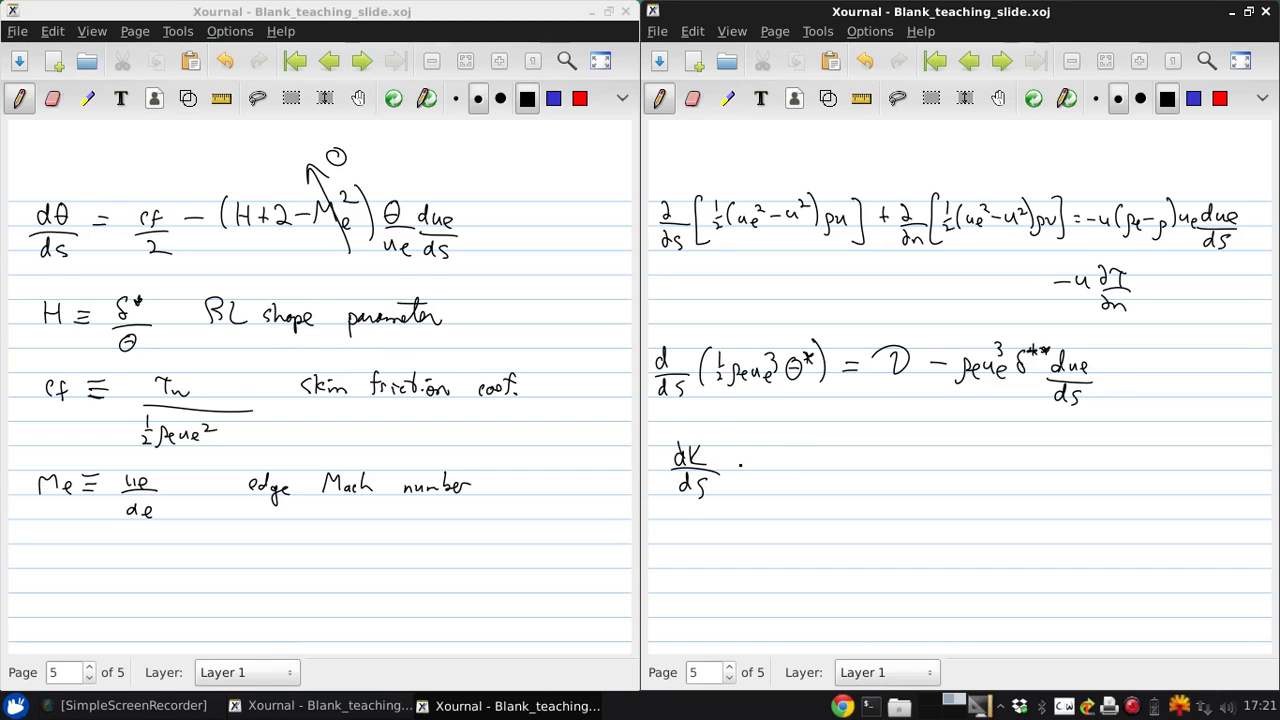
Step: Write dK/ds = D + ue δ** dp/ds beneath the integral kinetic energy equation
{"action": "left_click_drag", "start_coordinate": [745, 460], "coordinate": [795, 460]}
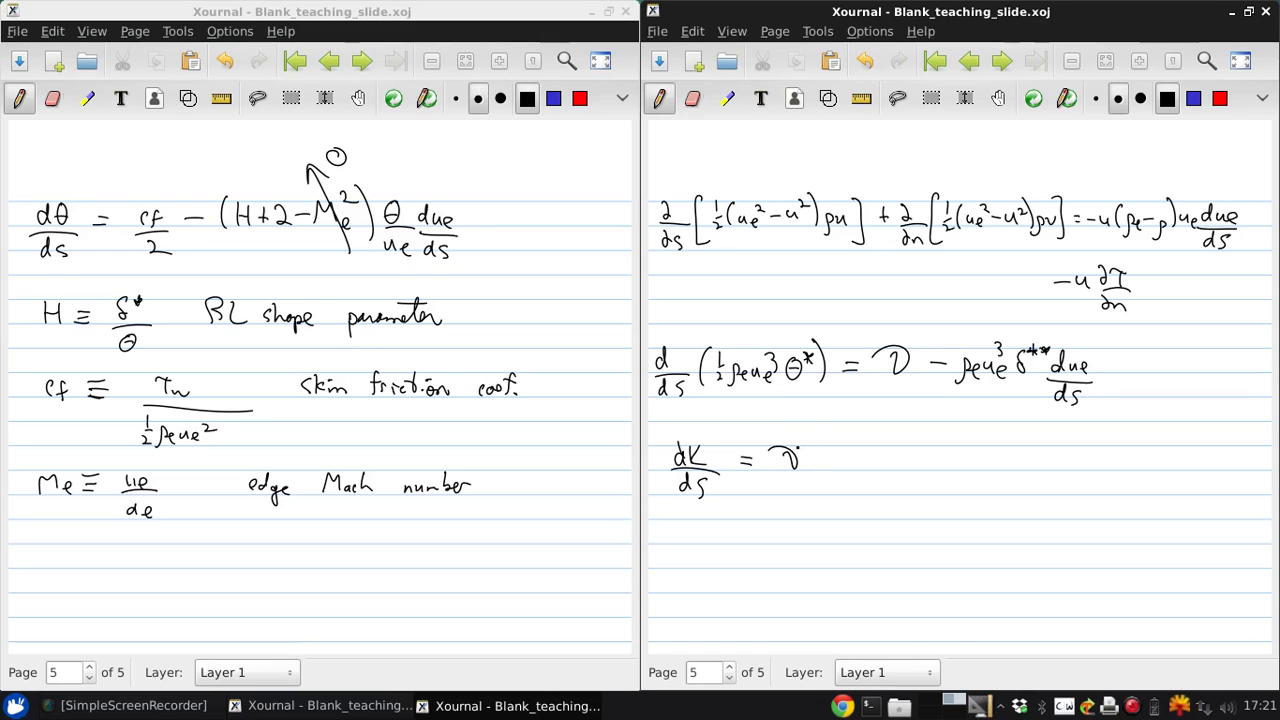
{"action": "left_click_drag", "start_coordinate": [770, 445], "coordinate": [795, 470]}
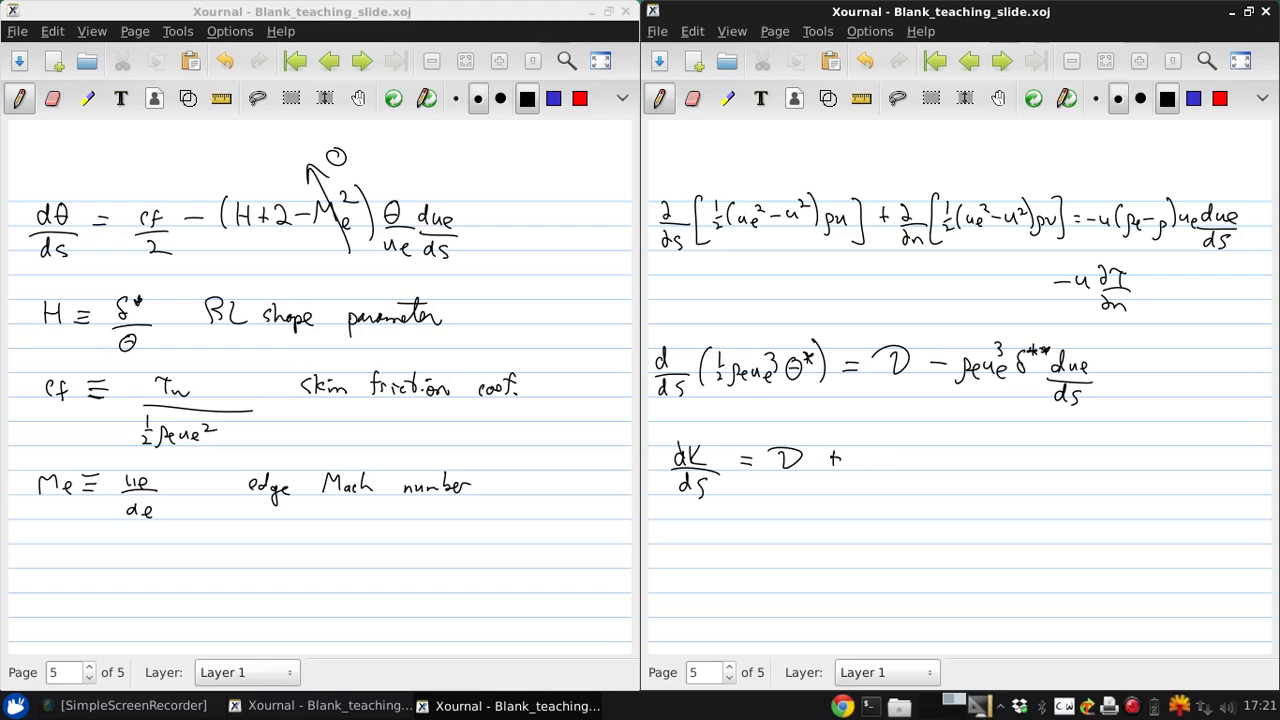
{"action": "left_click", "coordinate": [868, 460]}
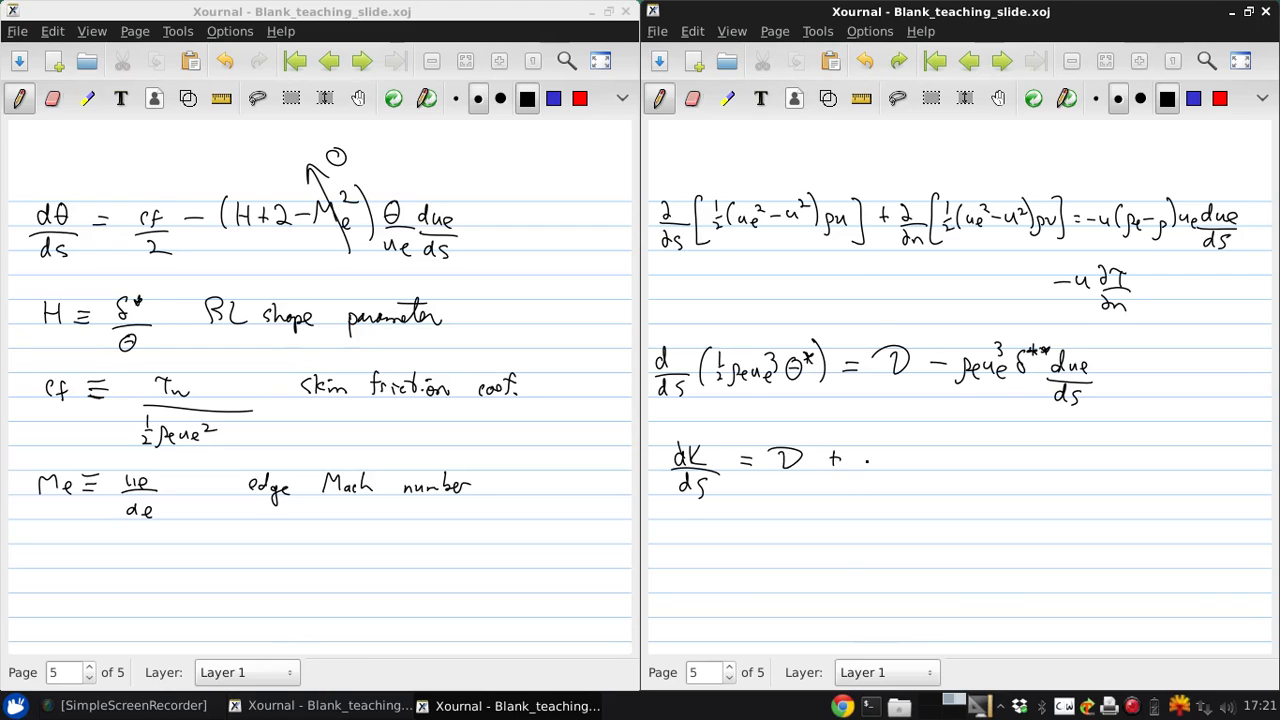
{"action": "left_click_drag", "start_coordinate": [865, 460], "coordinate": [885, 465]}
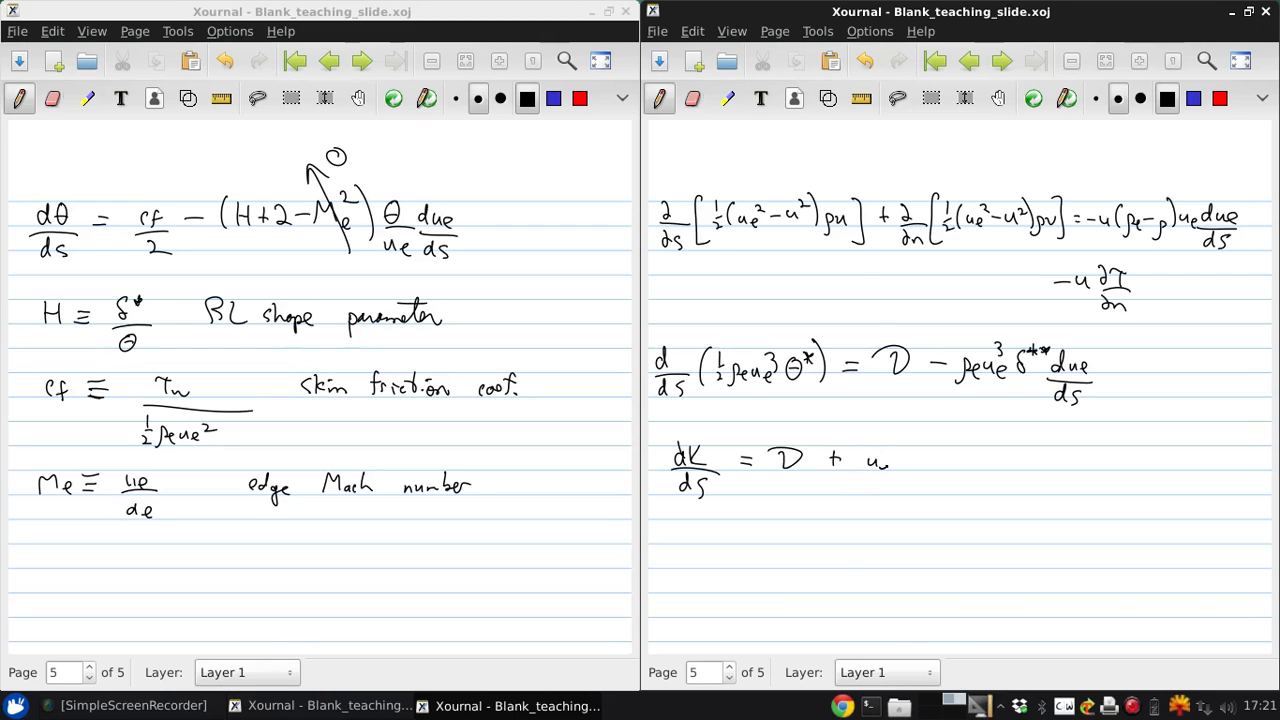
{"action": "left_click_drag", "start_coordinate": [885, 465], "coordinate": [915, 445]}
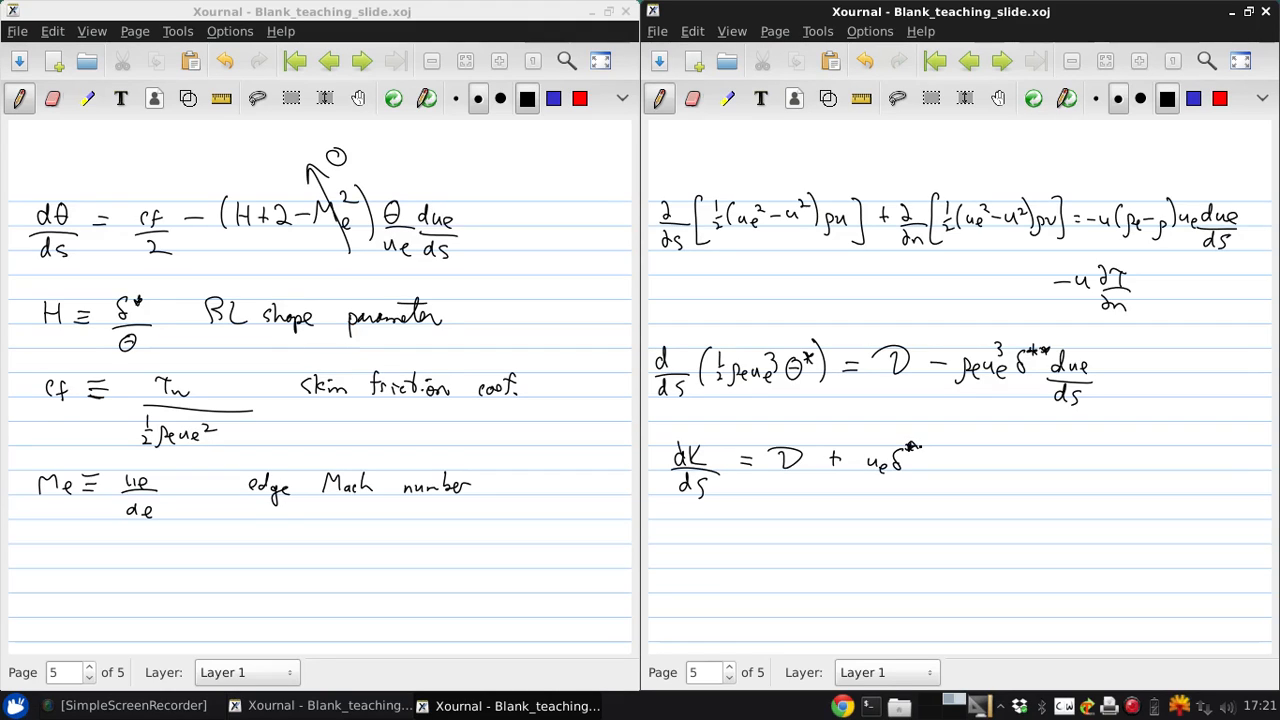
{"action": "left_click", "coordinate": [997, 441]}
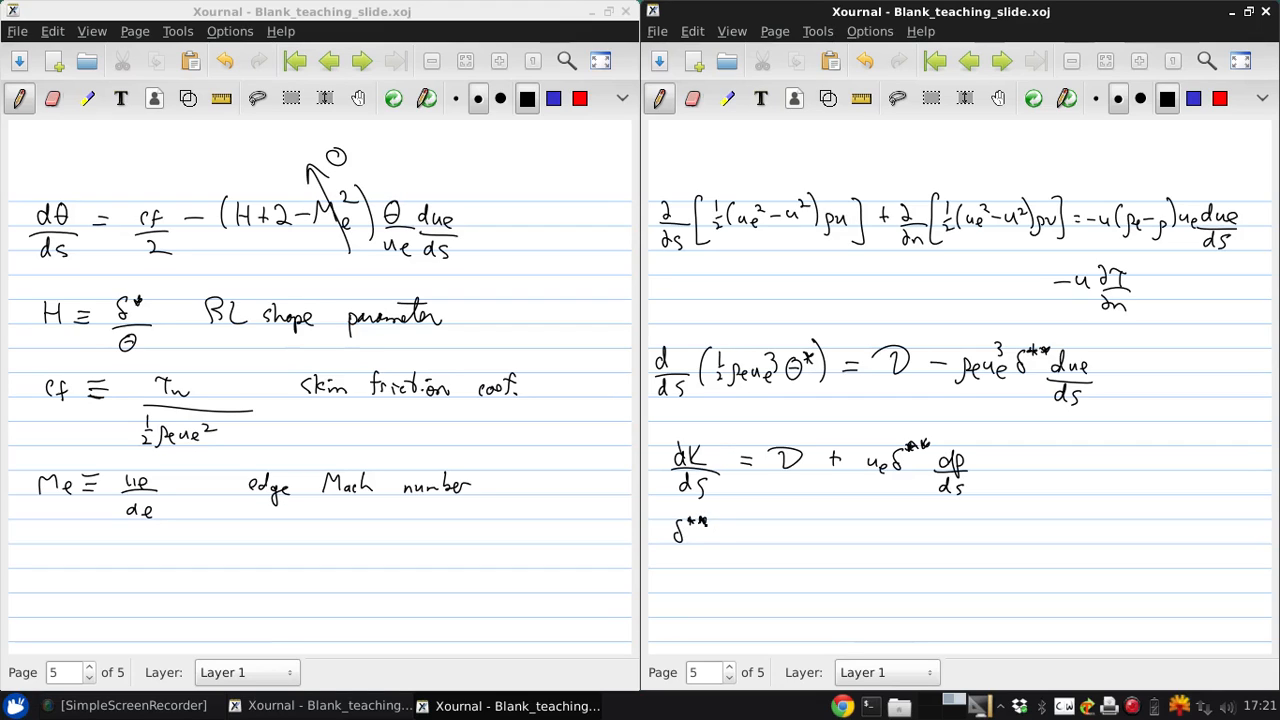
Step: Write δ** as the integral from 0 to he of (1 − ρ/ρe)(u/ue) dn
{"action": "left_click_drag", "start_coordinate": [715, 538], "coordinate": [735, 543]}
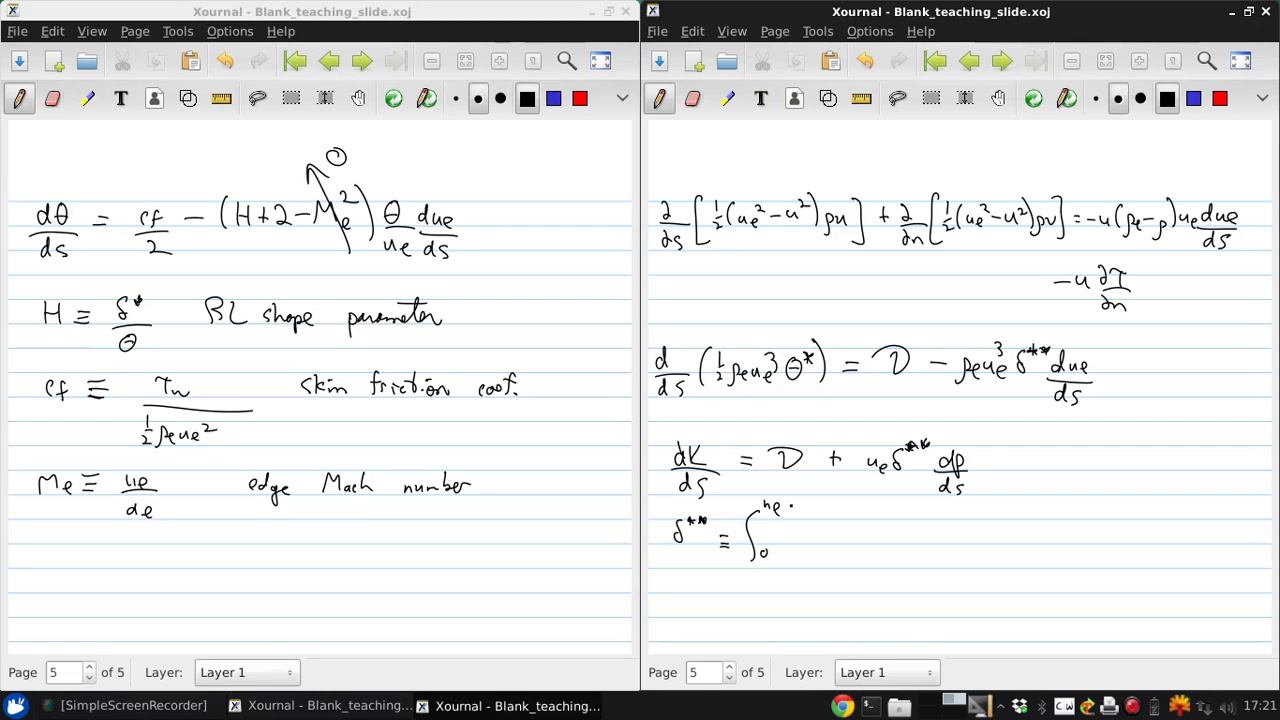
{"action": "left_click_drag", "start_coordinate": [790, 525], "coordinate": [840, 535]}
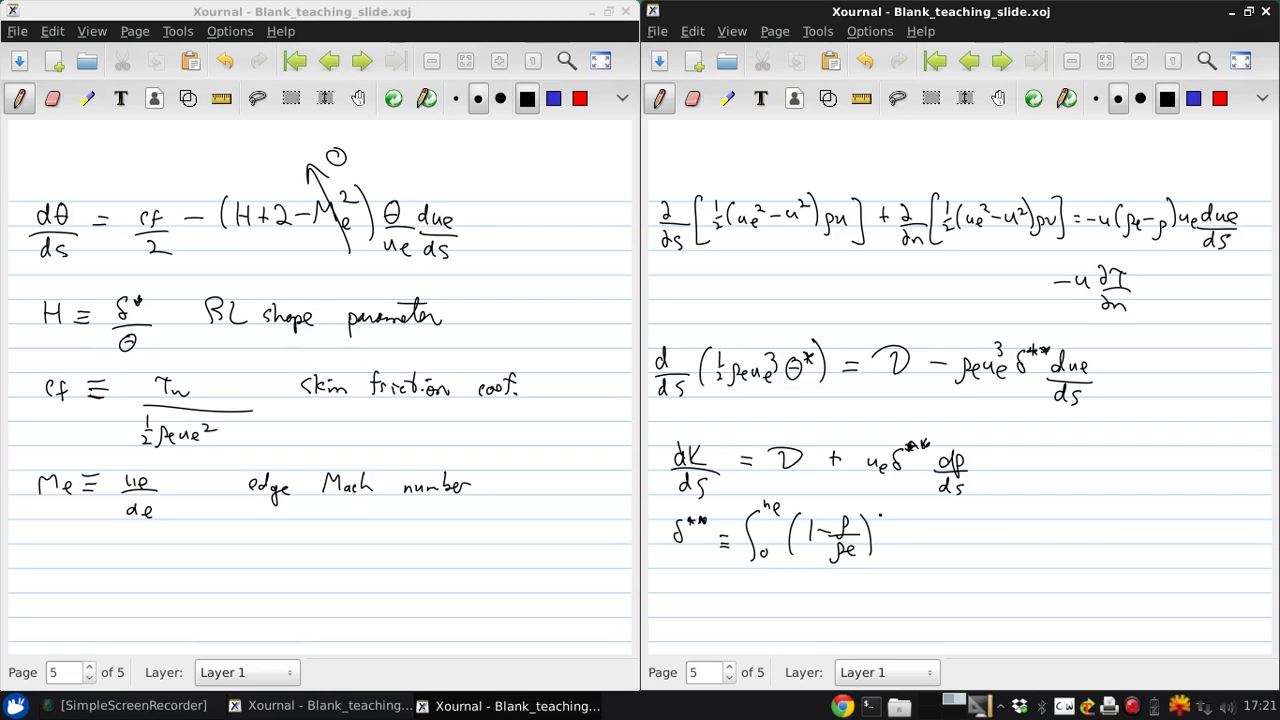
{"action": "left_click_drag", "start_coordinate": [875, 525], "coordinate": [920, 540]}
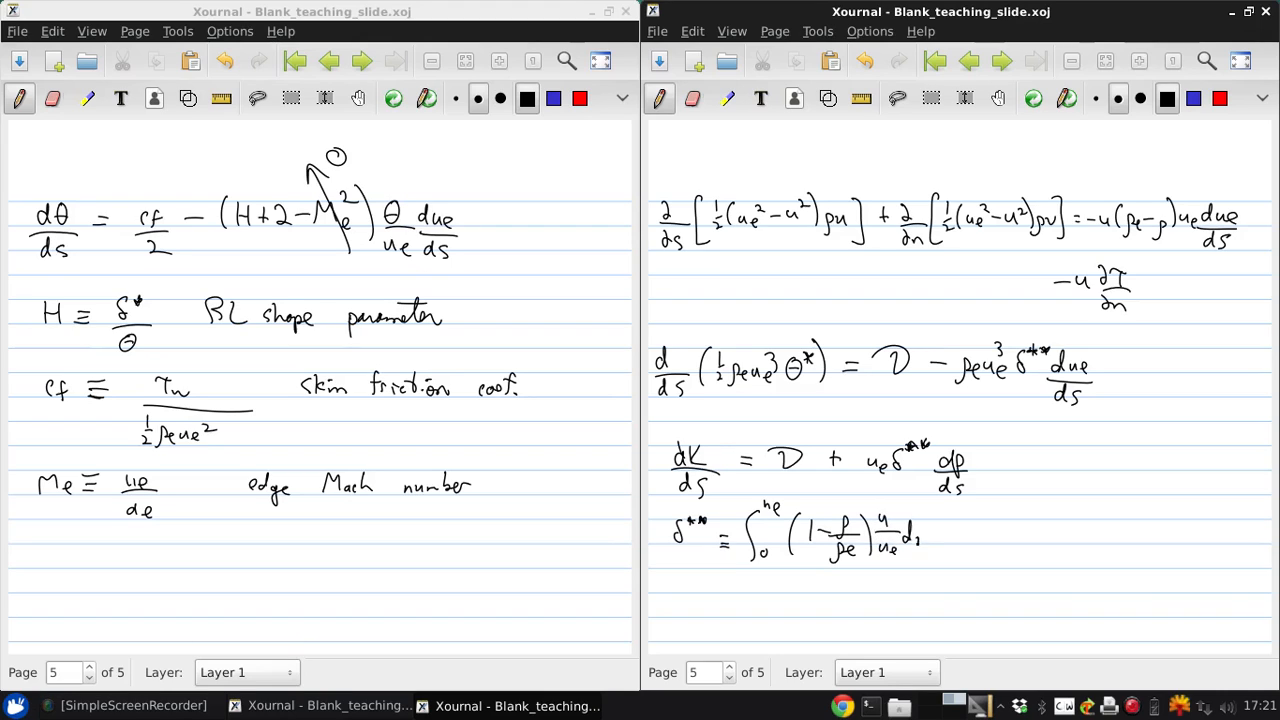
{"action": "left_click", "coordinate": [925, 535]}
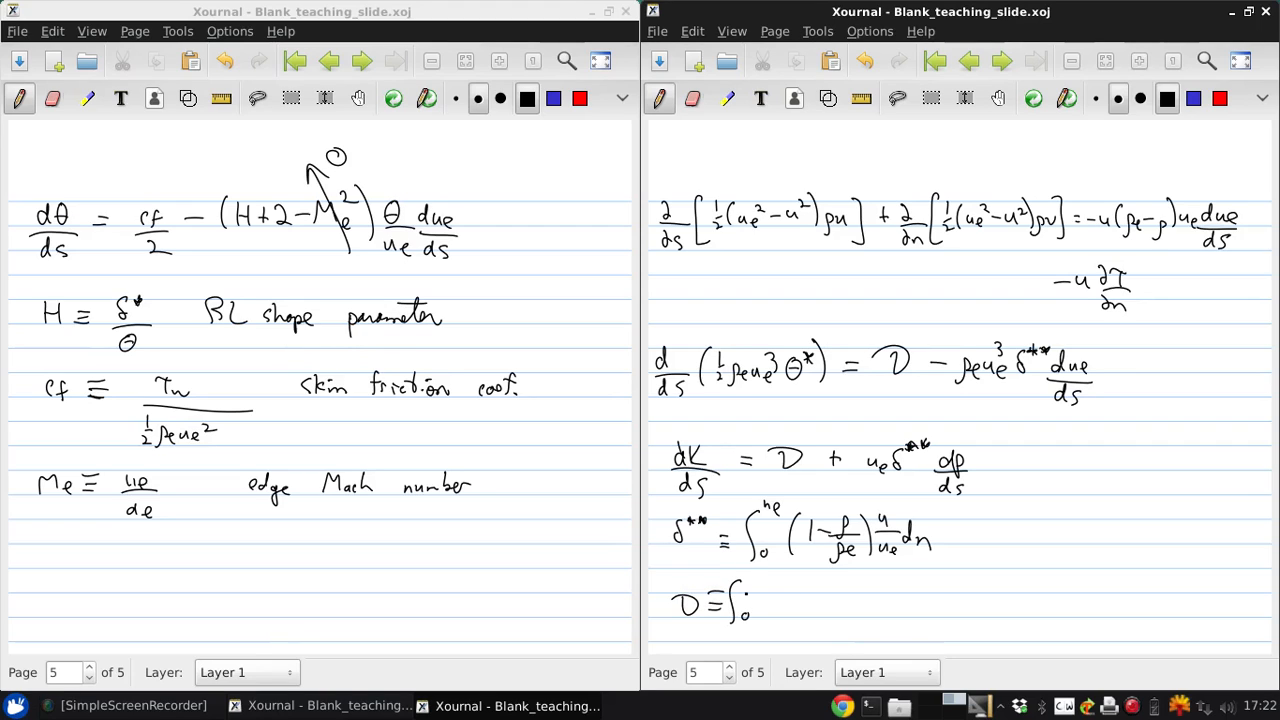
Step: Write D = ∫τ ∂u/∂n dn = ∫(μ+μt)(∂u/∂n)² dn
{"action": "left_click_drag", "start_coordinate": [745, 600], "coordinate": [775, 580]}
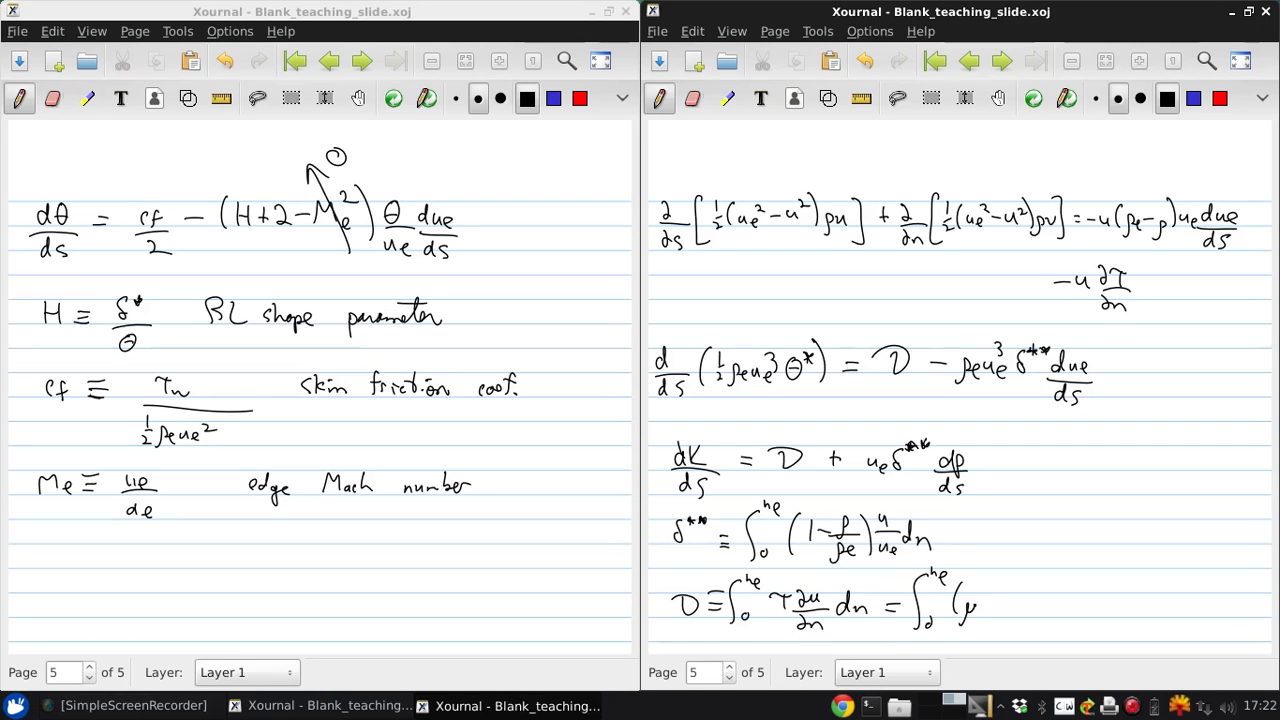
{"action": "left_click_drag", "start_coordinate": [980, 600], "coordinate": [1040, 615]}
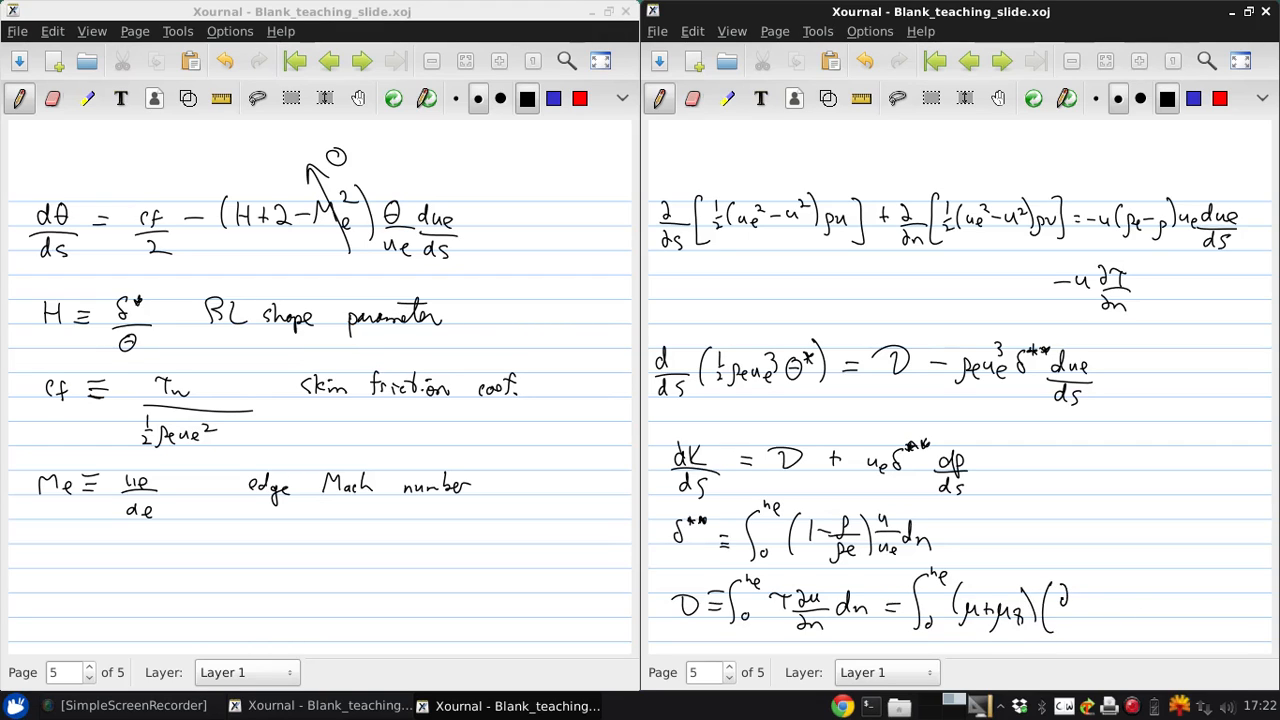
{"action": "left_click_drag", "start_coordinate": [1030, 600], "coordinate": [1090, 620]}
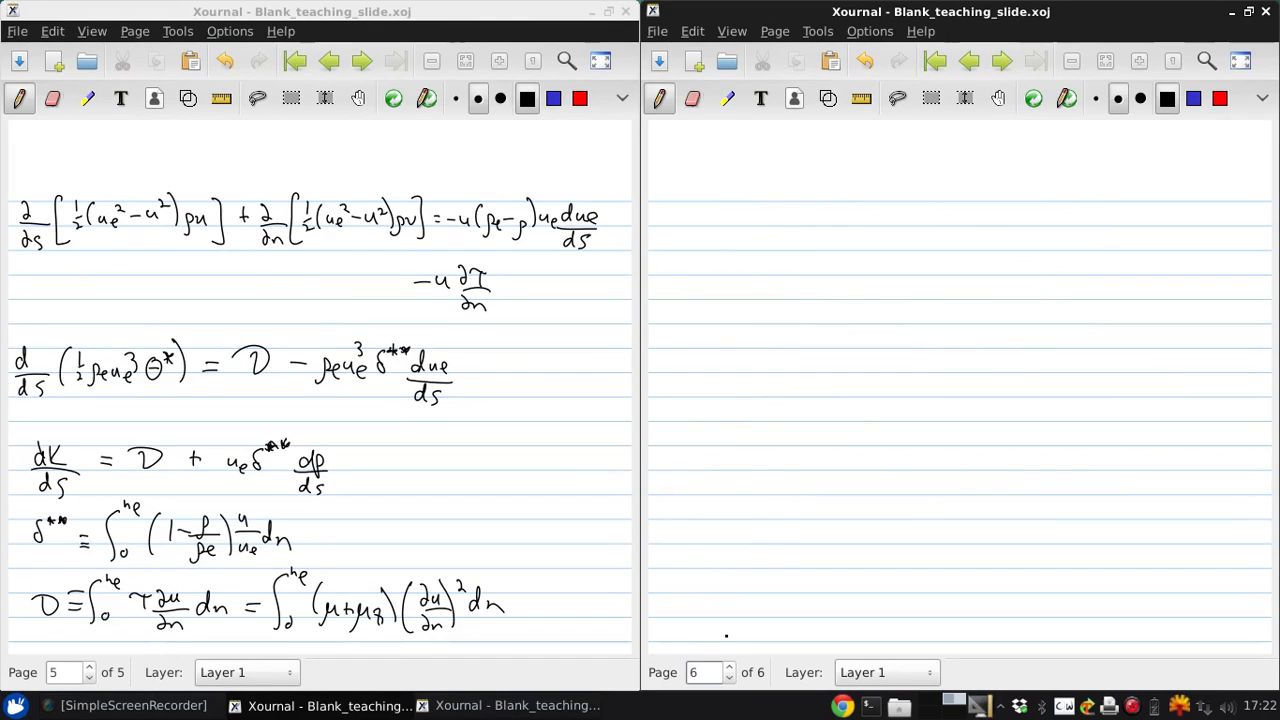
Step: On the blank sixth page, write dθ*/ds = at the top
{"action": "left_click", "coordinate": [704, 672]}
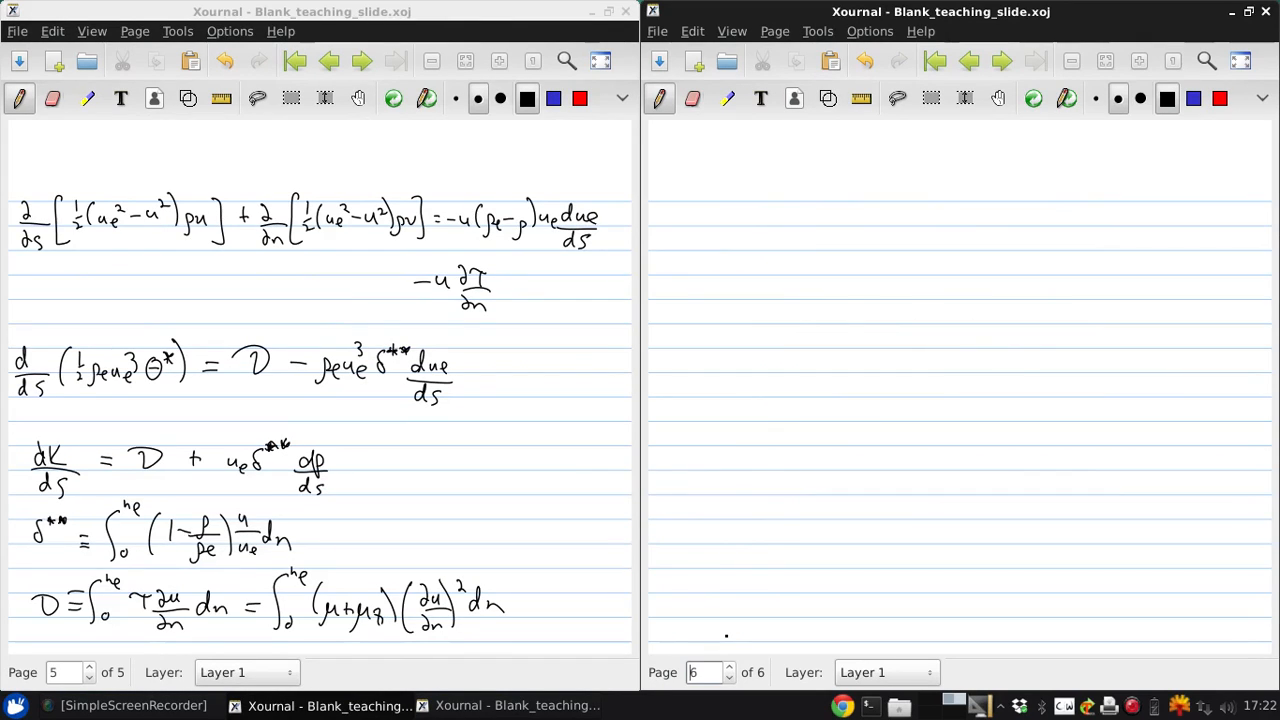
{"action": "left_click_drag", "start_coordinate": [665, 225], "coordinate": [685, 210]}
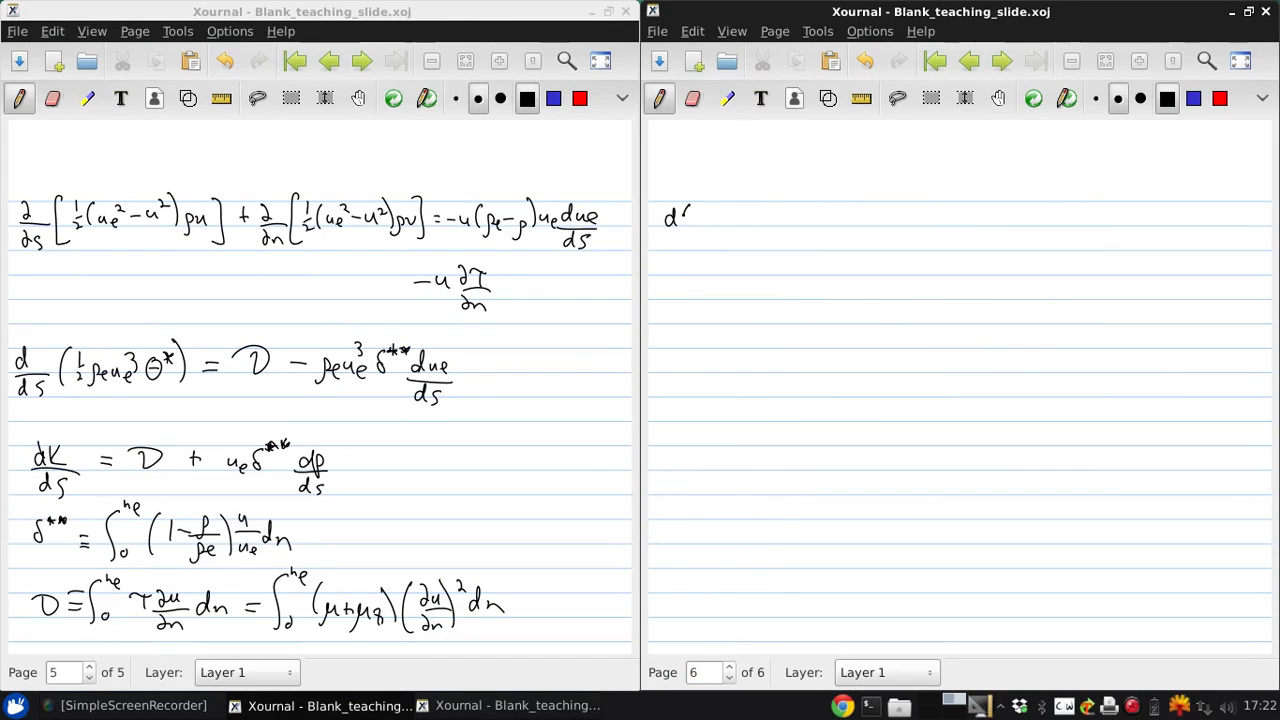
{"action": "left_click_drag", "start_coordinate": [690, 215], "coordinate": [700, 235]}
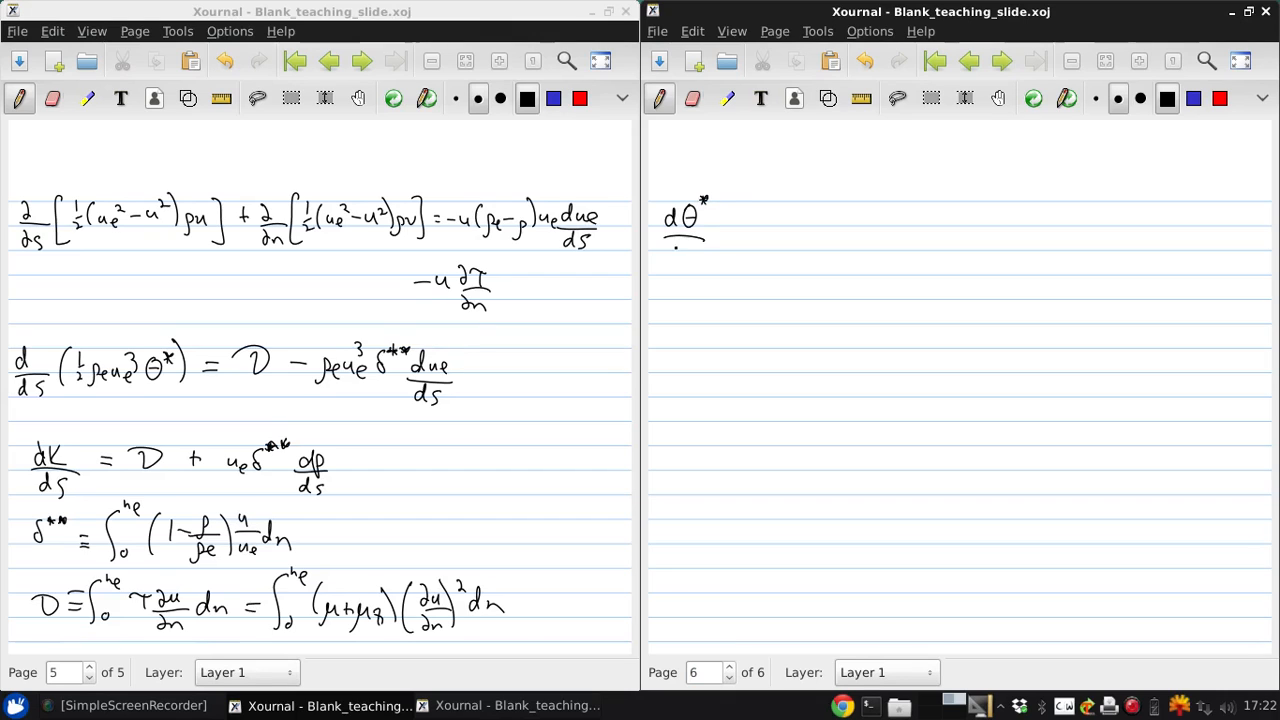
{"action": "left_click_drag", "start_coordinate": [670, 245], "coordinate": [700, 250]}
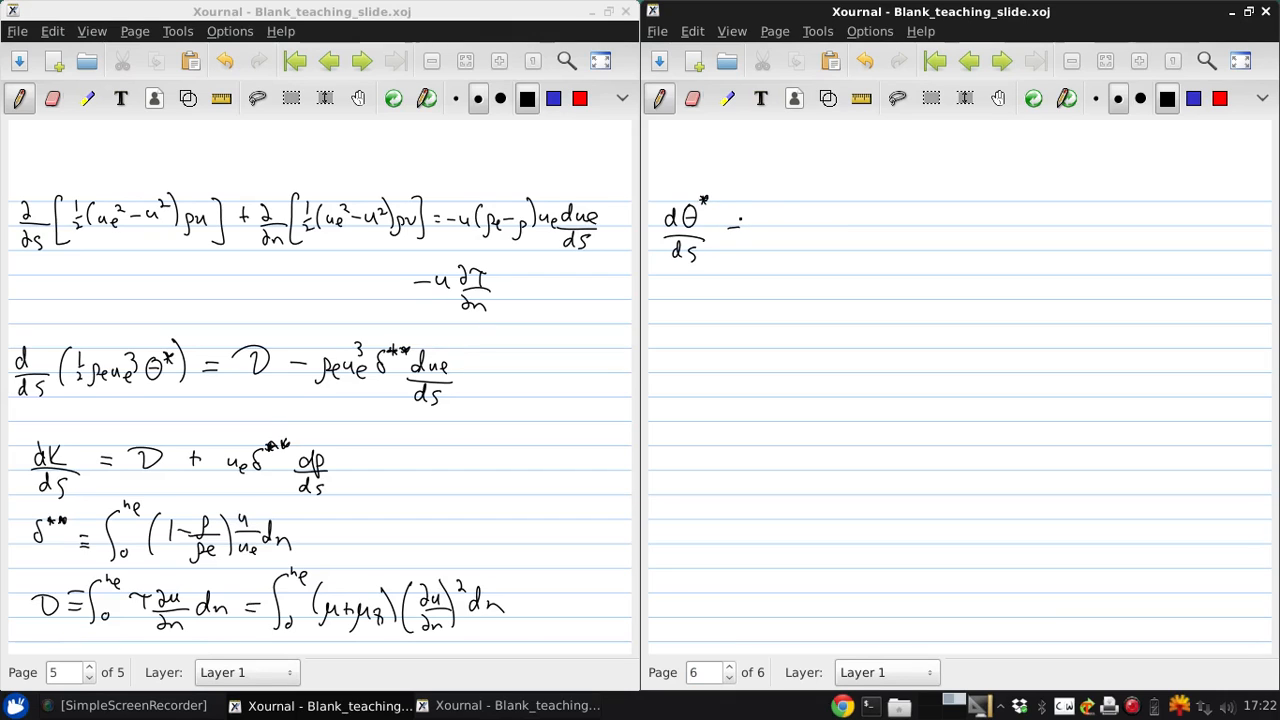
{"action": "left_click_drag", "start_coordinate": [730, 215], "coordinate": [800, 225]}
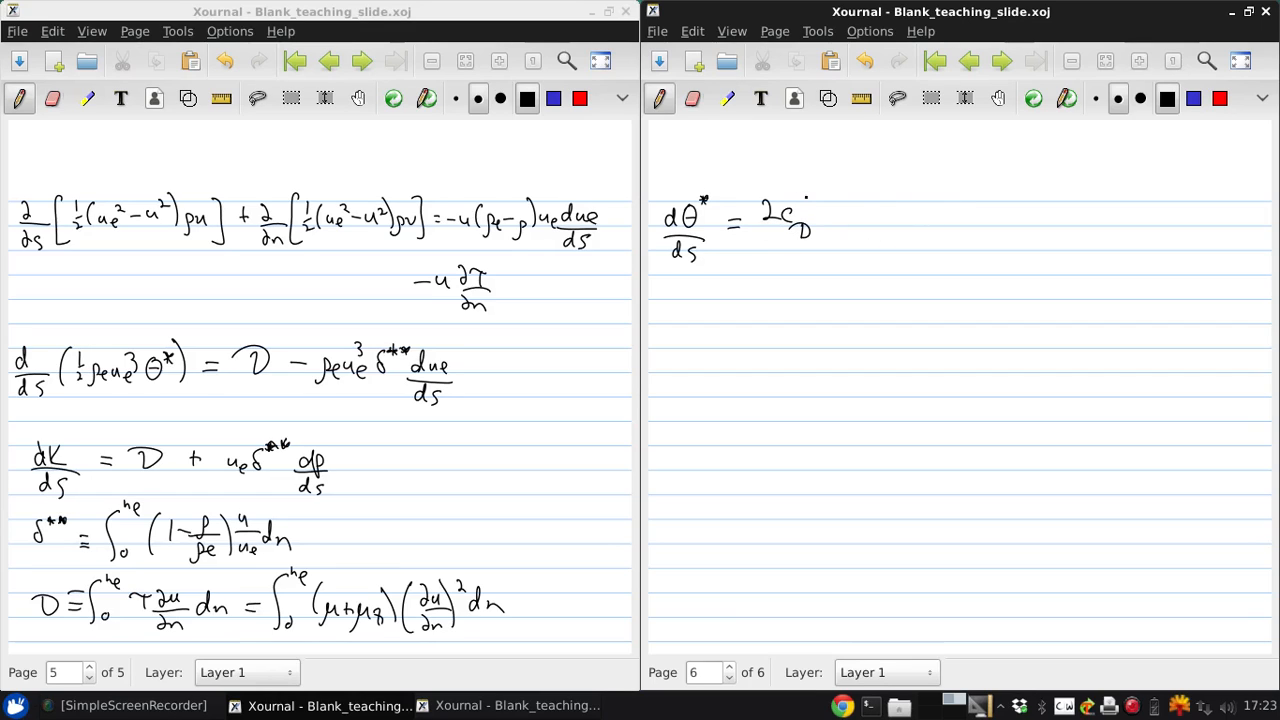
Step: Write the right side 2c_D − (2H**/H* + 3 − Me²) θ*/ue due/ds
{"action": "left_click_drag", "start_coordinate": [825, 215], "coordinate": [850, 215]}
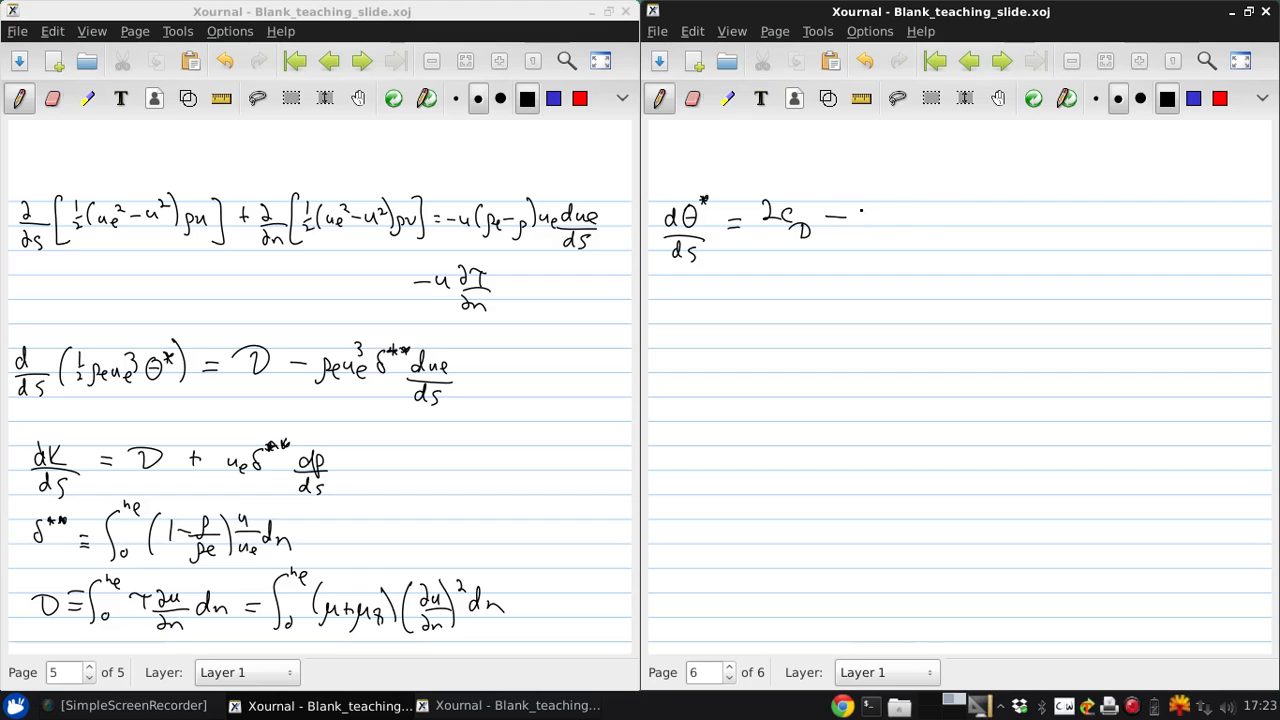
{"action": "left_click_drag", "start_coordinate": [855, 215], "coordinate": [915, 215]}
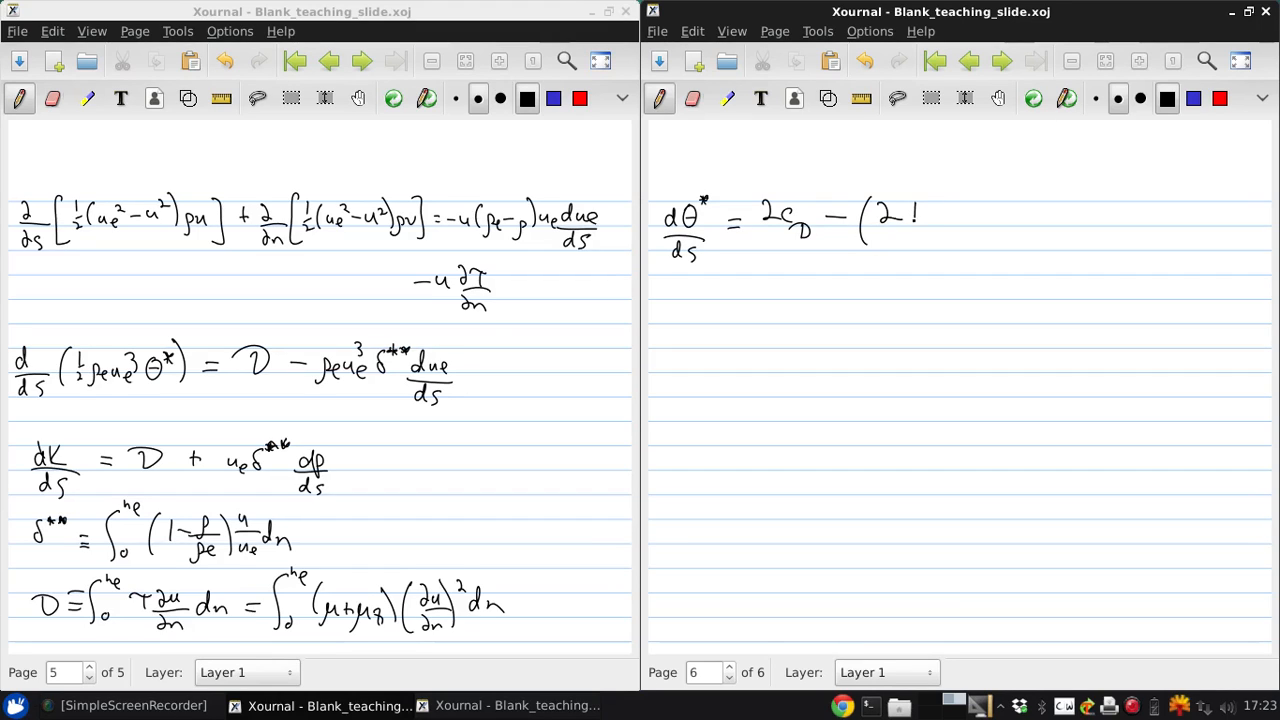
{"action": "left_click_drag", "start_coordinate": [910, 225], "coordinate": [940, 205]}
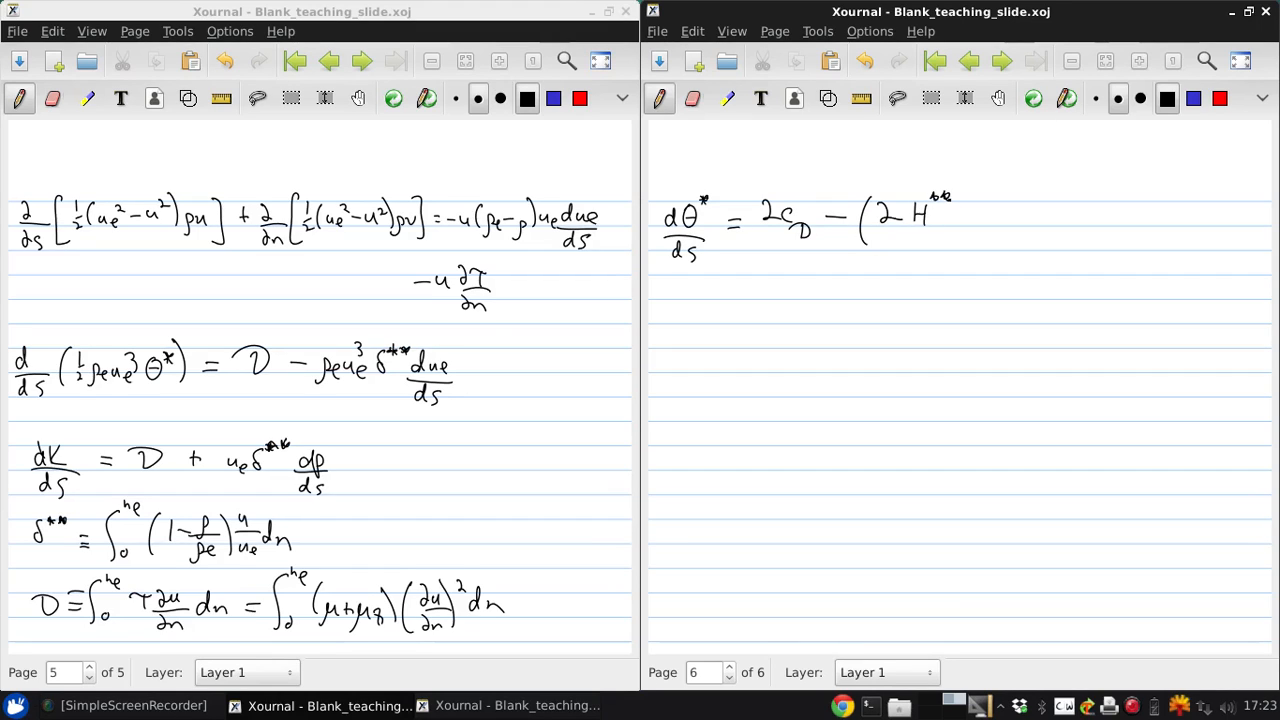
{"action": "left_click_drag", "start_coordinate": [910, 245], "coordinate": [950, 245]}
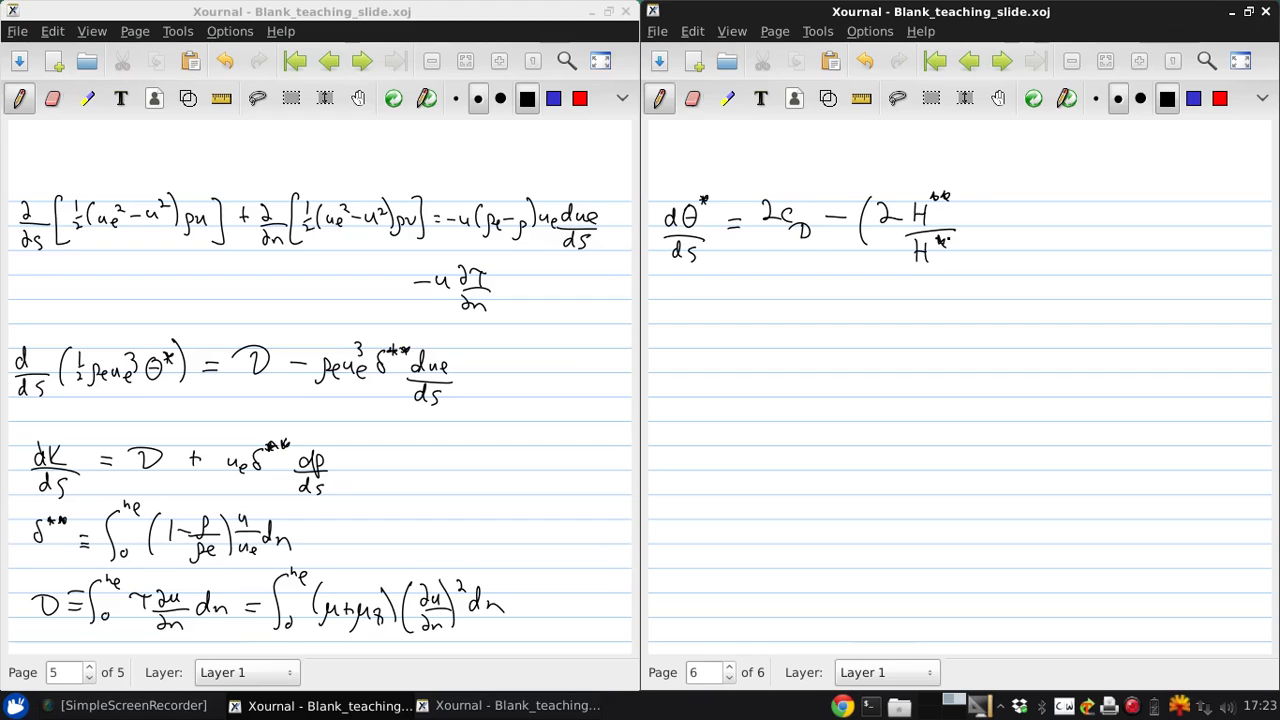
{"action": "left_click_drag", "start_coordinate": [965, 215], "coordinate": [1020, 215]}
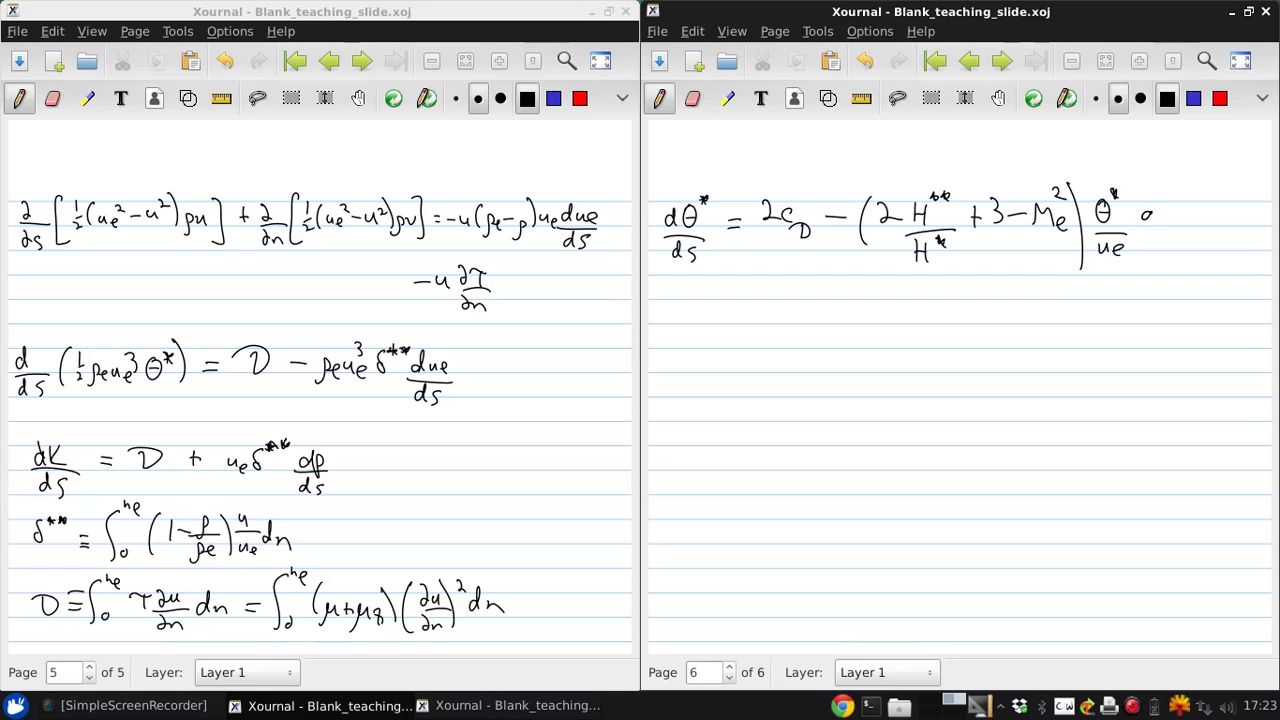
{"action": "left_click_drag", "start_coordinate": [1145, 210], "coordinate": [1170, 250]}
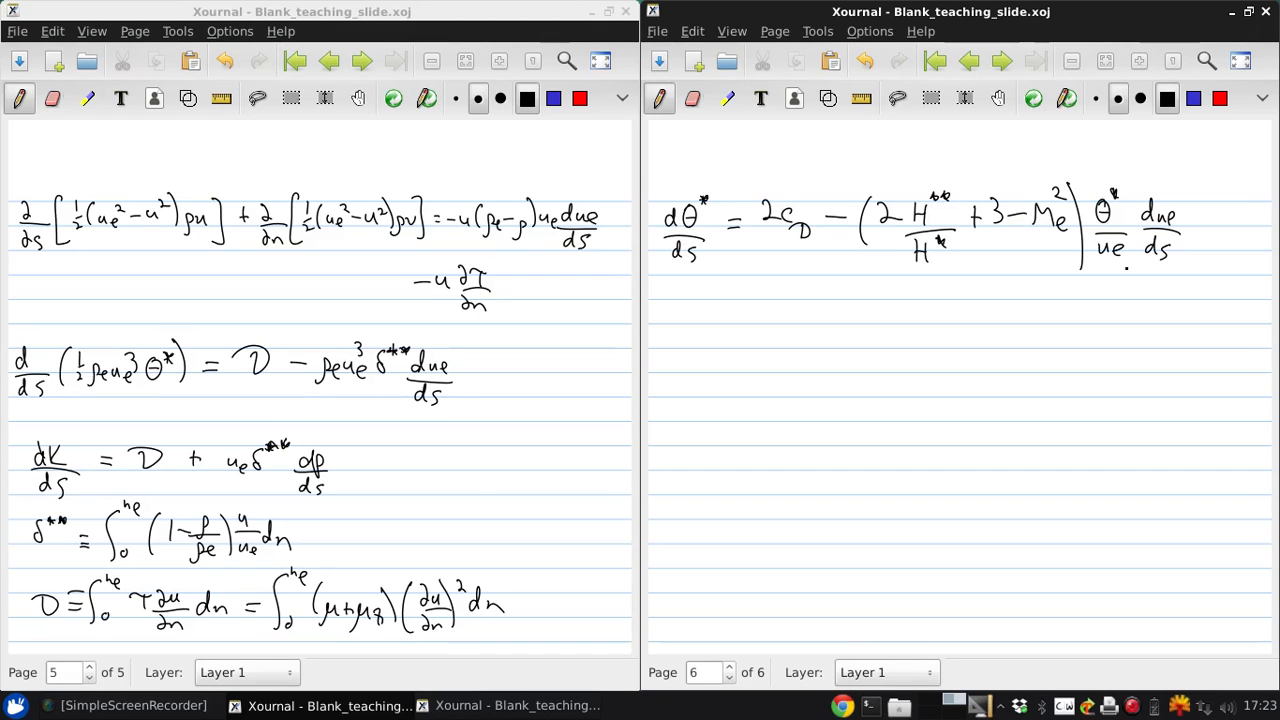
{"action": "left_click_drag", "start_coordinate": [670, 320], "coordinate": [695, 300]}
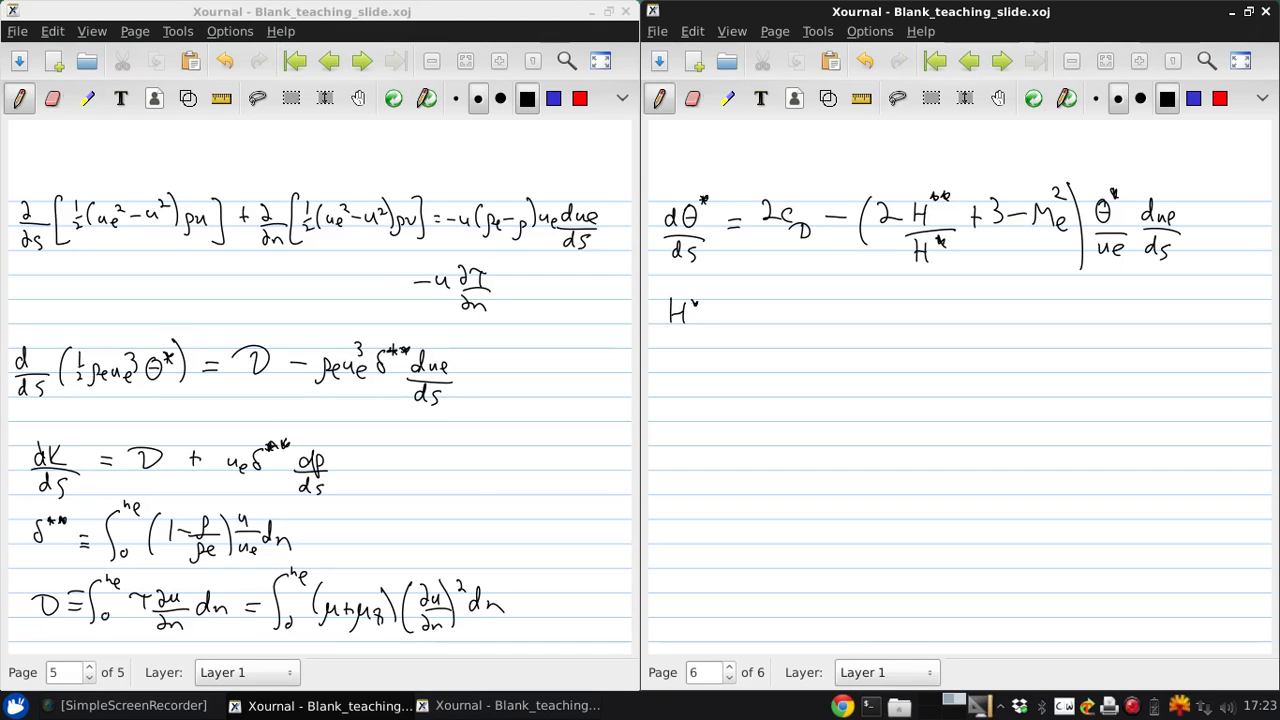
Step: Write H* = θ*/θ (K.E. shape parameter), H** = δ**/θ (density flux shape parameter), and c_D = D/ρe ue³
{"action": "left_click_drag", "start_coordinate": [705, 310], "coordinate": [755, 305]}
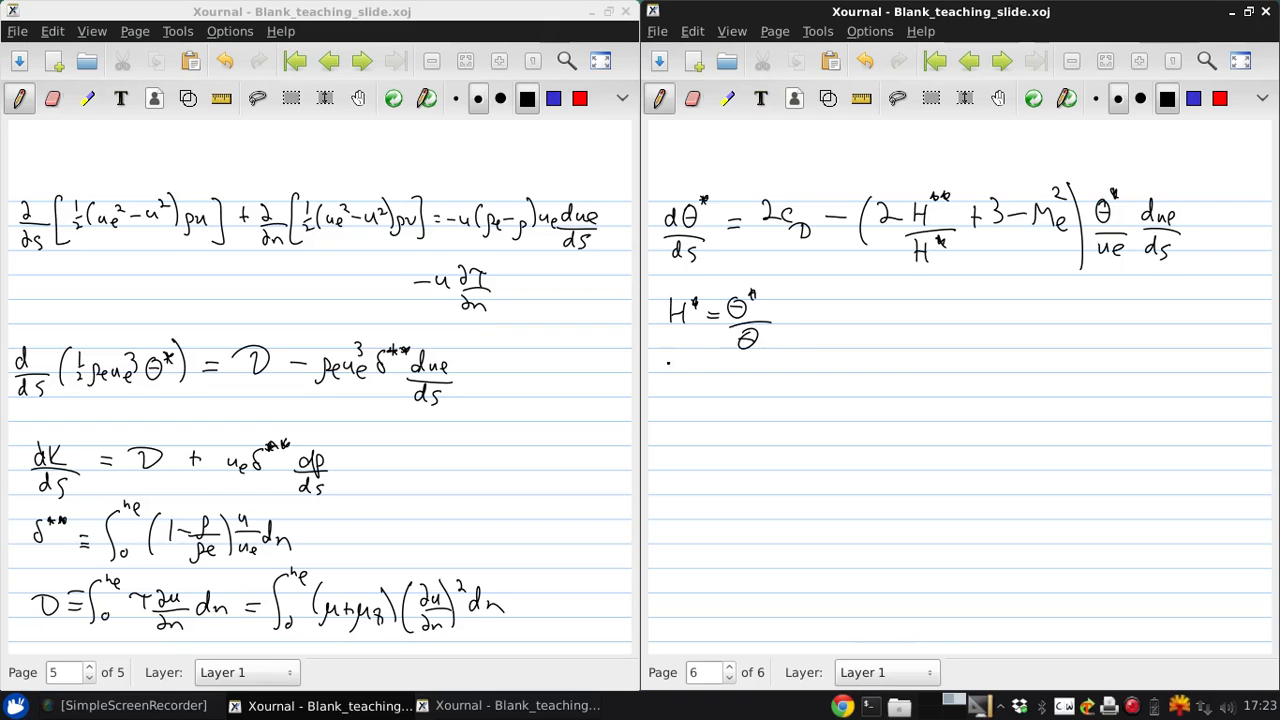
{"action": "left_click_drag", "start_coordinate": [665, 378], "coordinate": [735, 378]}
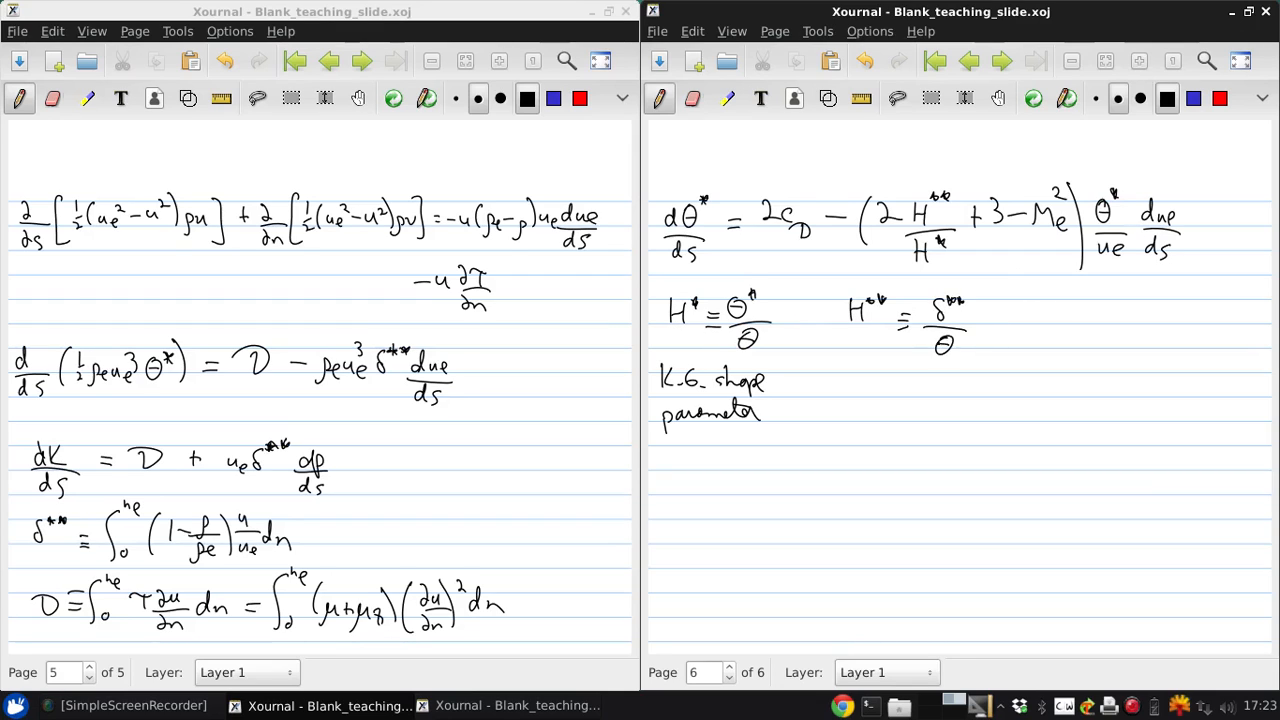
{"action": "left_click", "coordinate": [849, 388]}
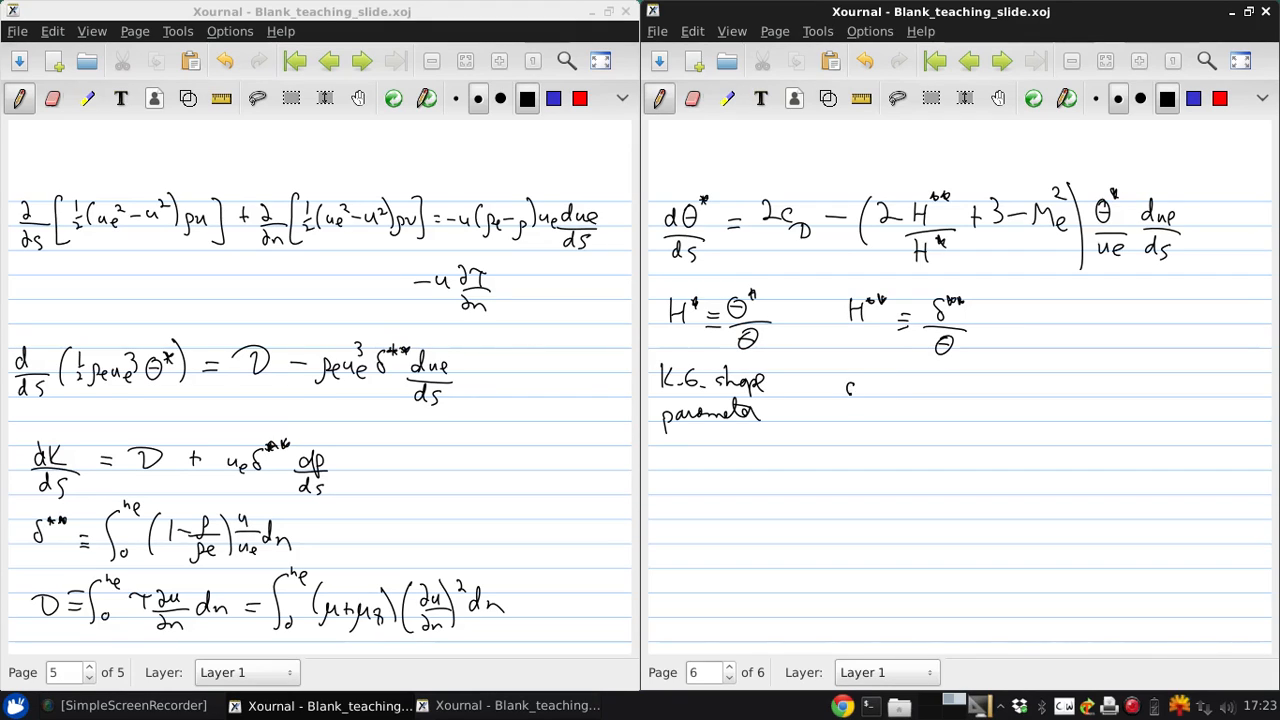
{"action": "left_click_drag", "start_coordinate": [845, 388], "coordinate": [918, 388]}
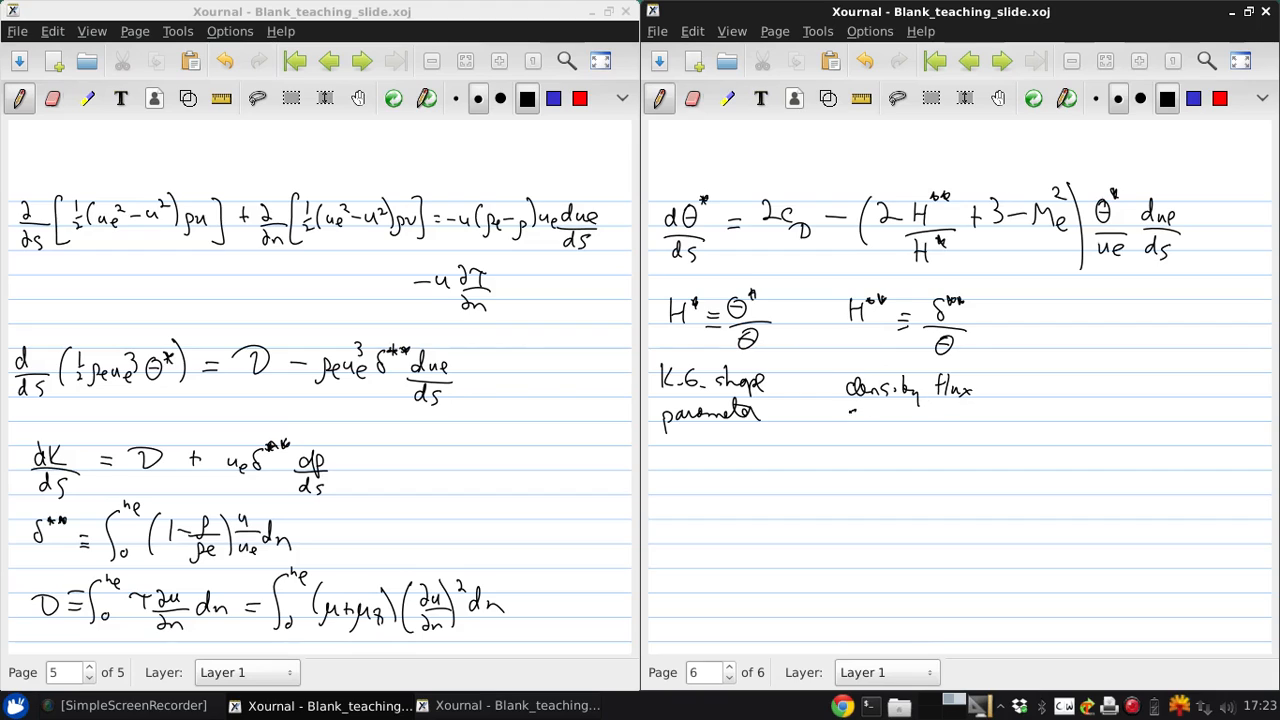
{"action": "left_click_drag", "start_coordinate": [845, 415], "coordinate": [900, 420]}
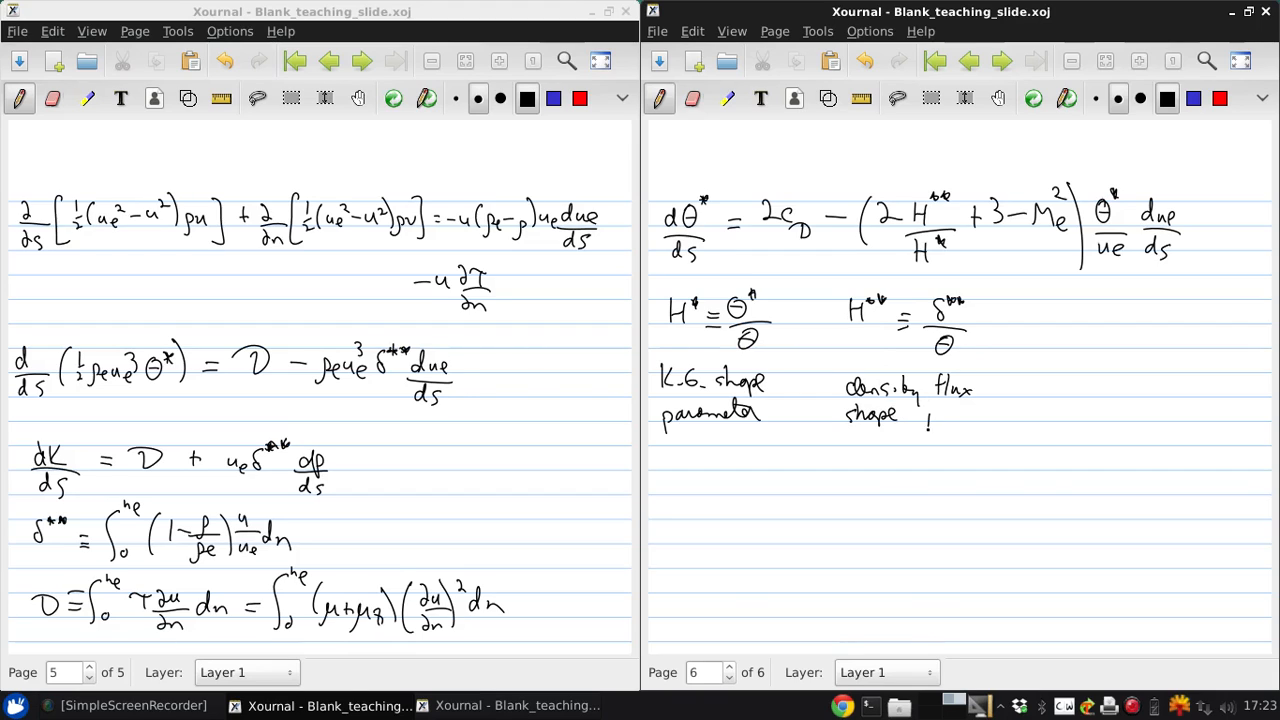
{"action": "left_click_drag", "start_coordinate": [920, 415], "coordinate": [980, 415]}
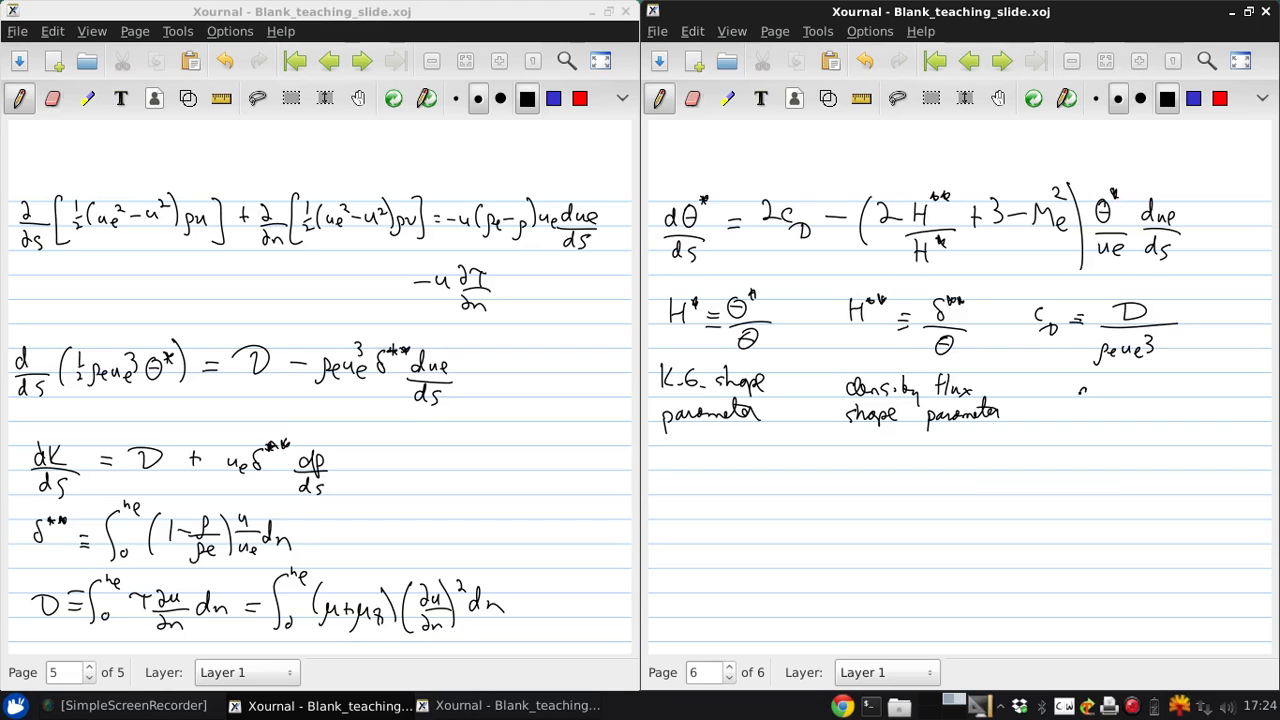
Step: Write 'dissipation coefficient' beside the c_D definition
{"action": "left_click_drag", "start_coordinate": [1080, 390], "coordinate": [1130, 398]}
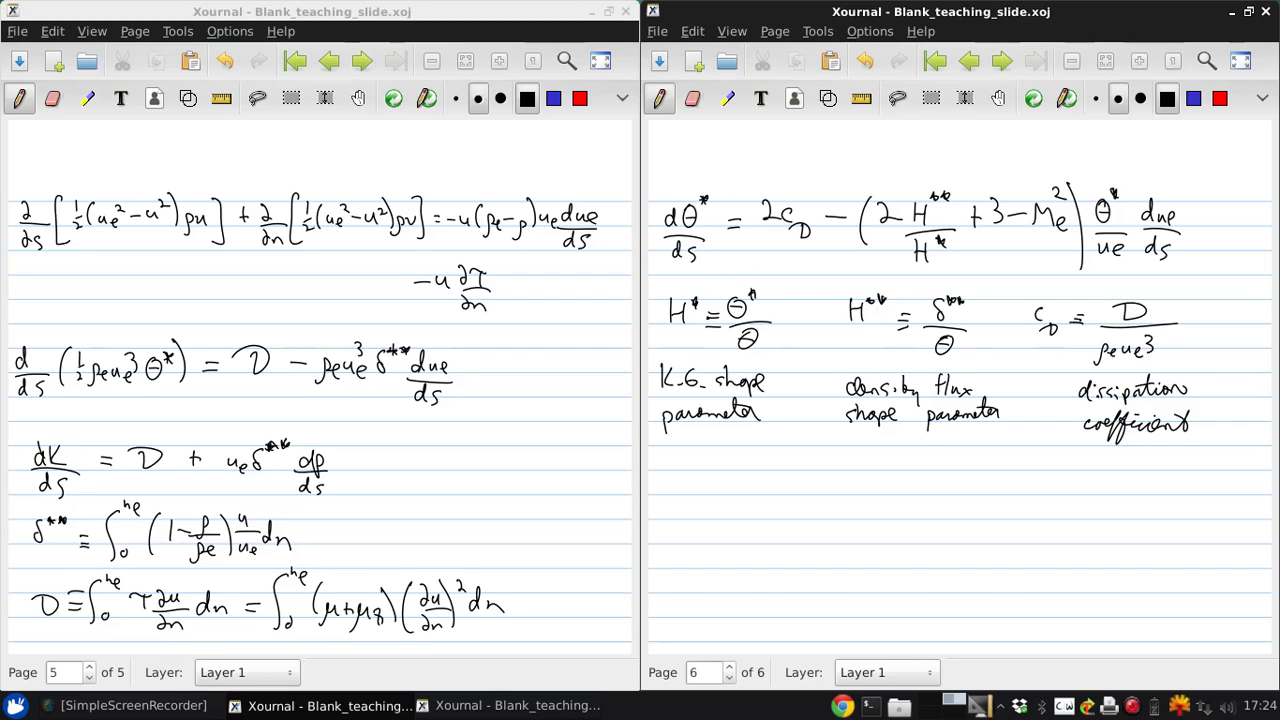
{"action": "left_click", "coordinate": [548, 320]}
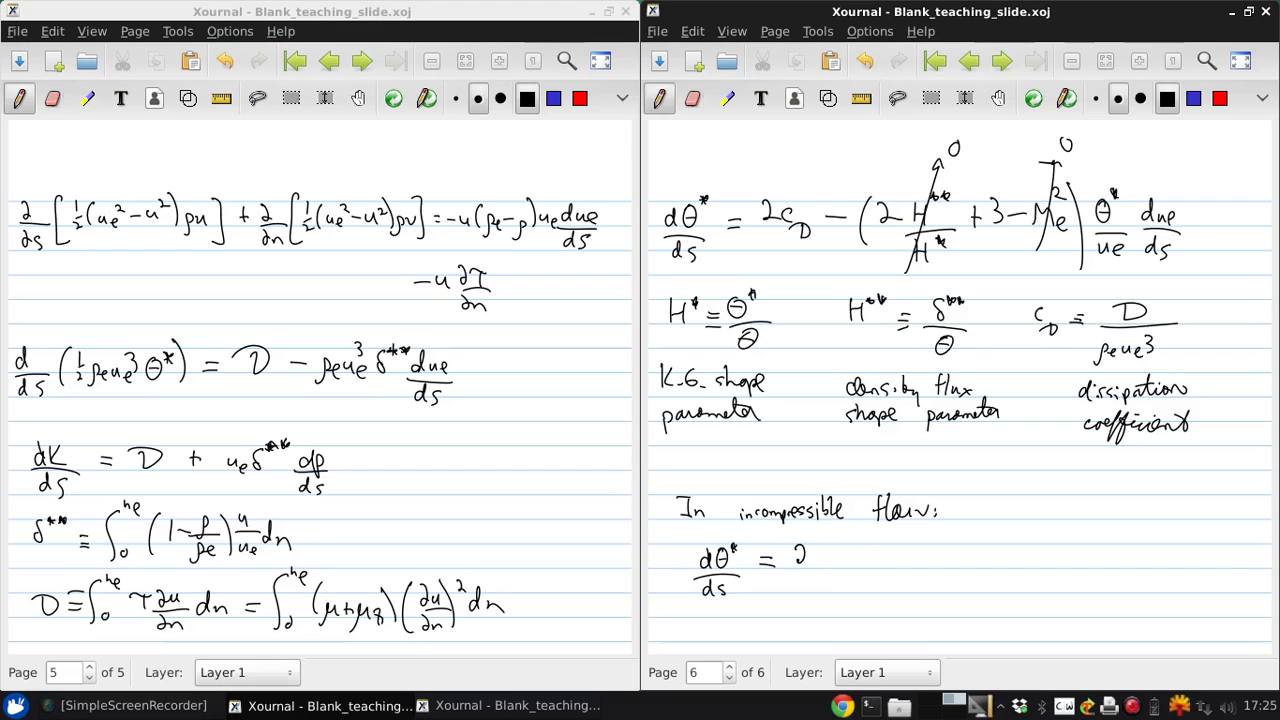
Step: Extend the 2c term on the right side of the incompressible dθ*/ds equation
{"action": "left_click_drag", "start_coordinate": [800, 555], "coordinate": [825, 570]}
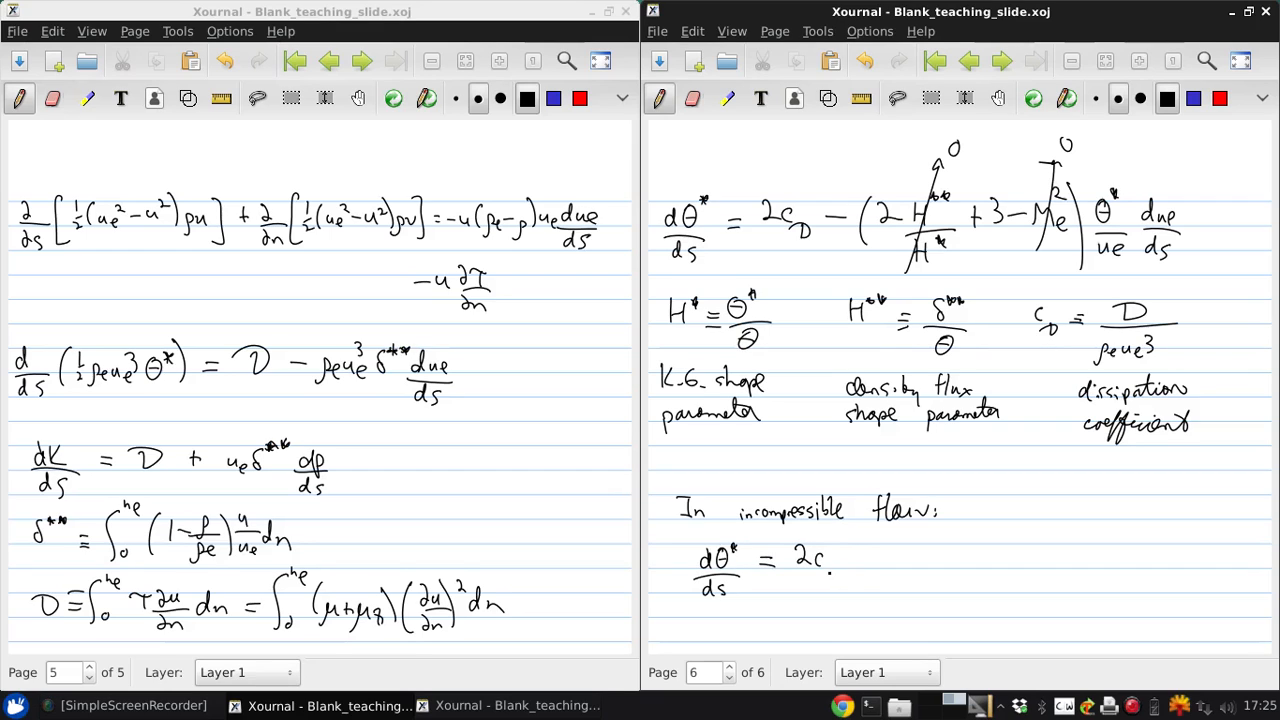